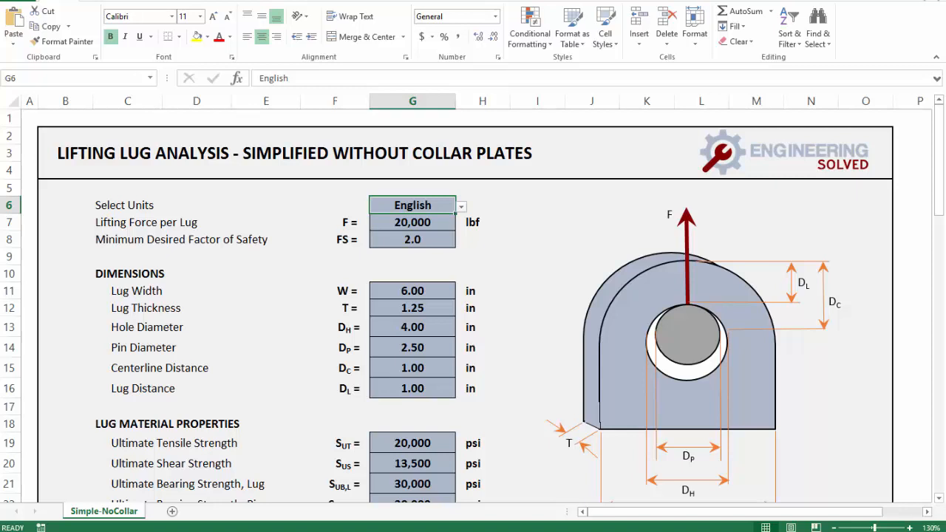
mouse_move(440, 358)
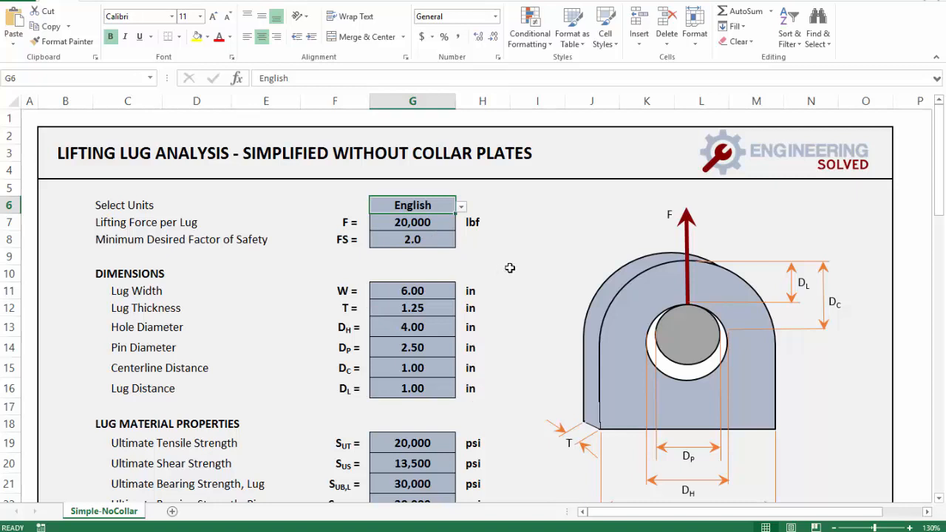
mouse_move(462, 213)
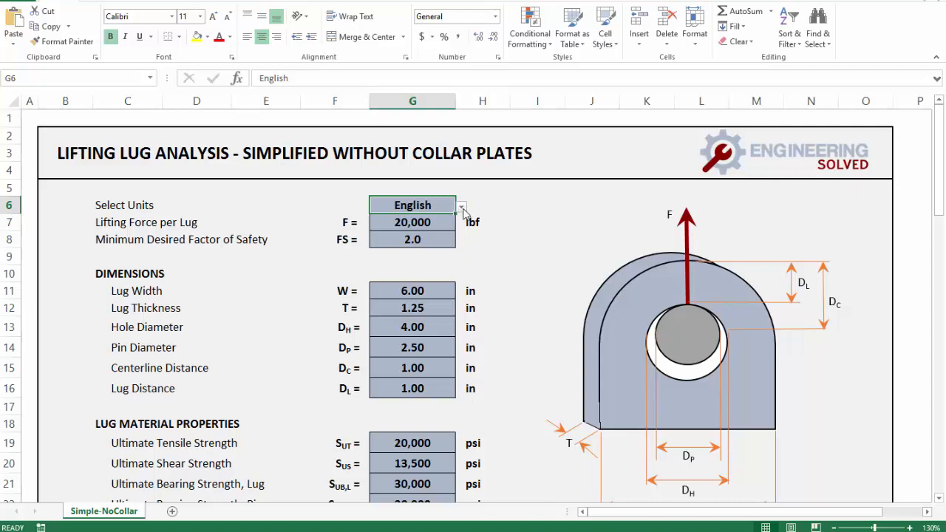
Toggle the unit system between Metric and English, ending on English, then select the lug width value
left_click(461, 206)
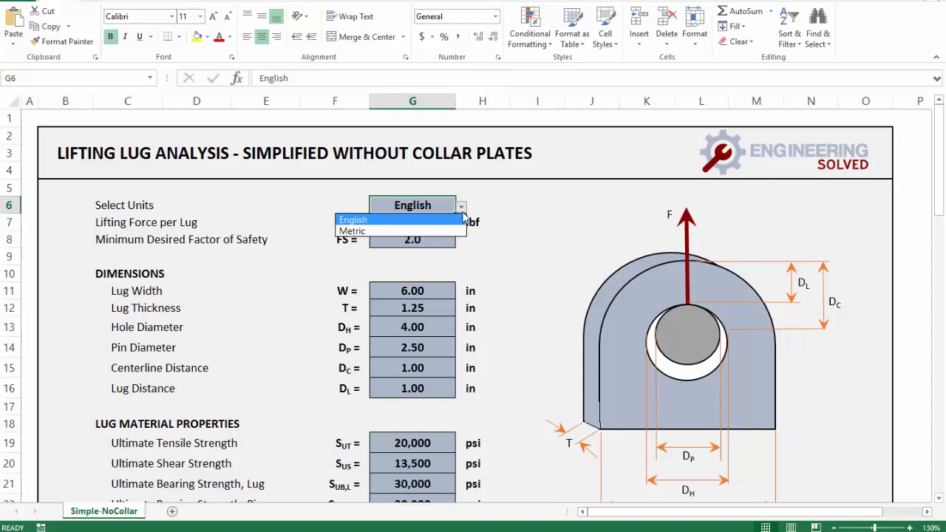
left_click(352, 230)
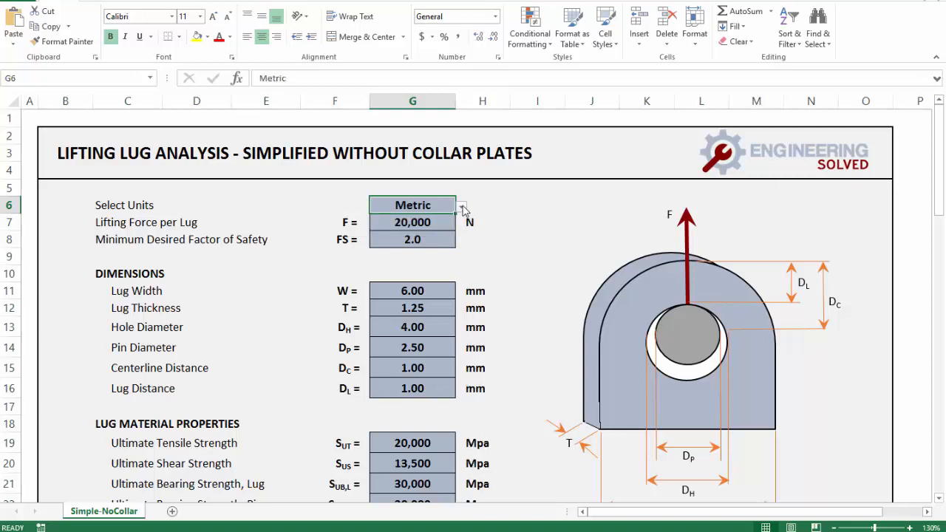
left_click(461, 204)
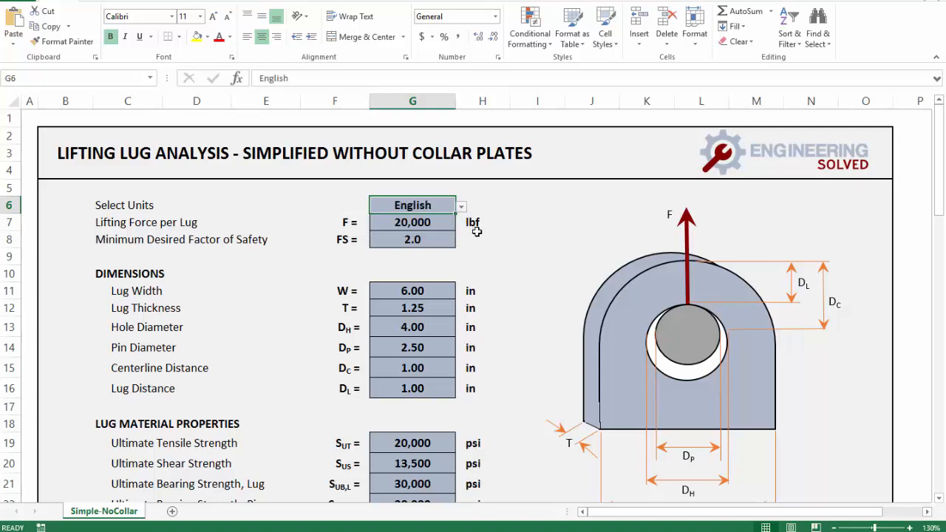
left_click(461, 204)
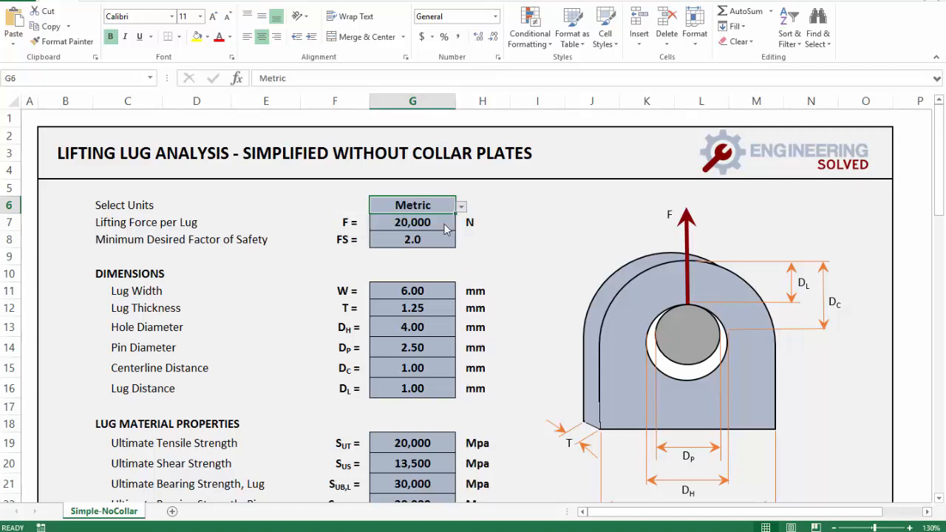
left_click(461, 204)
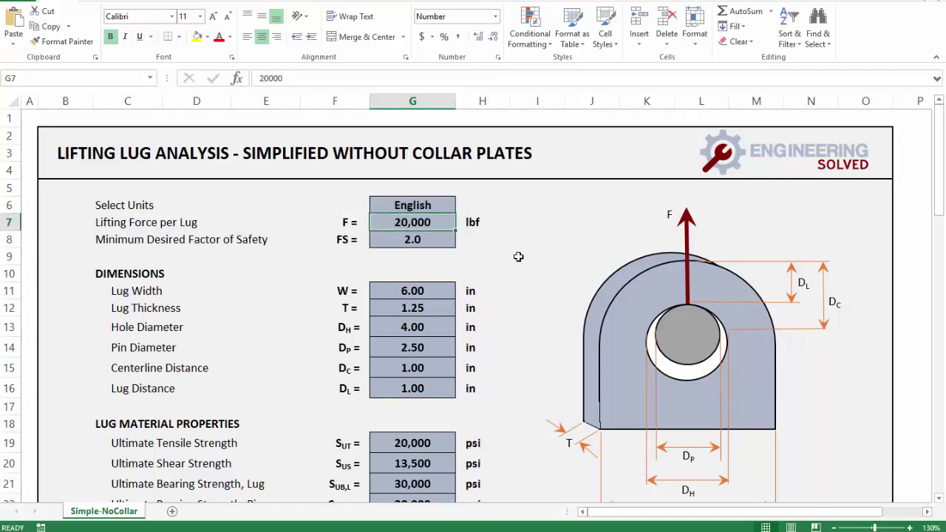
mouse_move(532, 234)
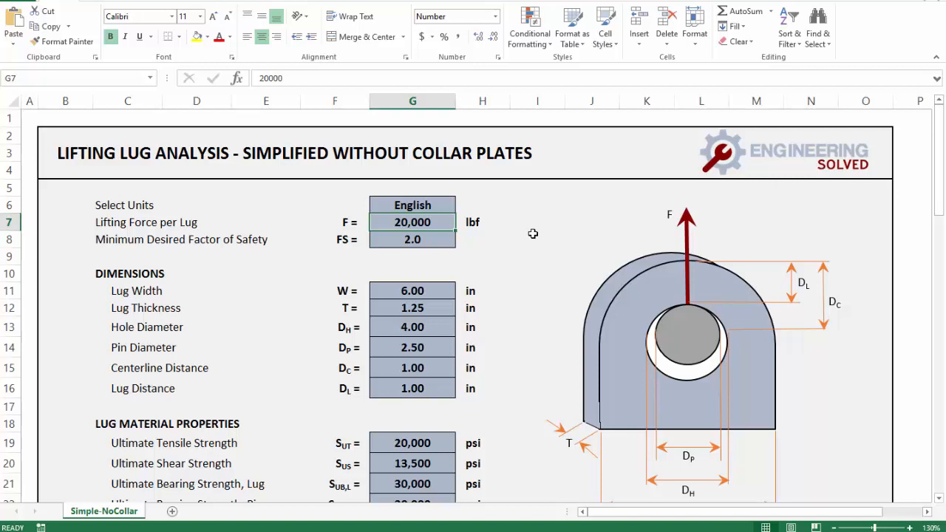
mouse_move(476, 257)
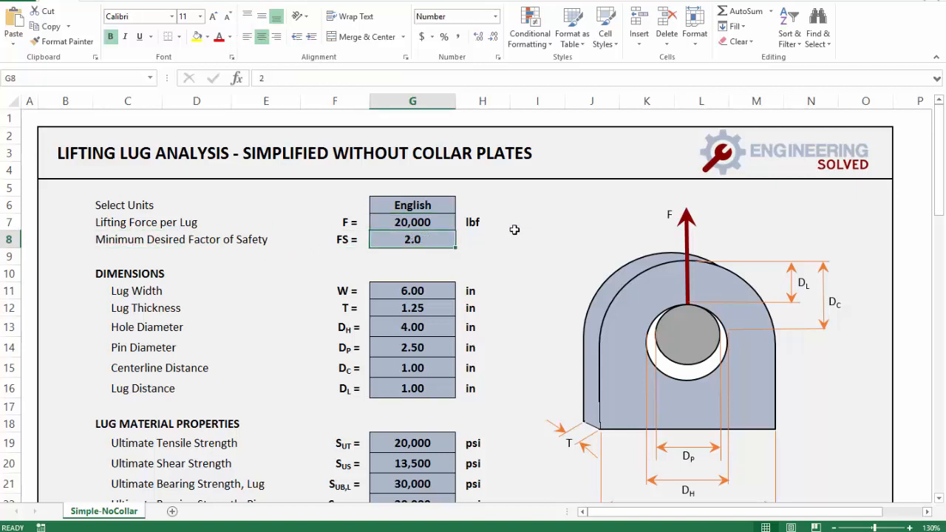
mouse_move(490, 240)
type("3")
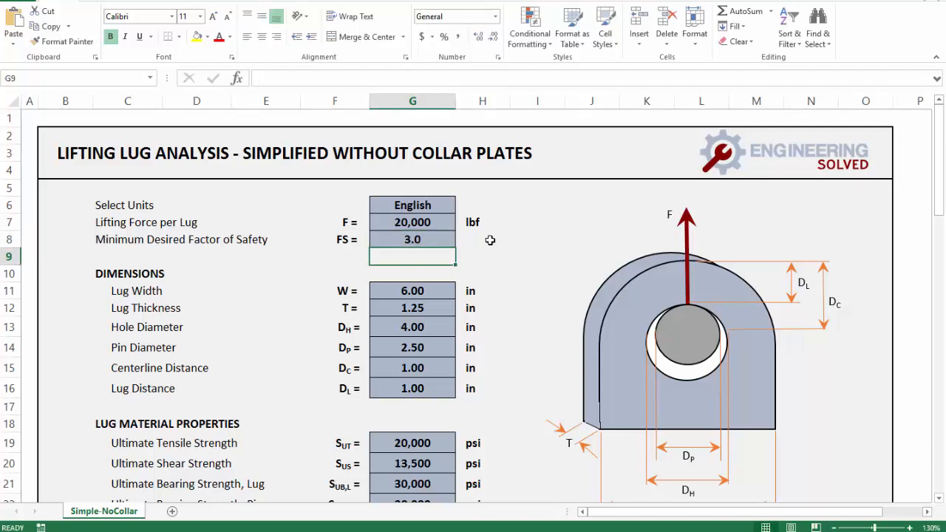
left_click(411, 289)
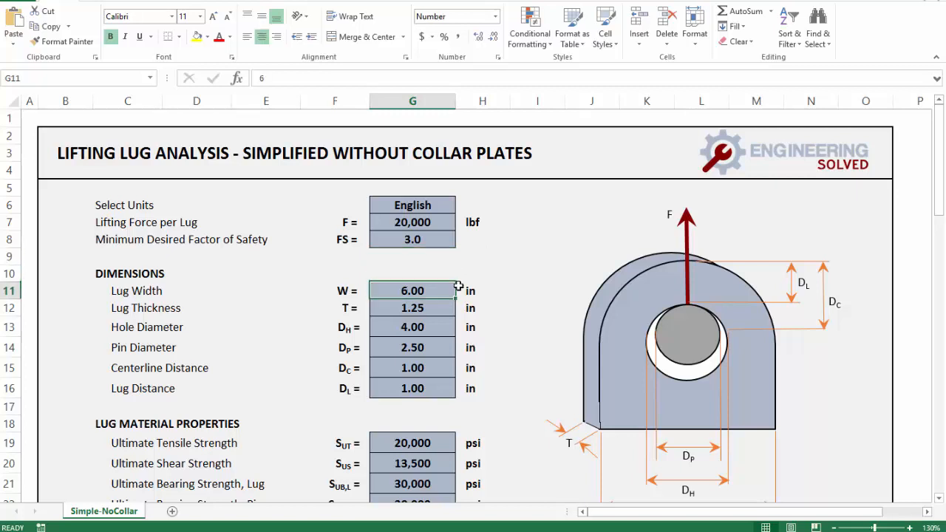
scroll("down", 3)
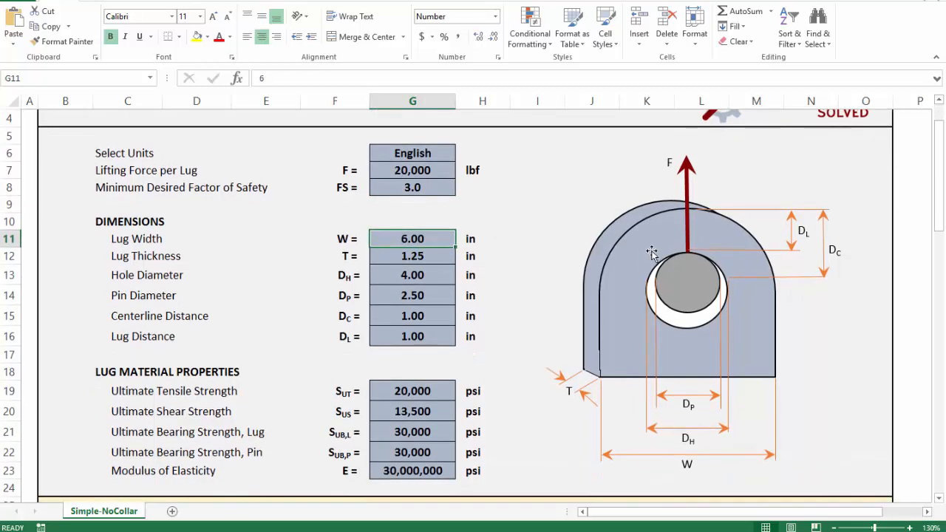
mouse_move(792, 374)
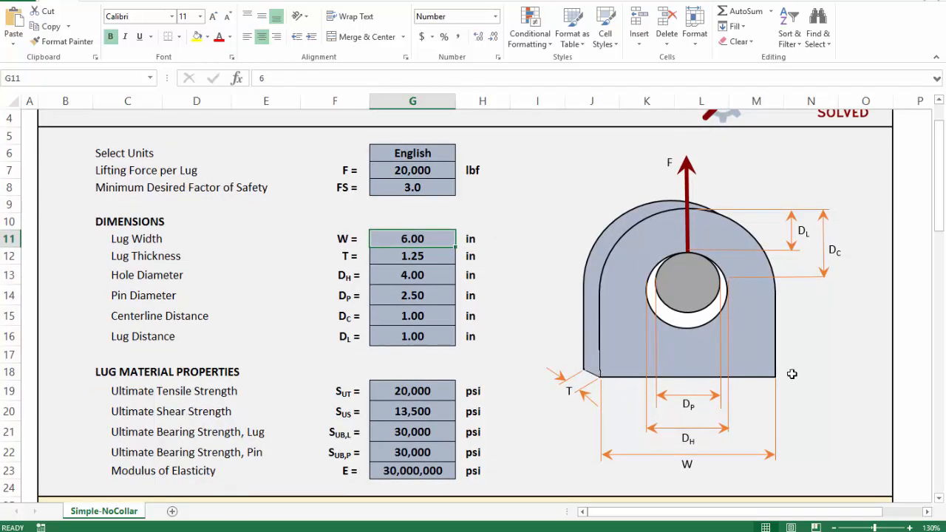
left_click(412, 256)
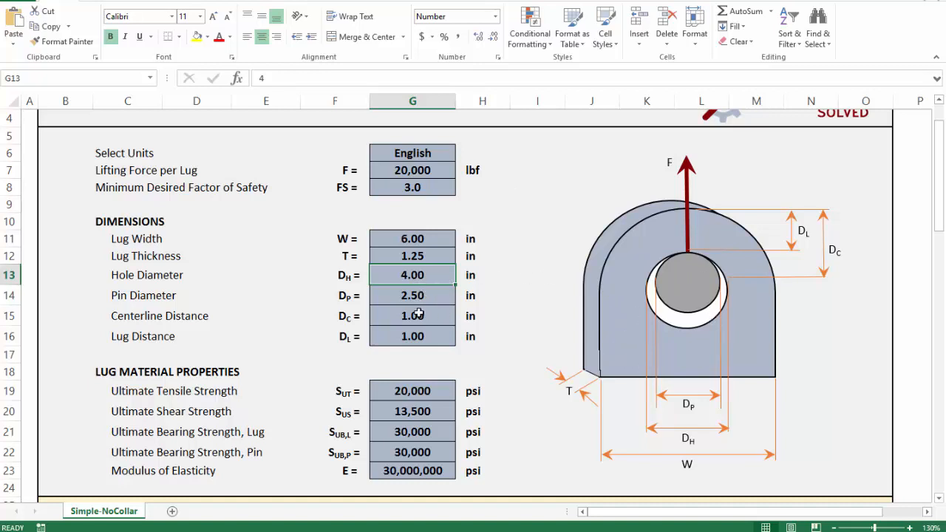
left_click(411, 295)
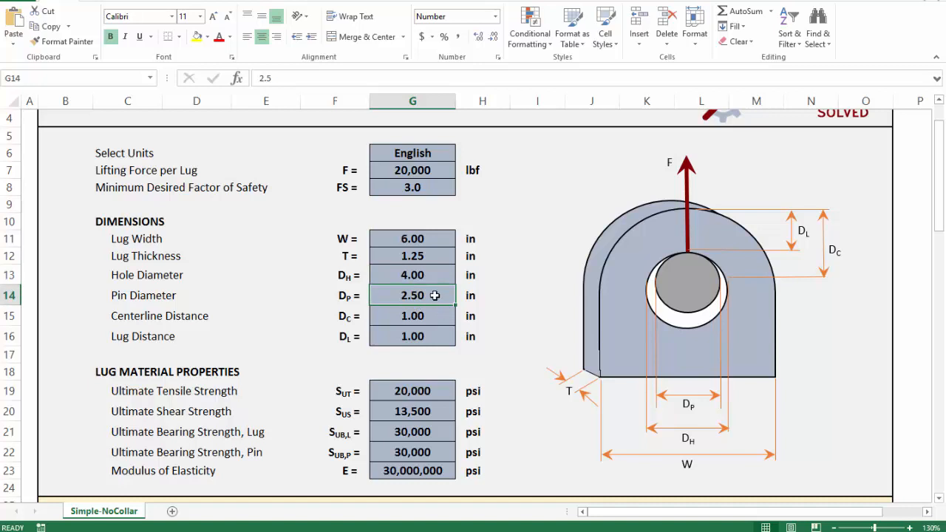
mouse_move(428, 320)
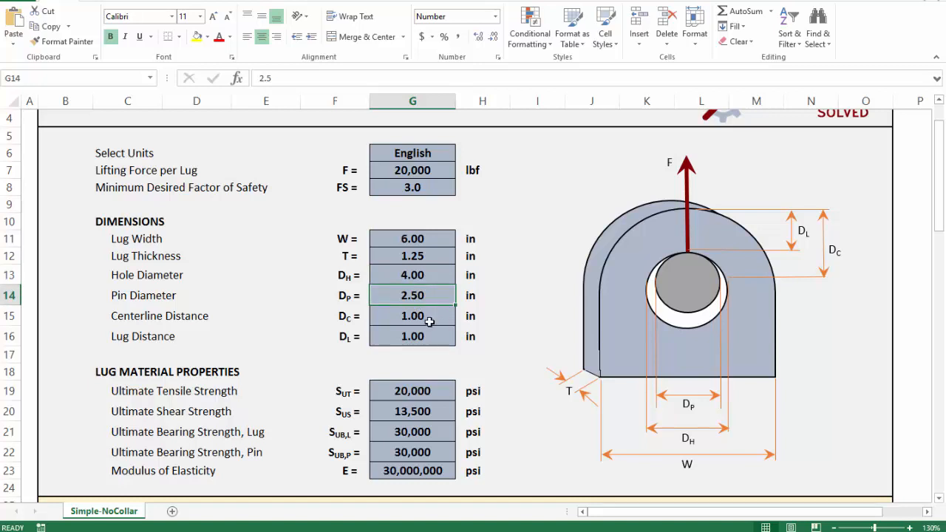
left_click(411, 317)
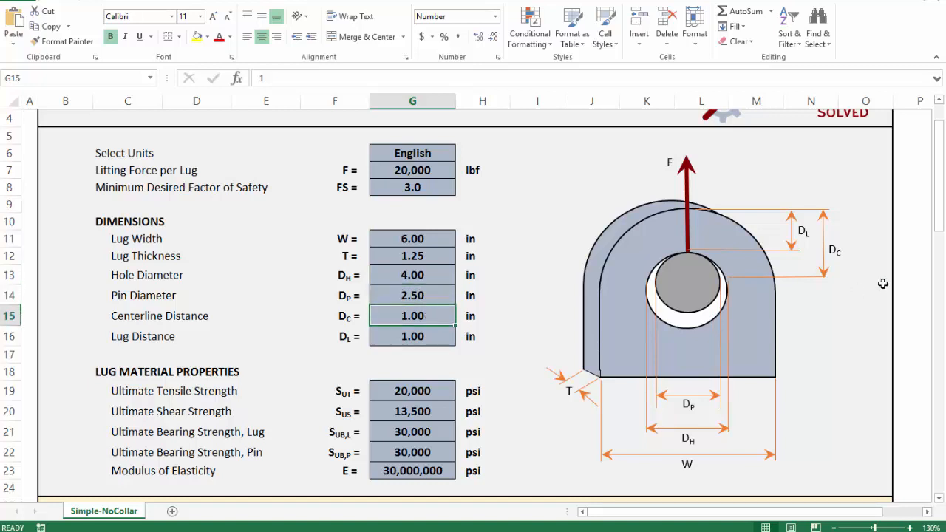
mouse_move(825, 272)
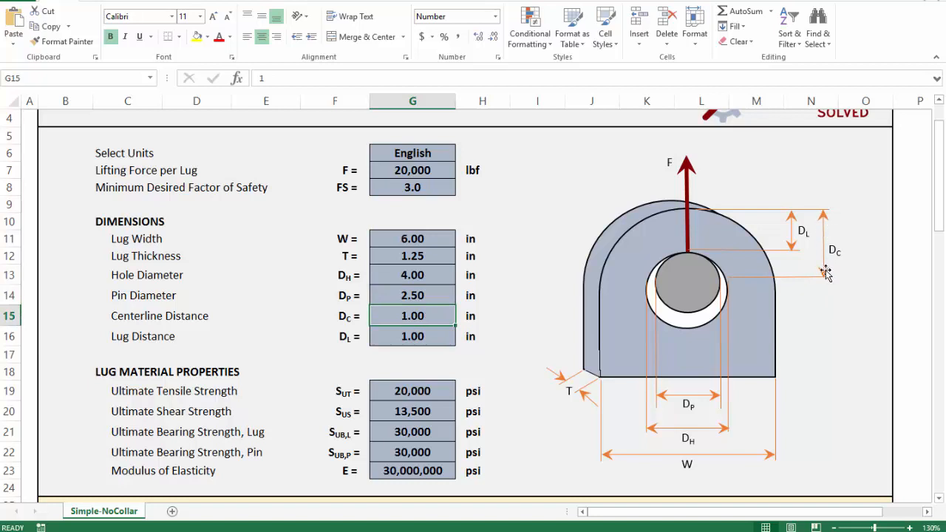
mouse_move(525, 309)
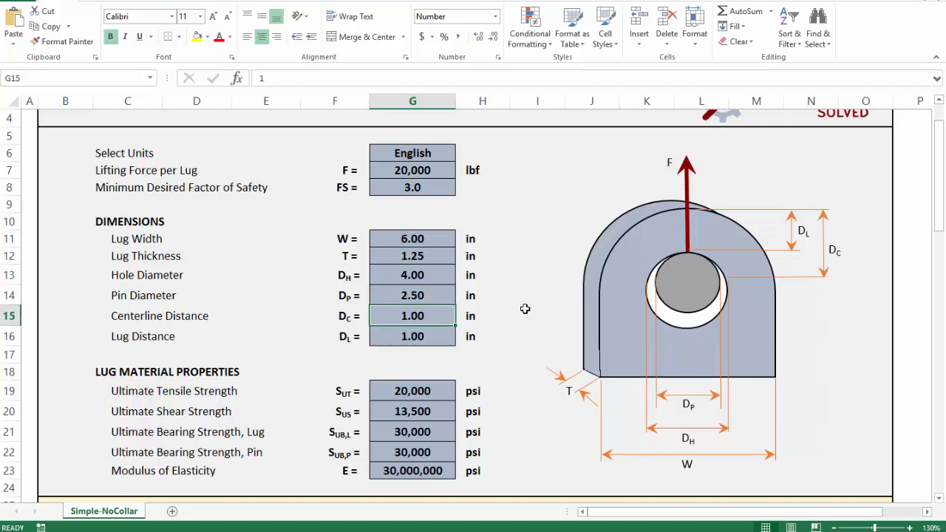
mouse_move(727, 302)
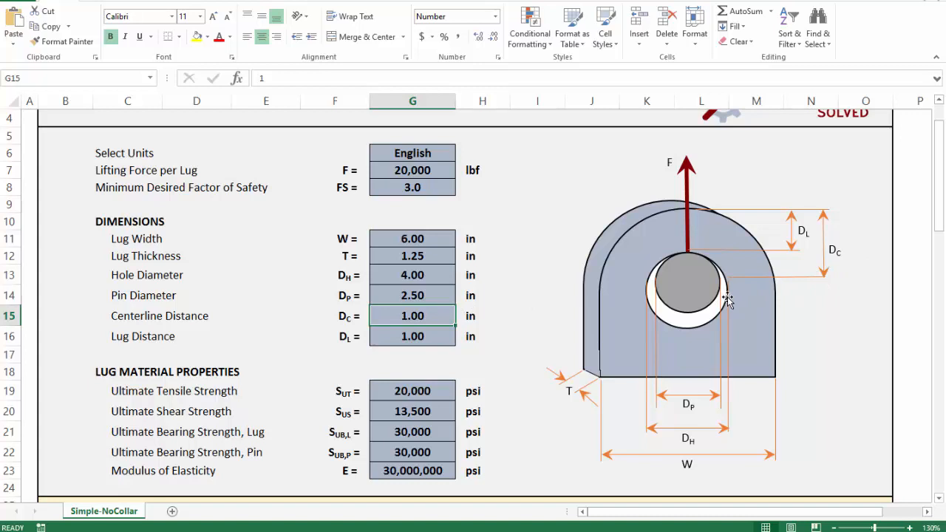
mouse_move(453, 317)
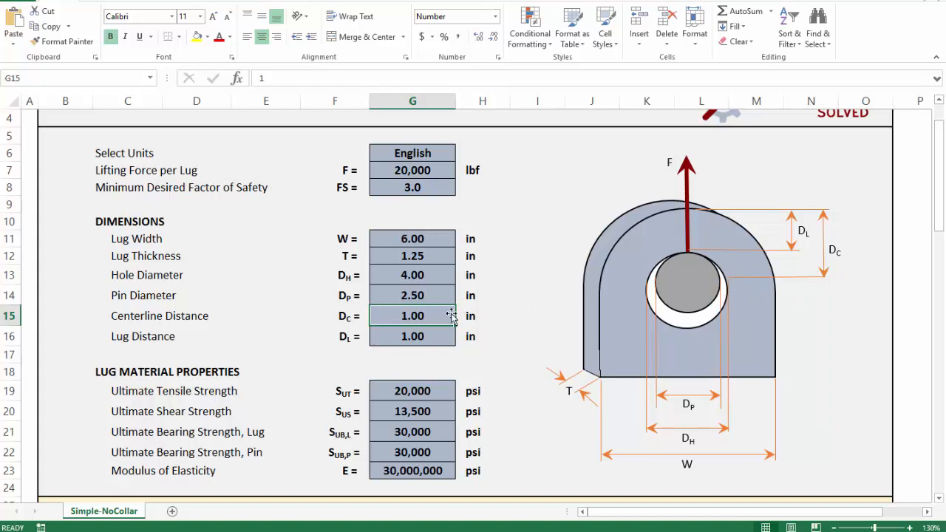
mouse_move(517, 296)
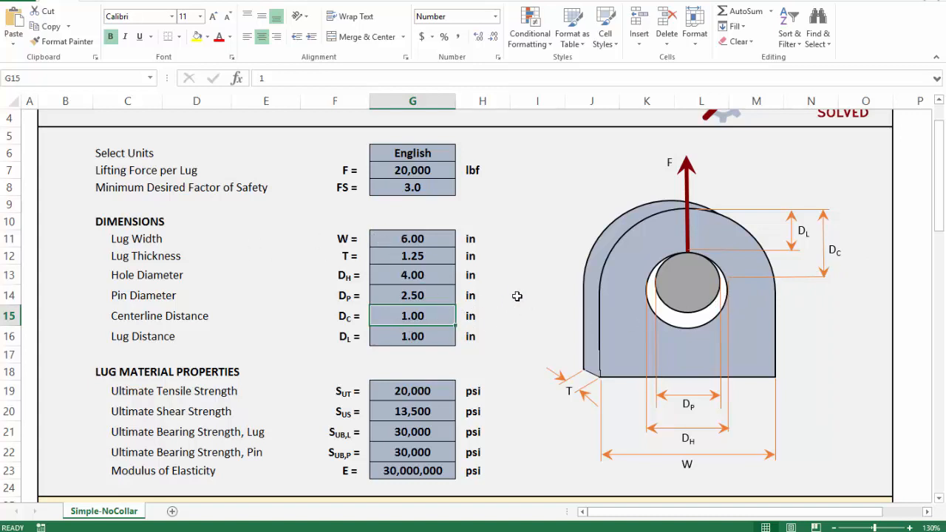
type("3.00")
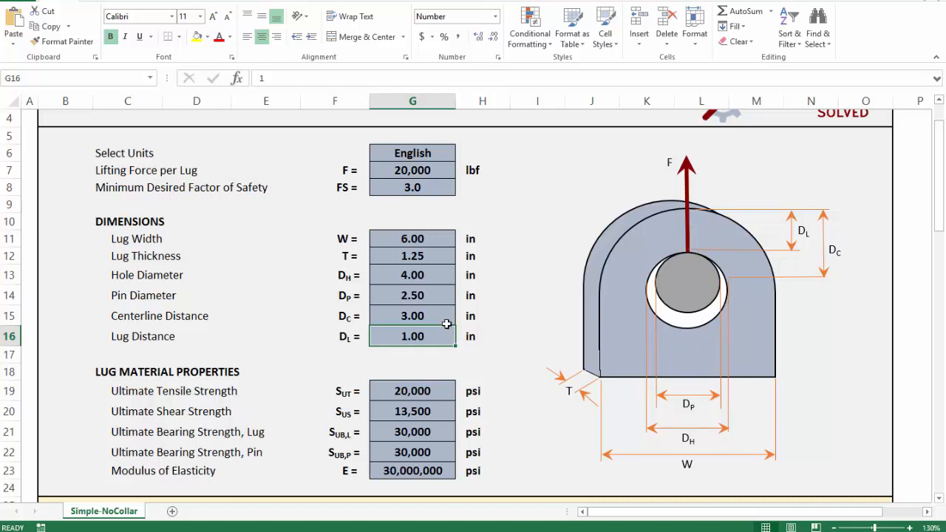
mouse_move(427, 281)
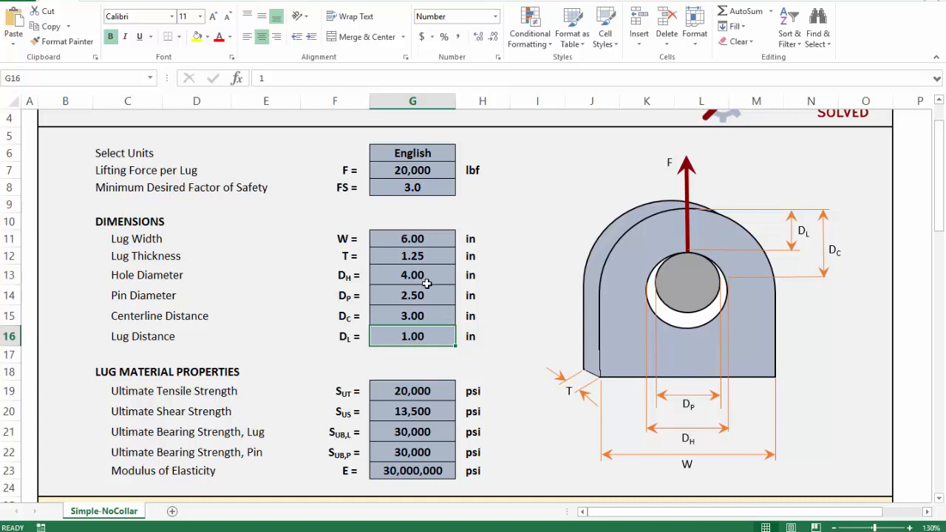
mouse_move(434, 276)
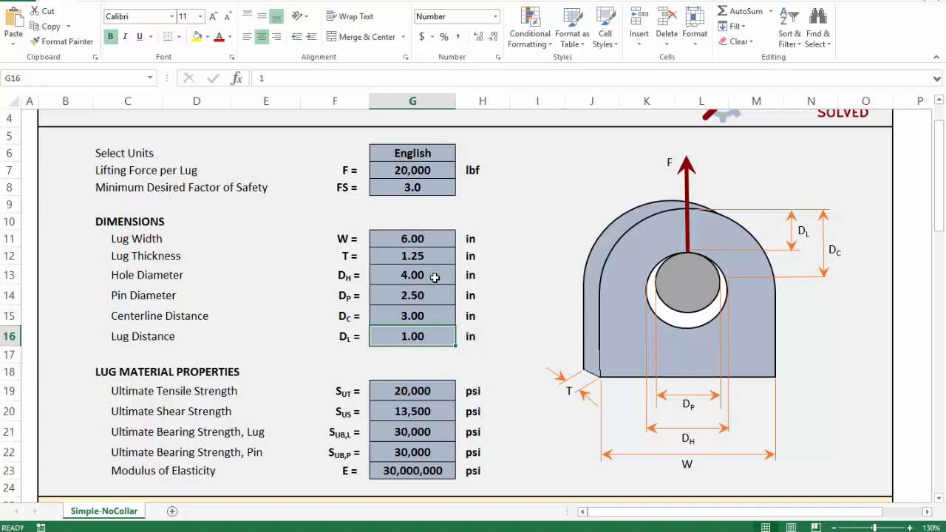
mouse_move(426, 337)
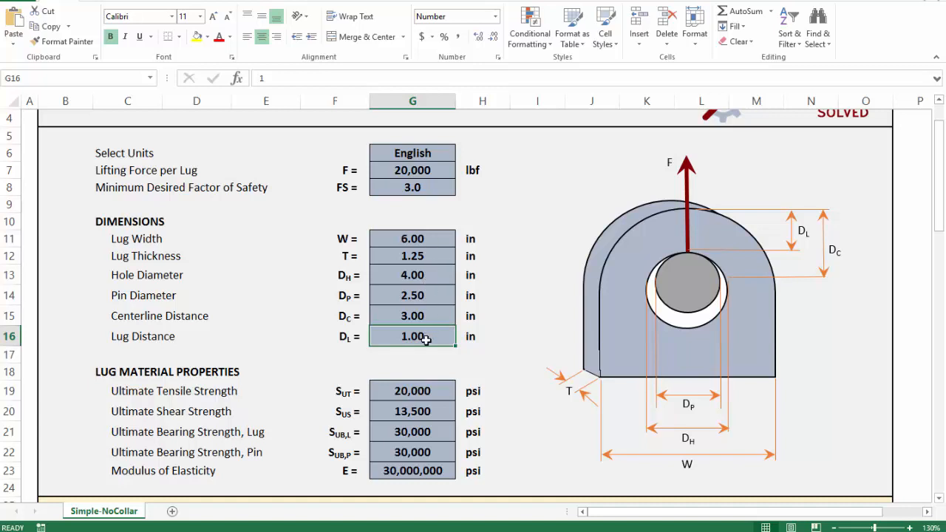
mouse_move(529, 356)
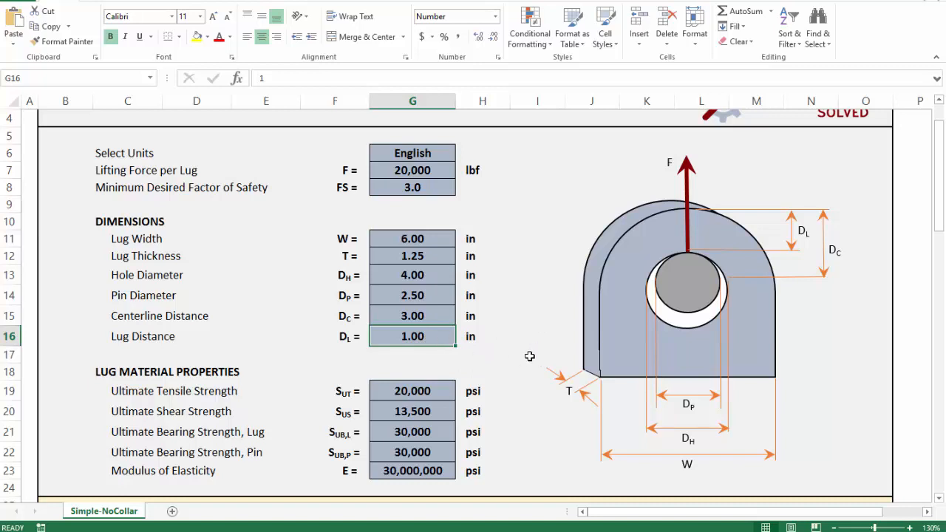
mouse_move(486, 334)
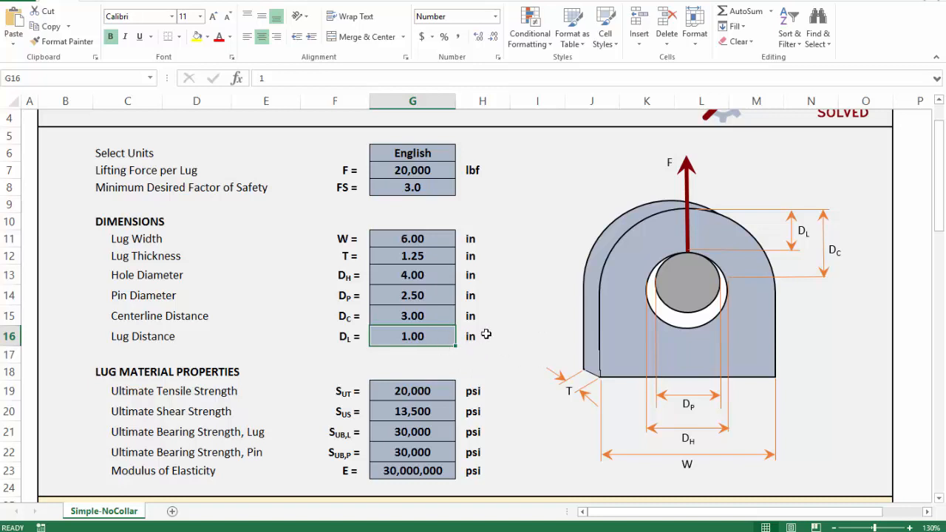
type("0.75")
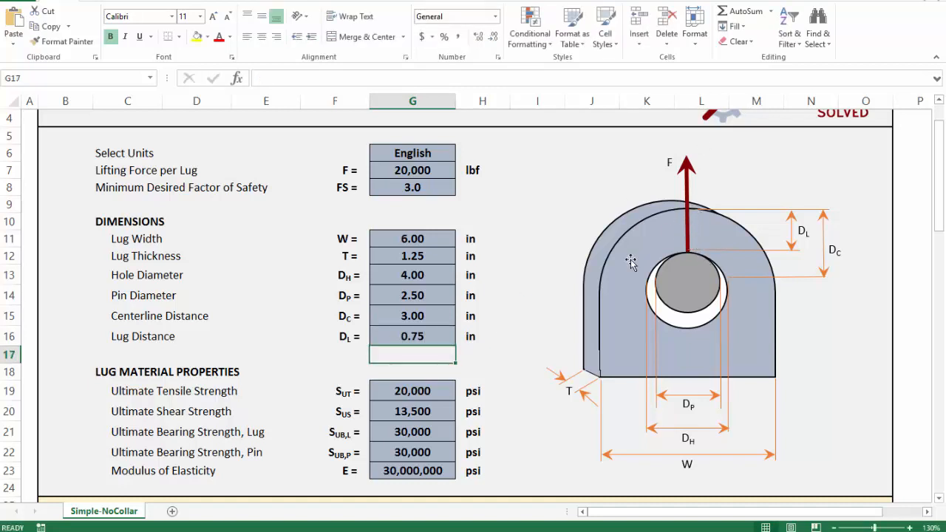
type("1.00")
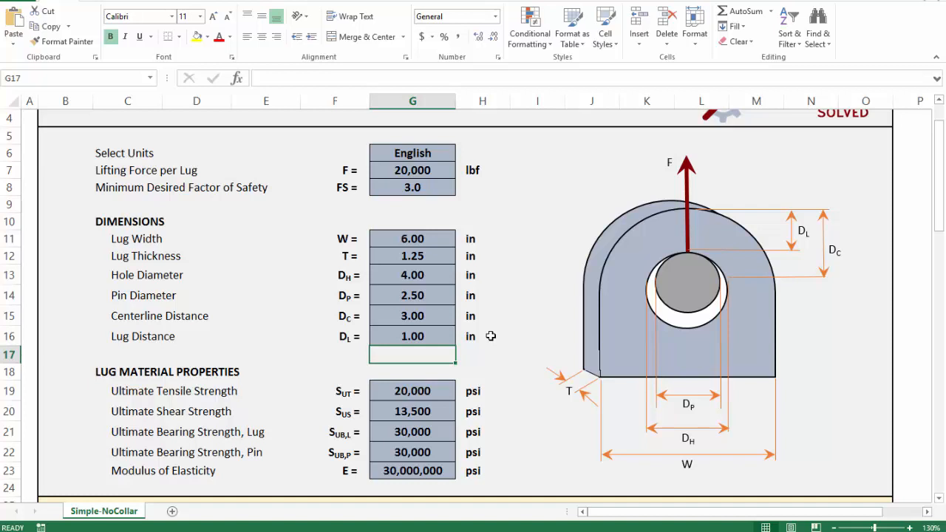
mouse_move(656, 289)
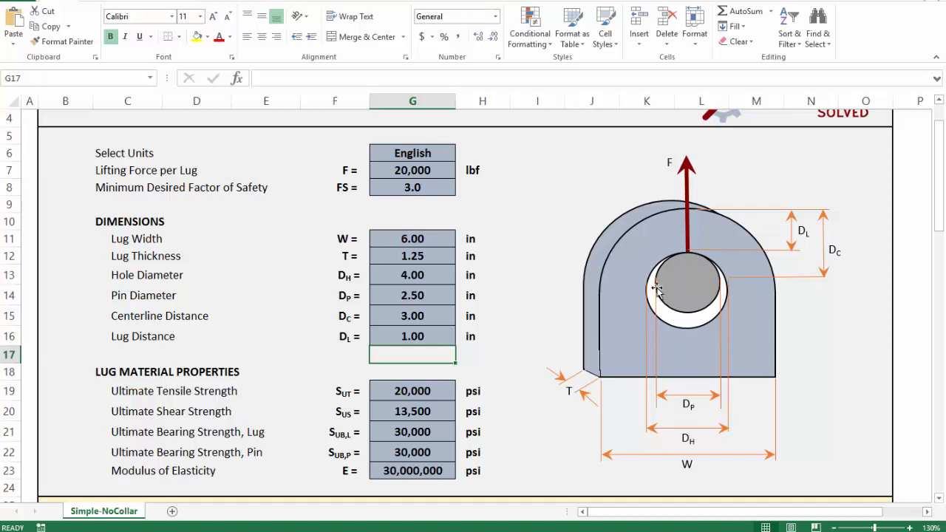
mouse_move(714, 213)
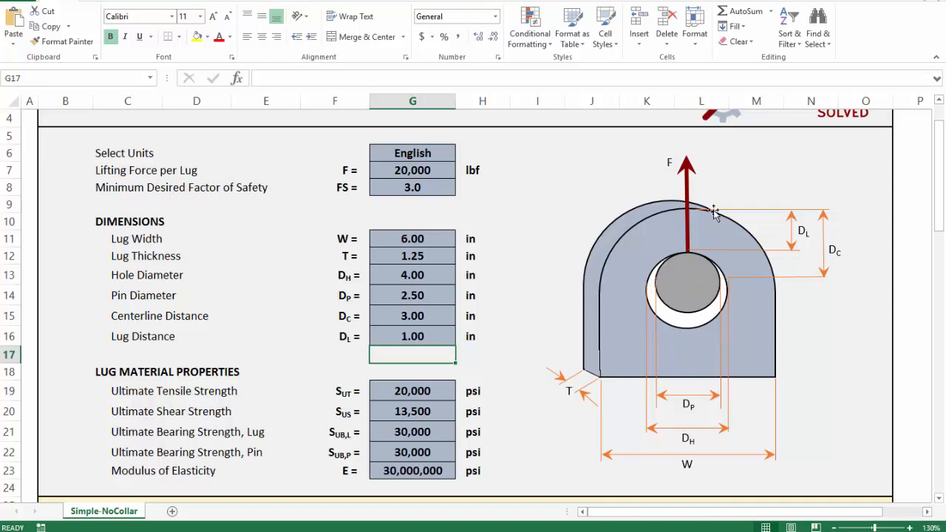
mouse_move(497, 328)
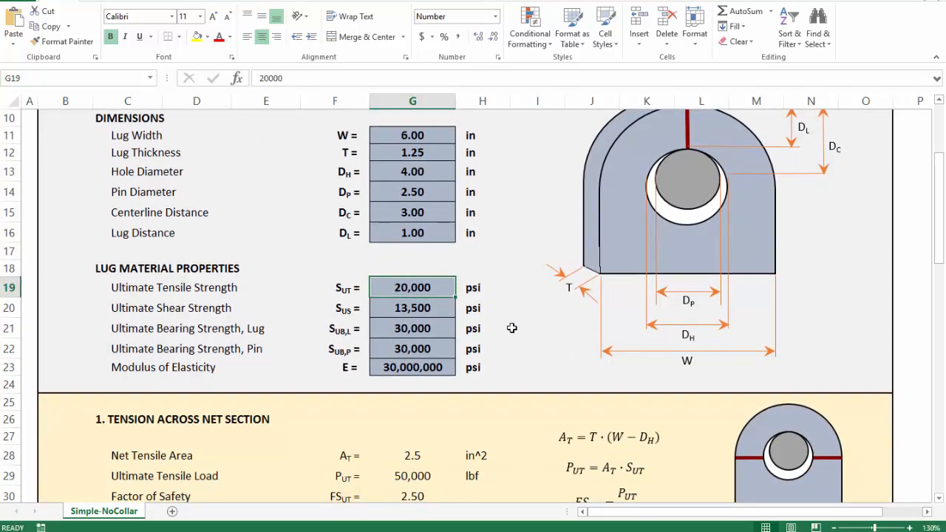
mouse_move(343, 302)
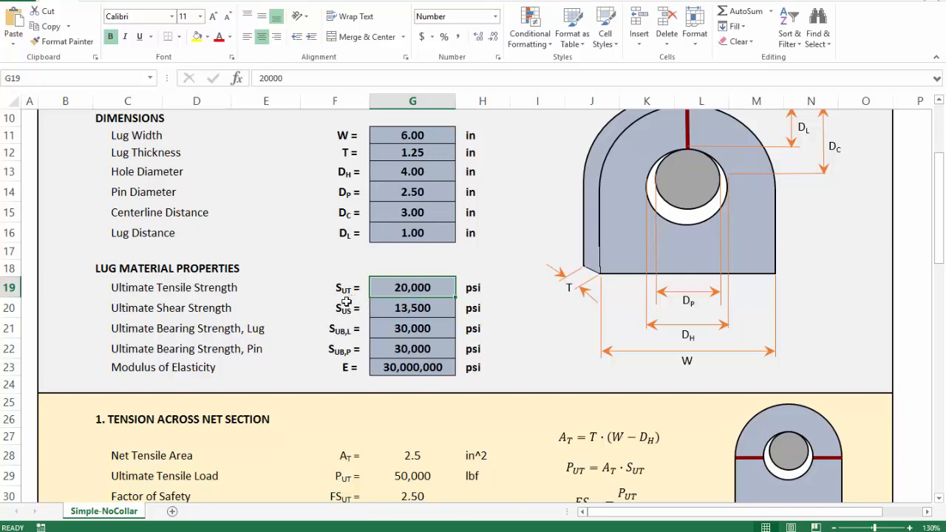
mouse_move(219, 340)
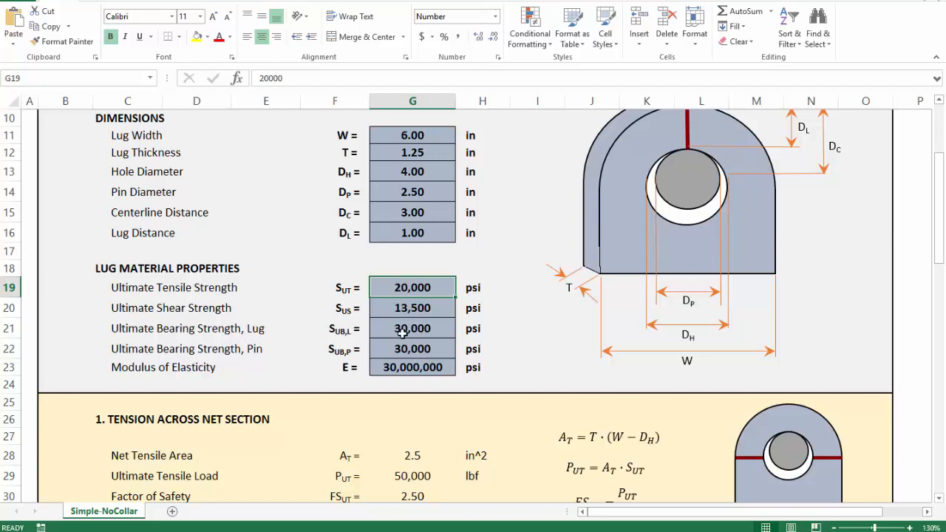
mouse_move(430, 348)
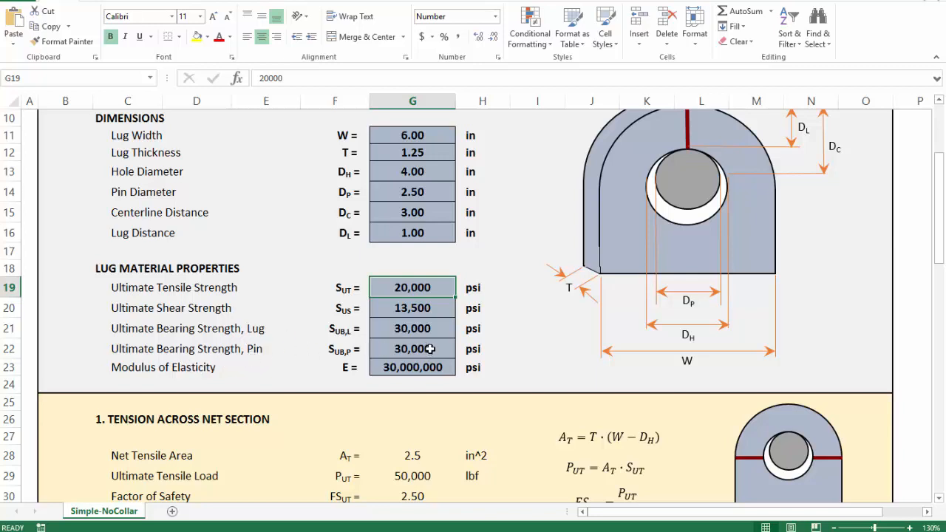
mouse_move(464, 367)
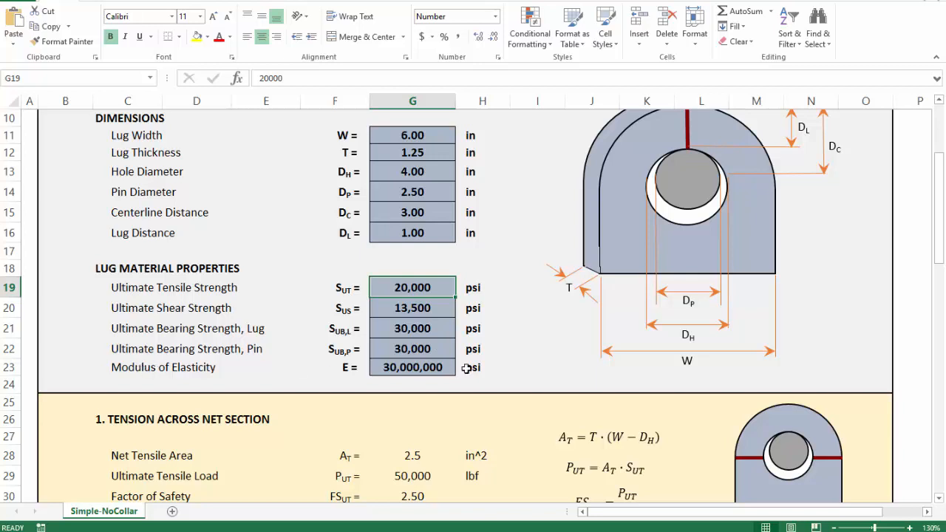
mouse_move(506, 372)
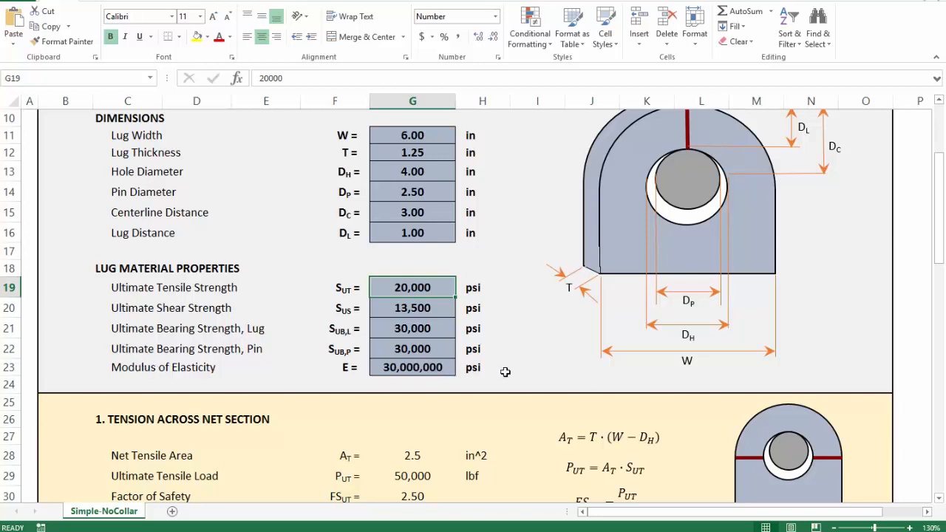
mouse_move(514, 358)
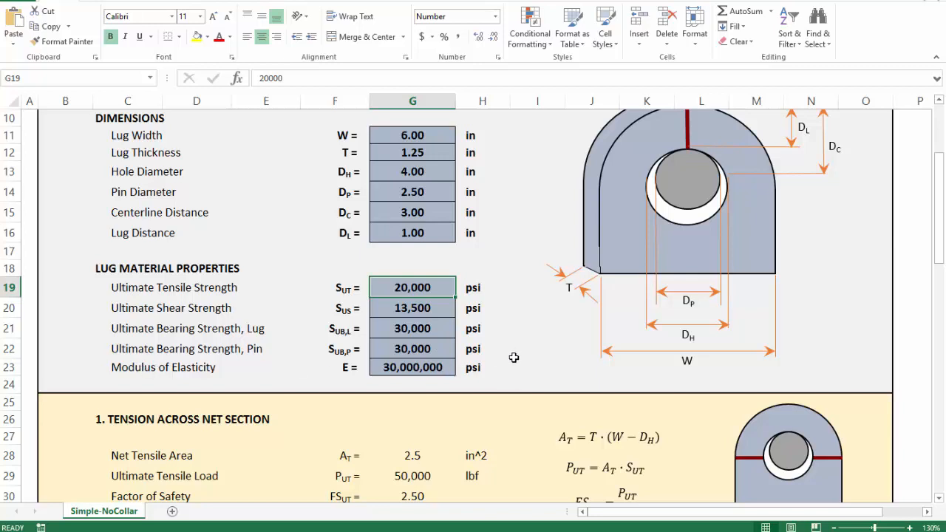
scroll("down", 3)
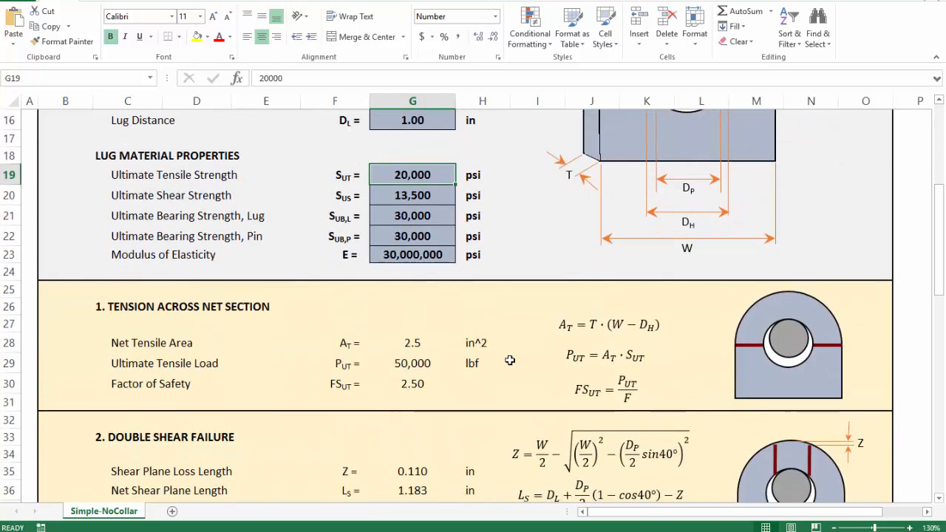
scroll("down", 3)
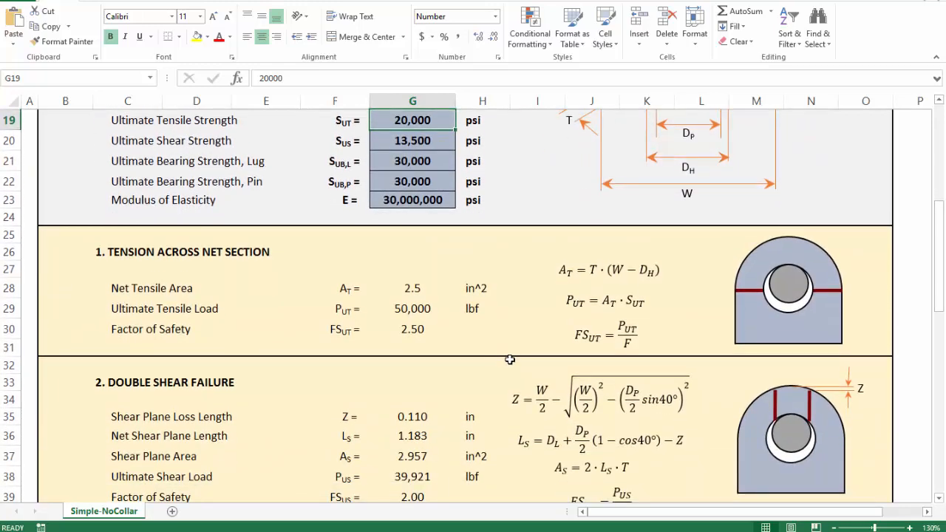
mouse_move(427, 328)
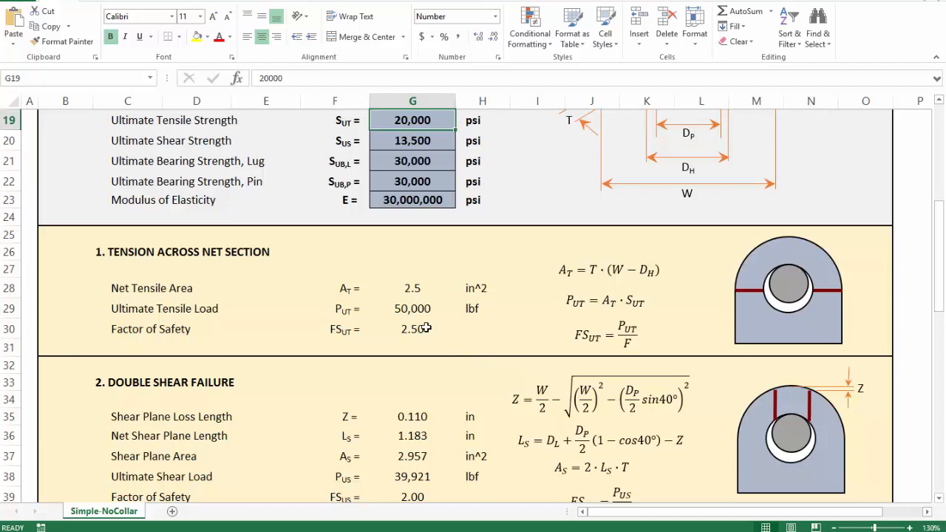
mouse_move(425, 328)
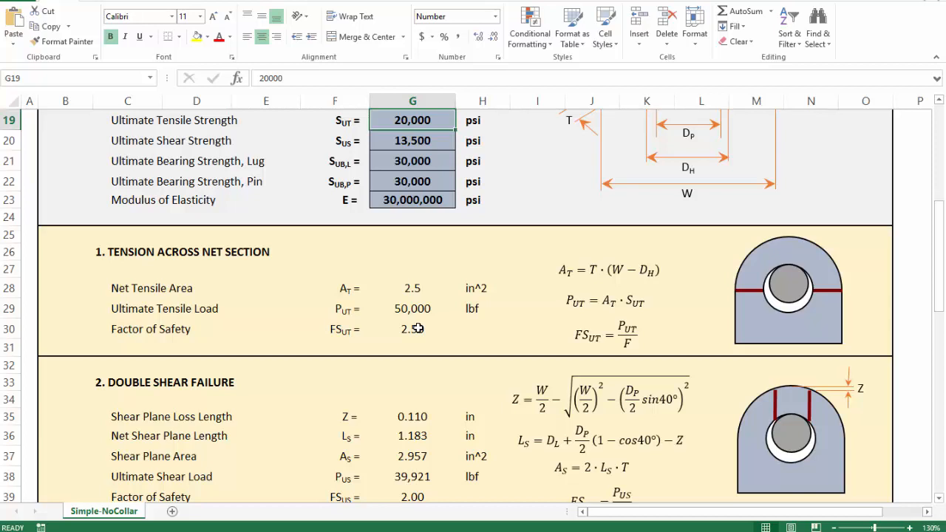
mouse_move(434, 325)
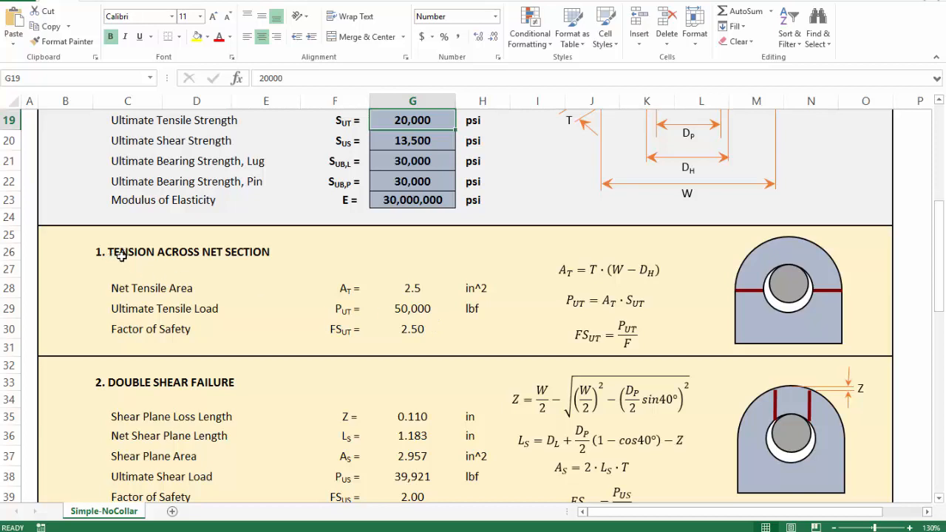
mouse_move(740, 295)
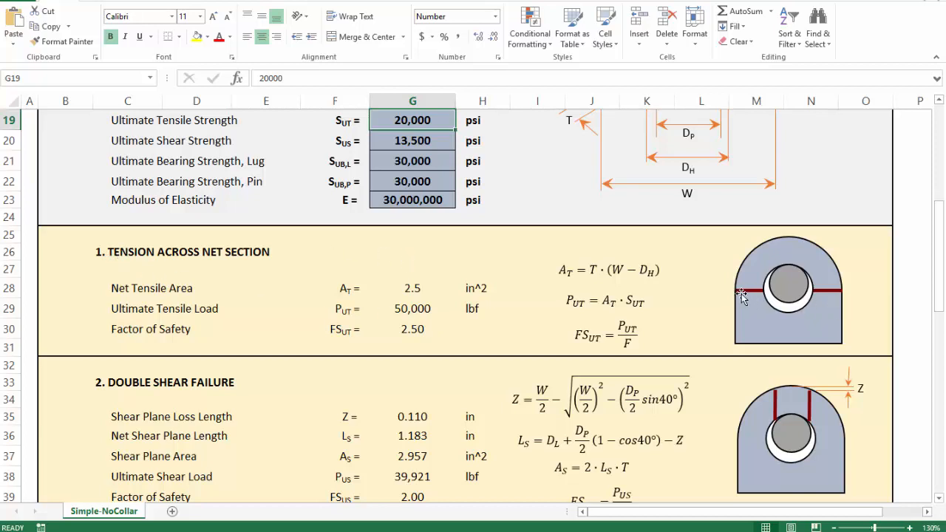
mouse_move(828, 292)
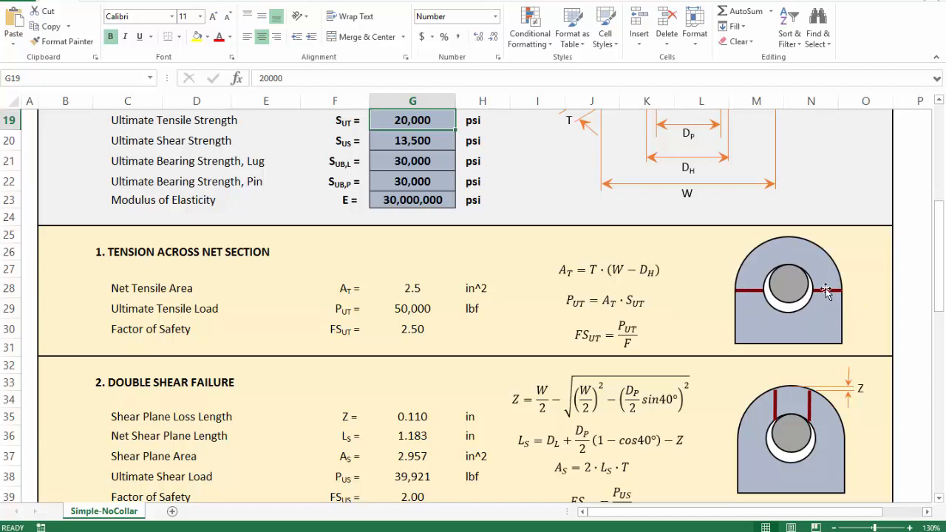
mouse_move(656, 310)
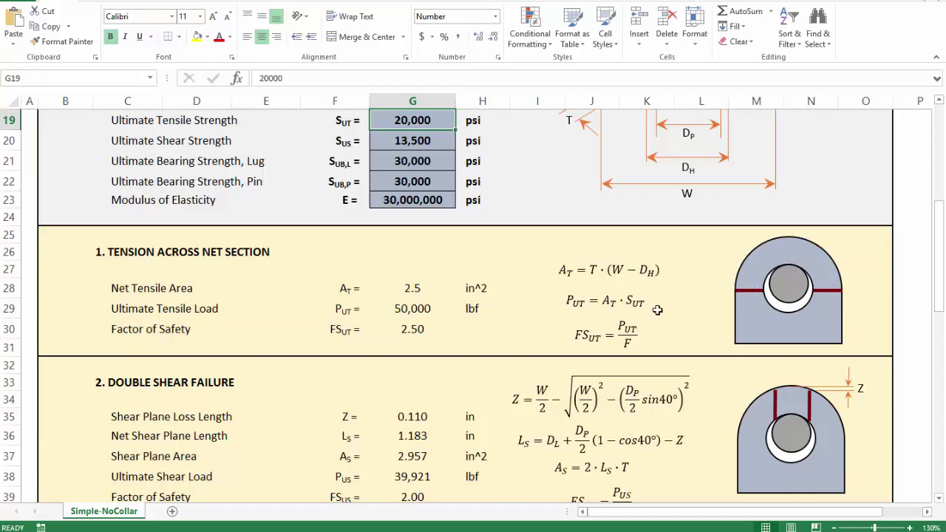
mouse_move(432, 355)
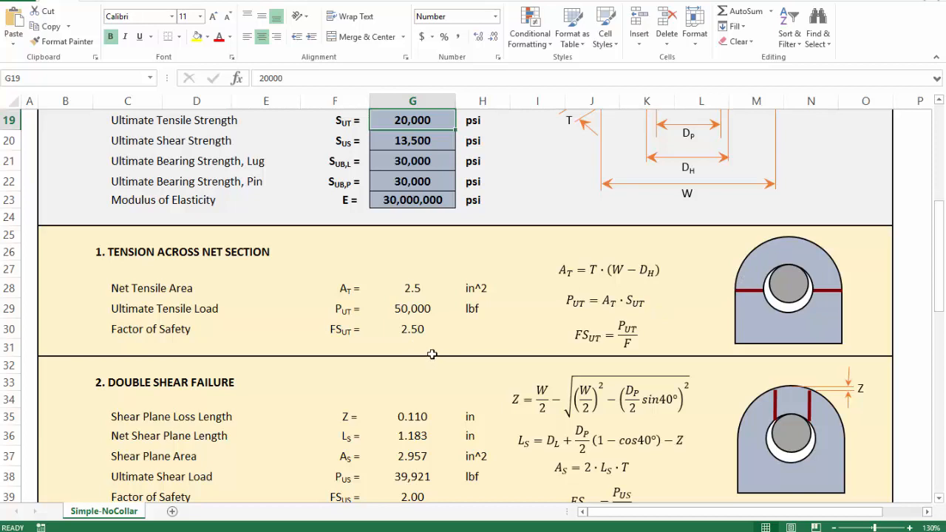
mouse_move(686, 284)
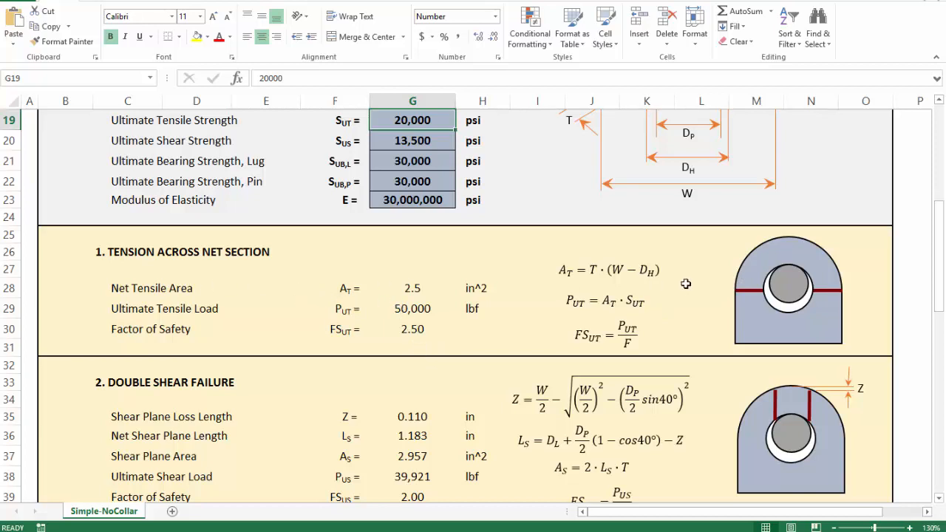
mouse_move(703, 293)
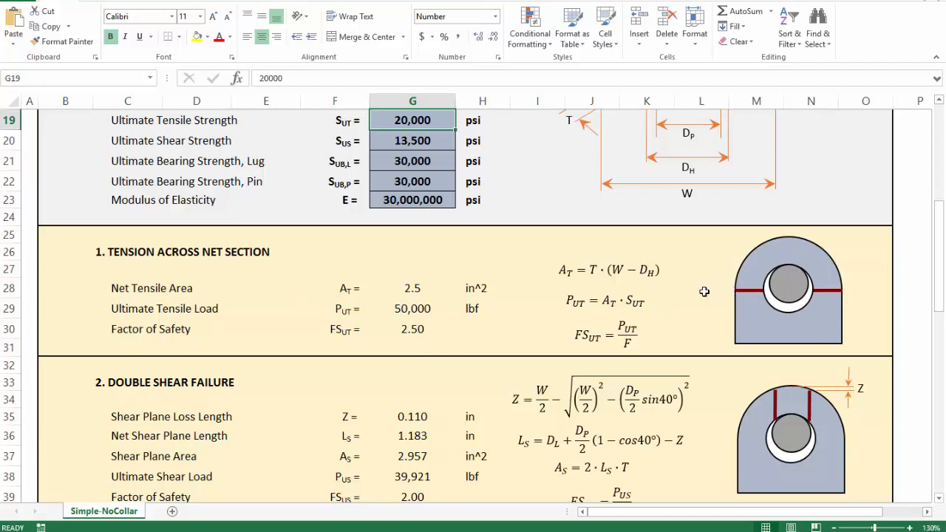
mouse_move(798, 254)
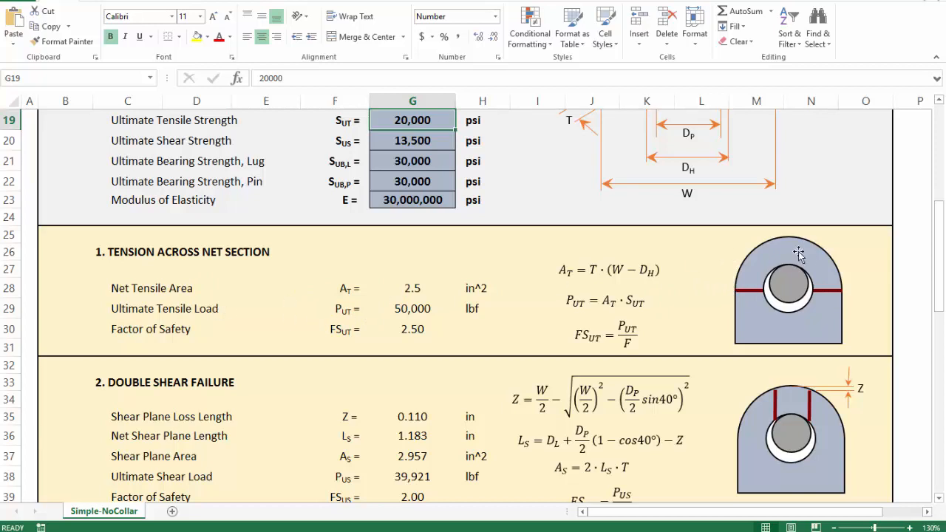
mouse_move(791, 274)
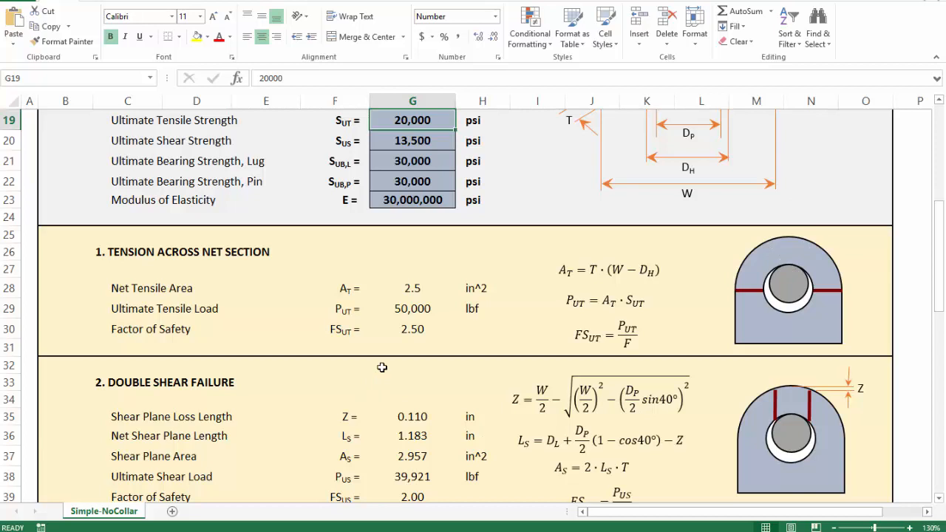
mouse_move(396, 328)
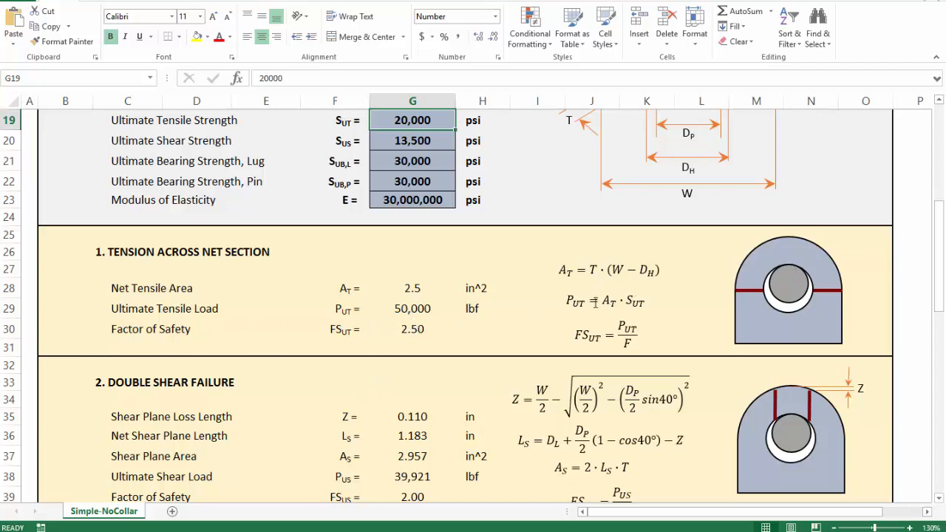
mouse_move(449, 347)
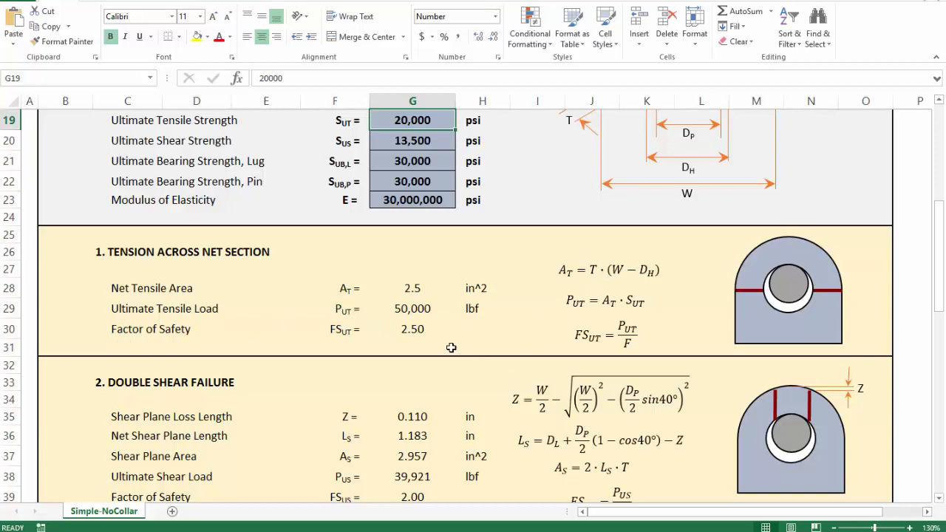
left_click(411, 381)
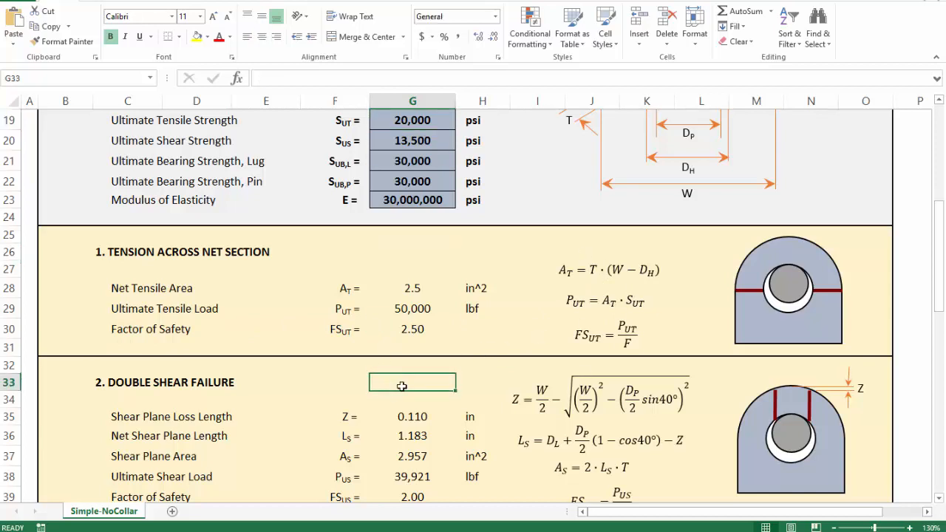
left_click(340, 381)
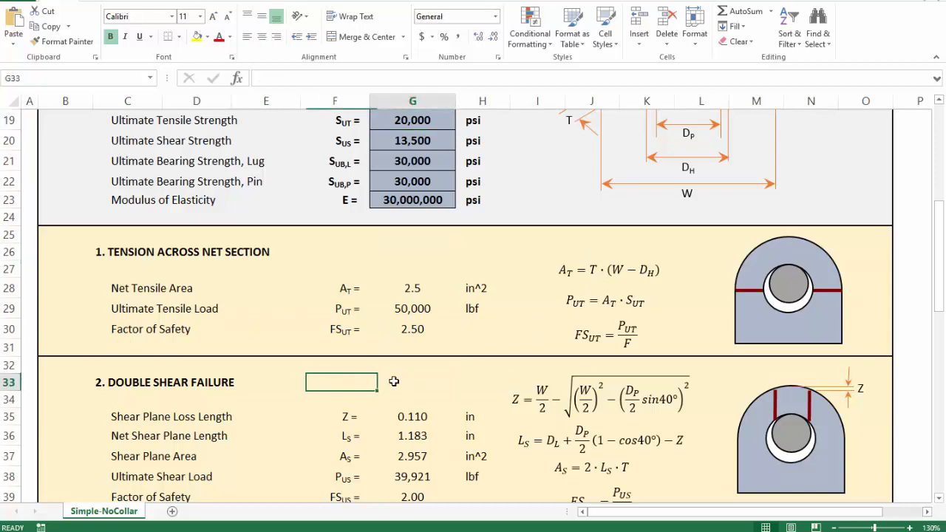
left_click(352, 381)
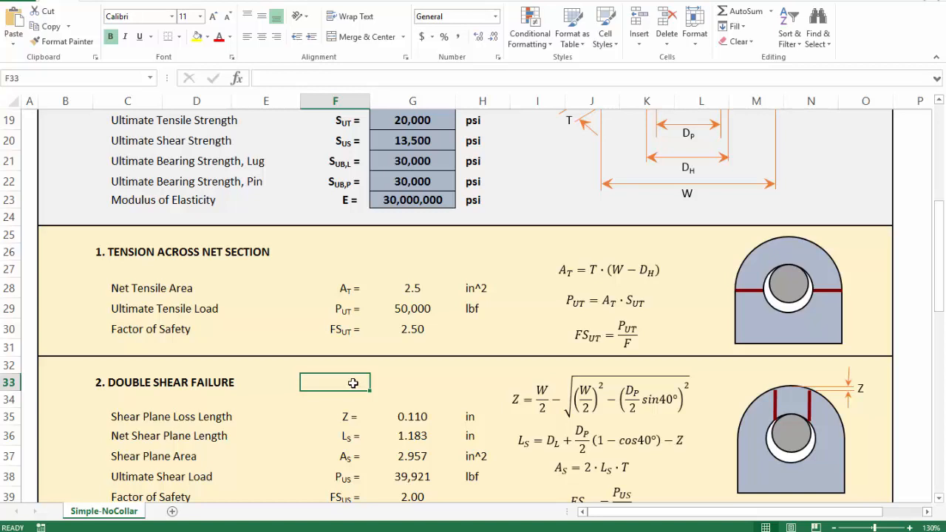
left_click(384, 381)
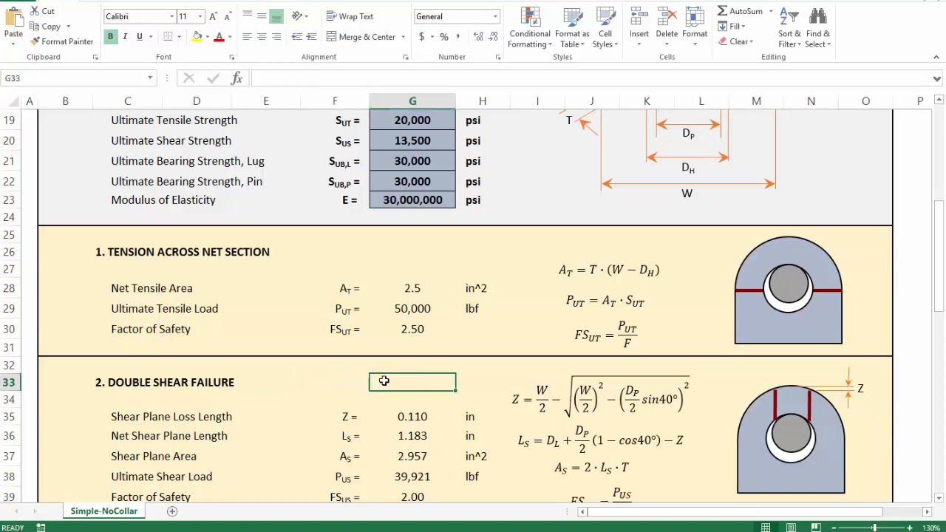
scroll("down", 3)
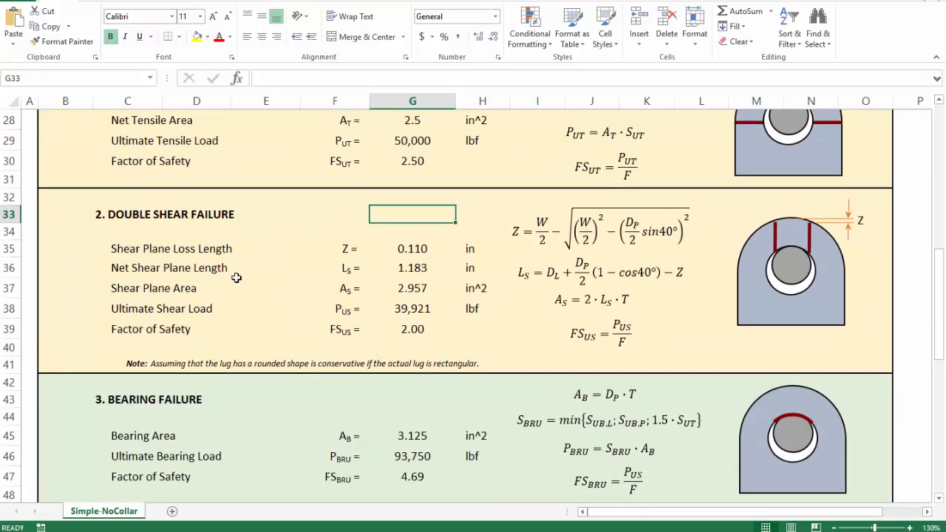
mouse_move(789, 260)
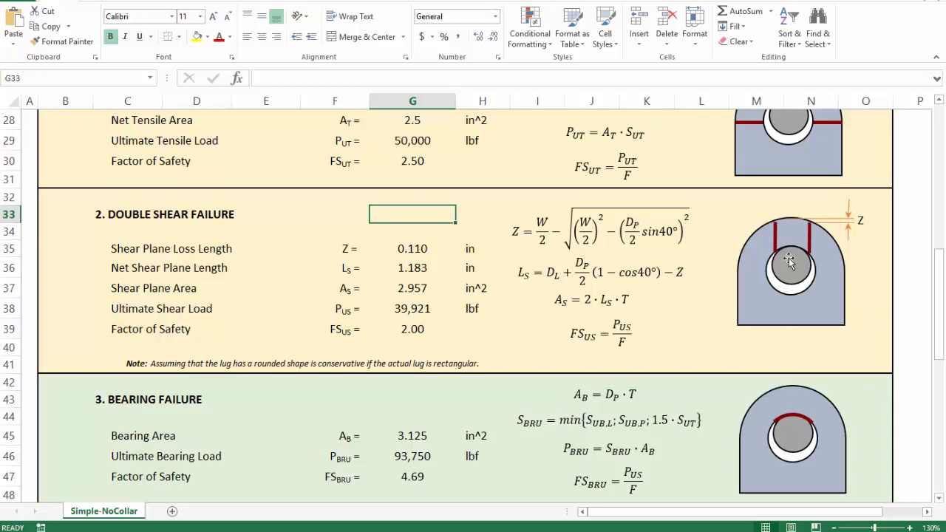
mouse_move(777, 259)
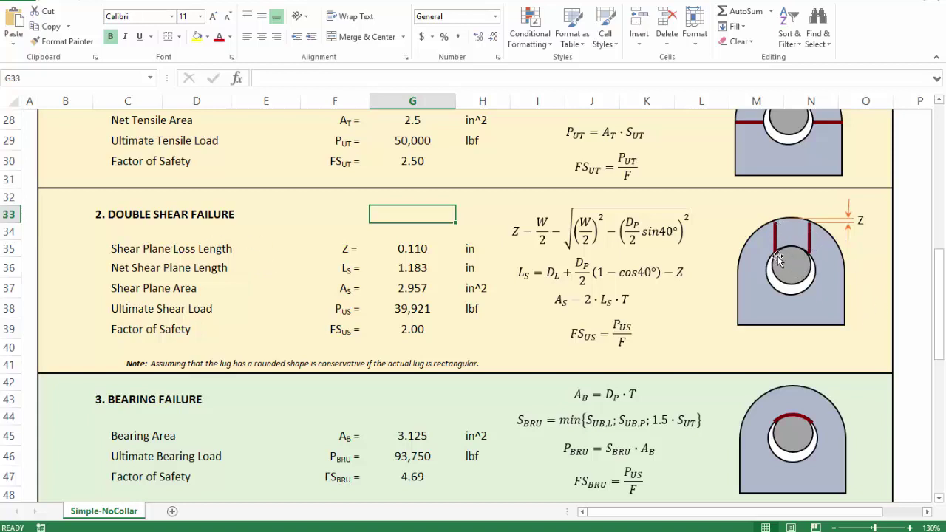
mouse_move(797, 269)
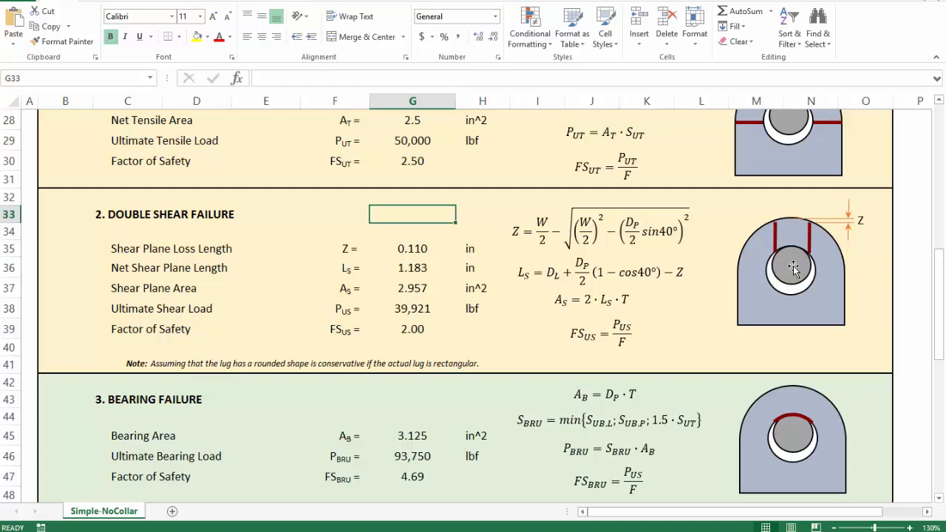
mouse_move(781, 259)
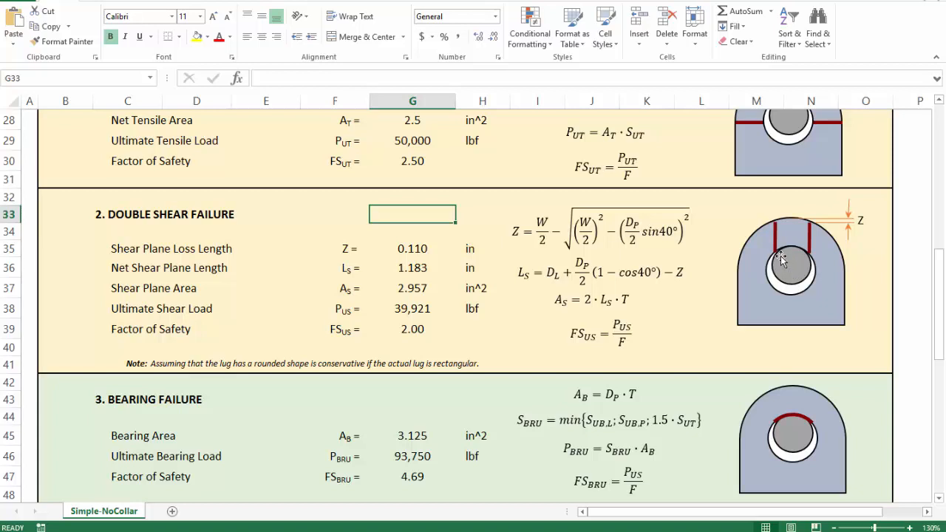
mouse_move(792, 269)
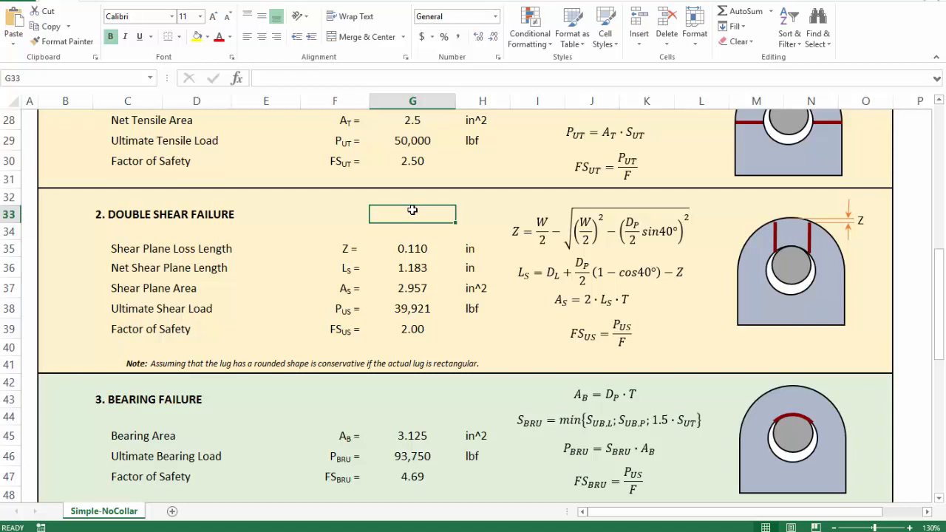
left_click(600, 274)
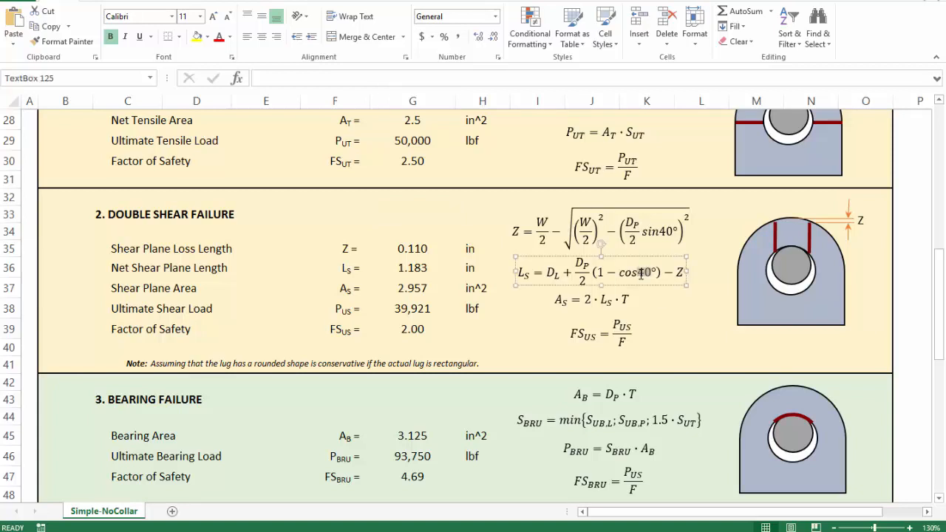
left_click(644, 347)
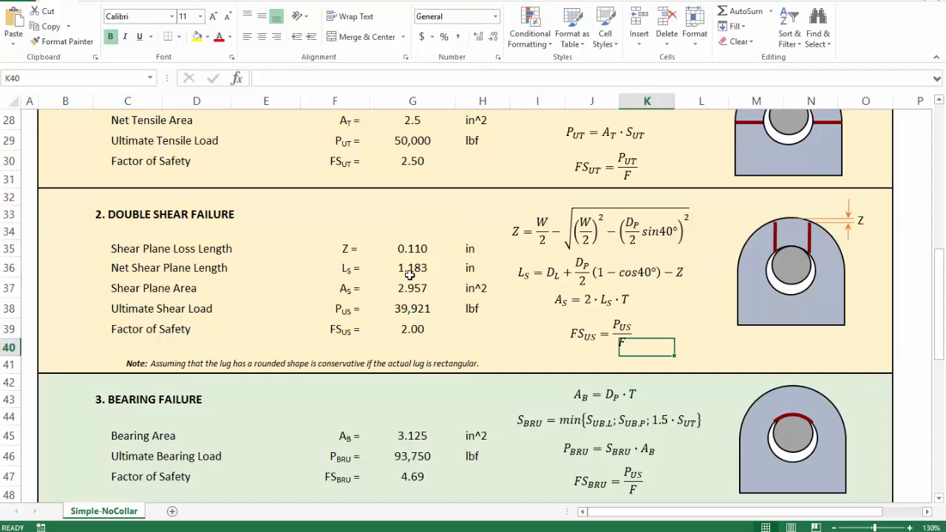
left_click(413, 248)
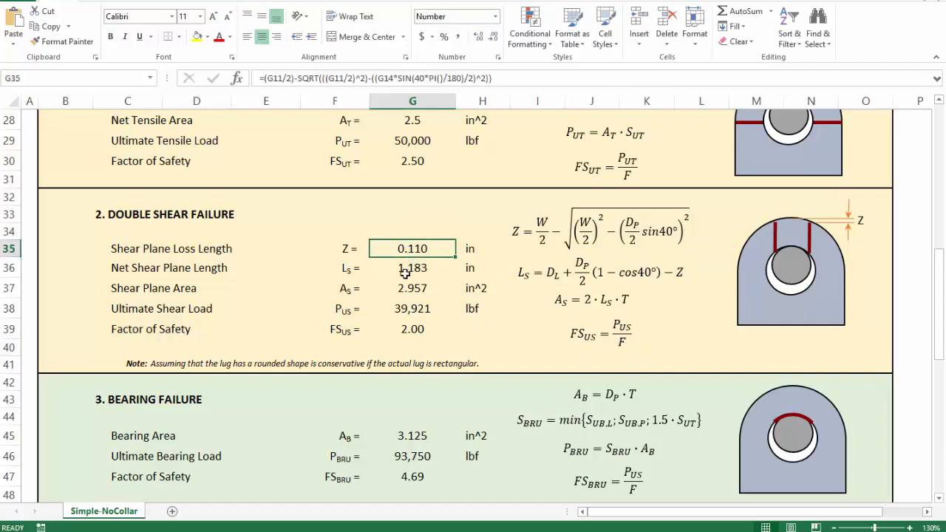
mouse_move(371, 272)
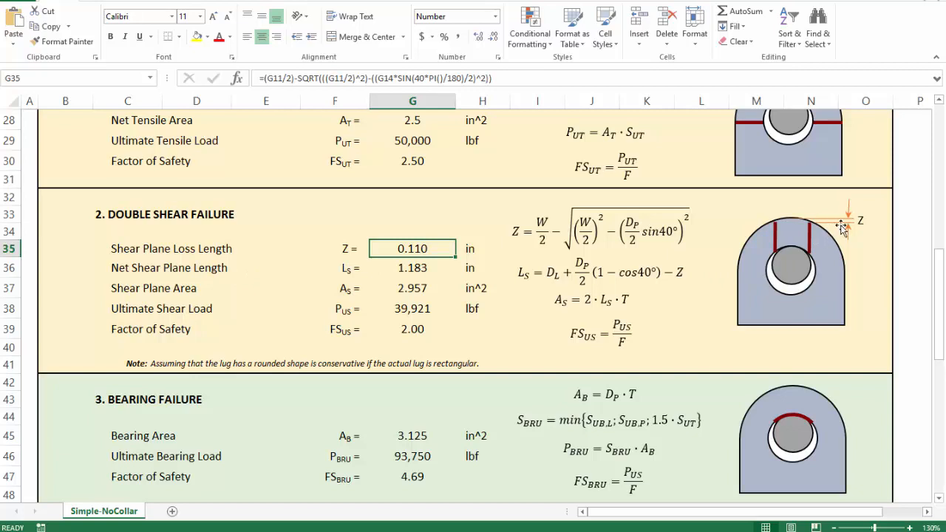
mouse_move(848, 224)
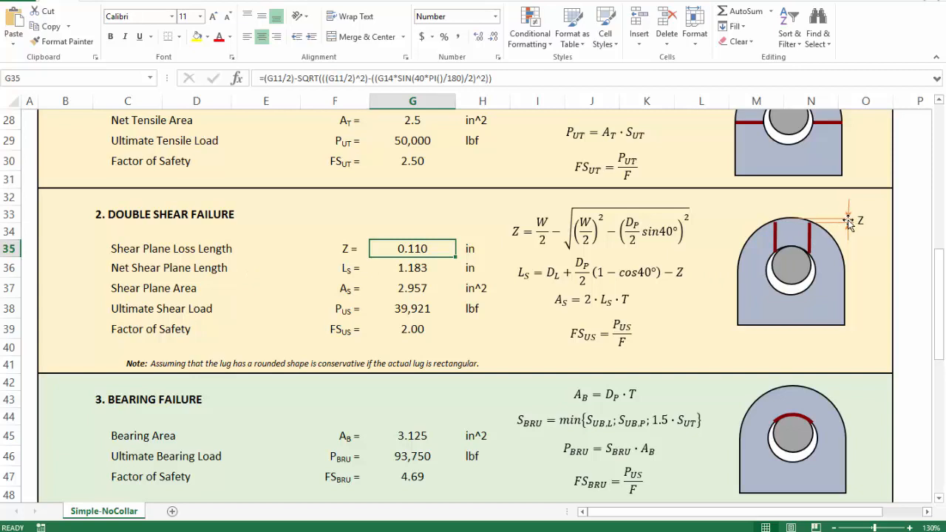
mouse_move(562, 254)
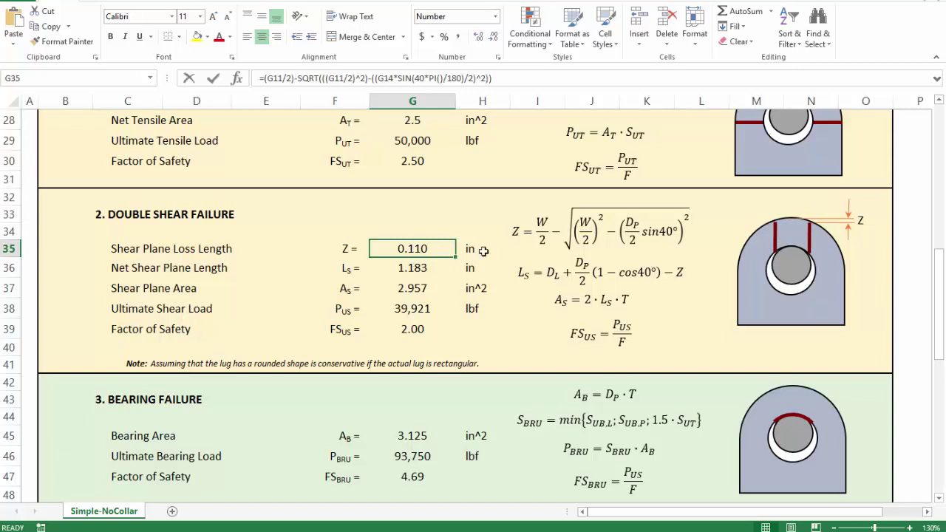
left_click(411, 269)
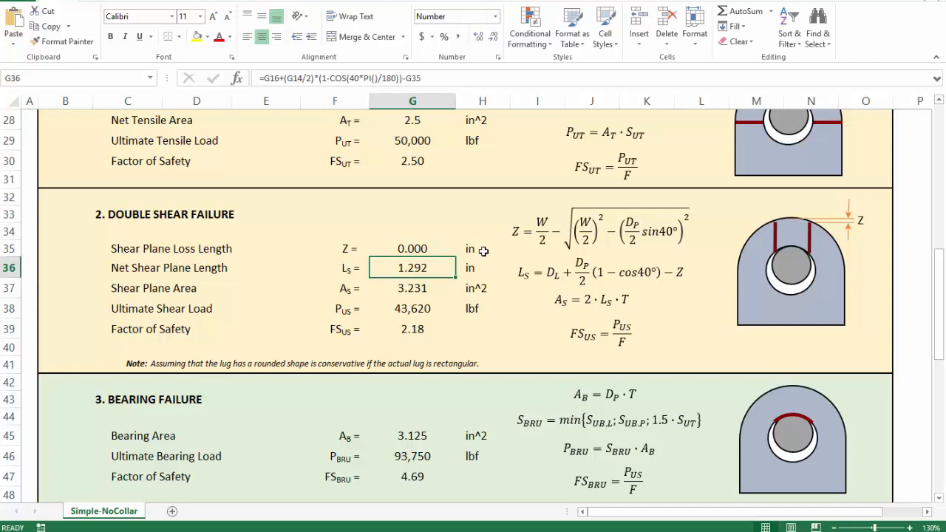
left_click(411, 248)
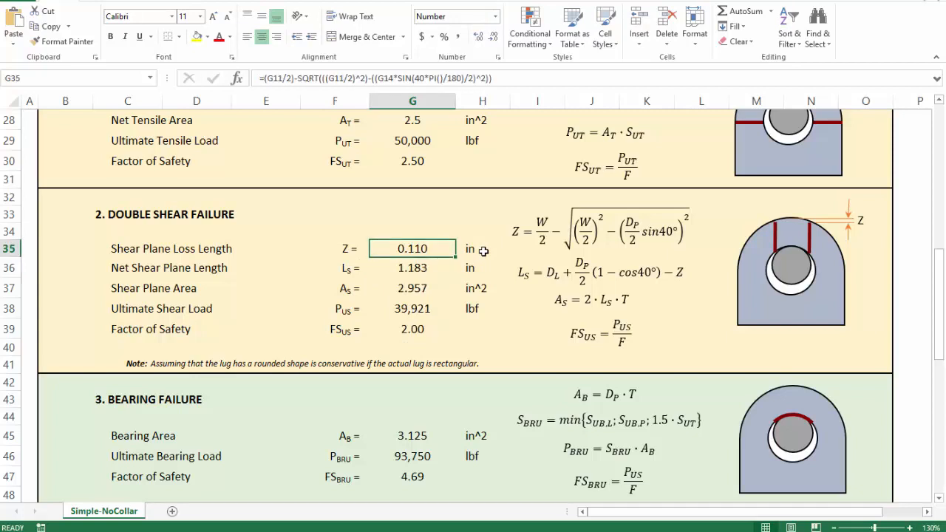
mouse_move(464, 304)
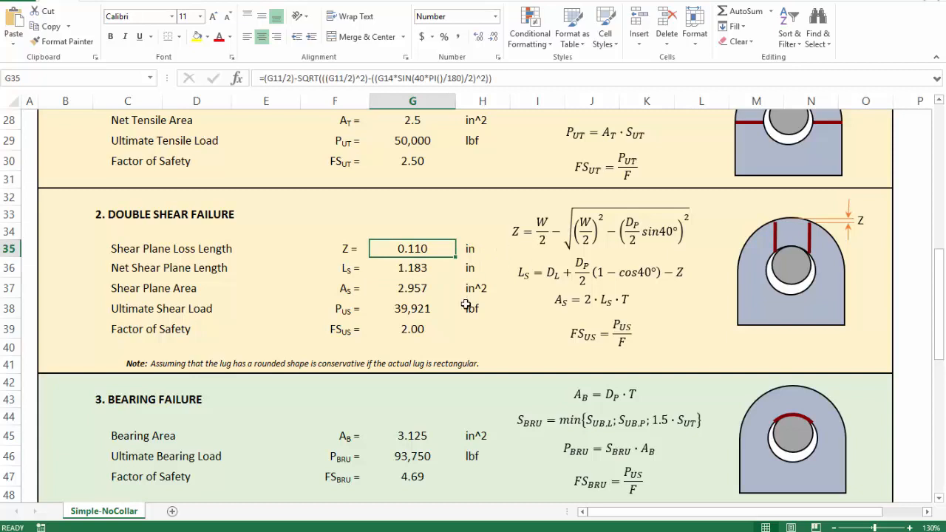
mouse_move(815, 228)
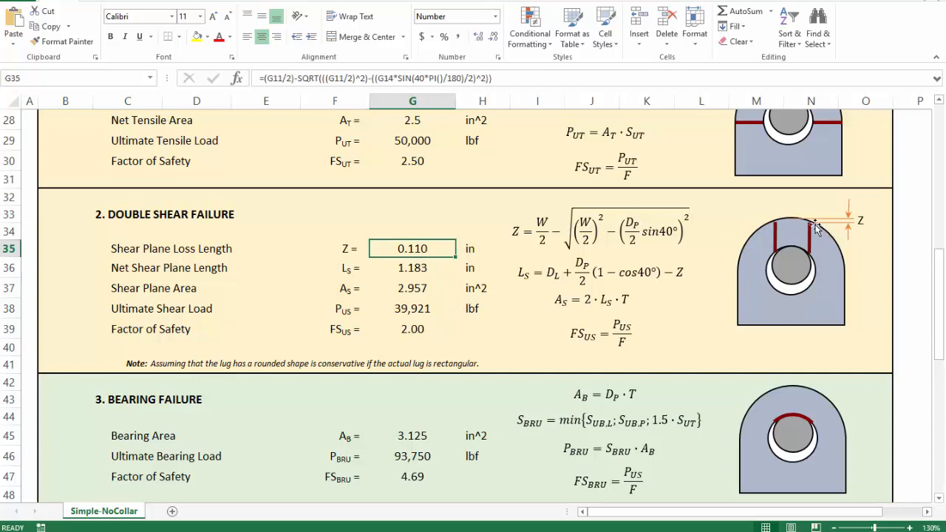
mouse_move(402, 331)
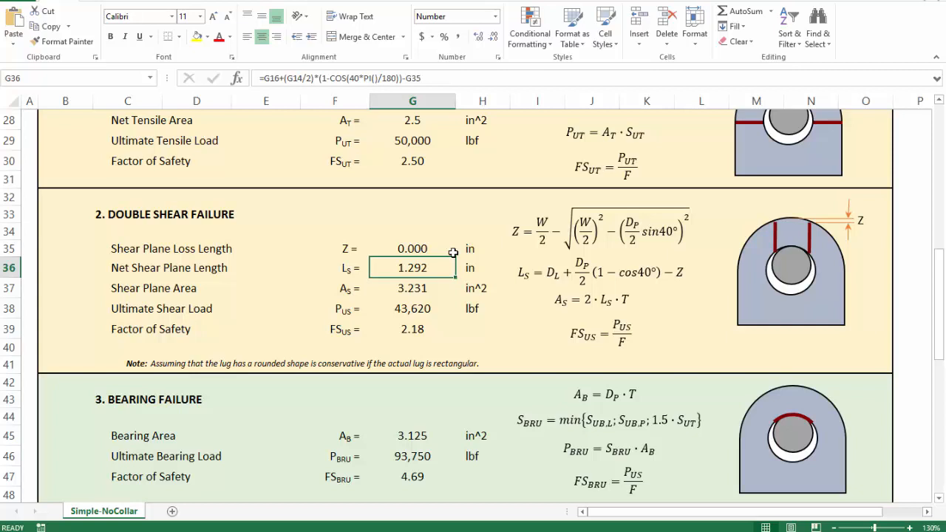
left_click(412, 248)
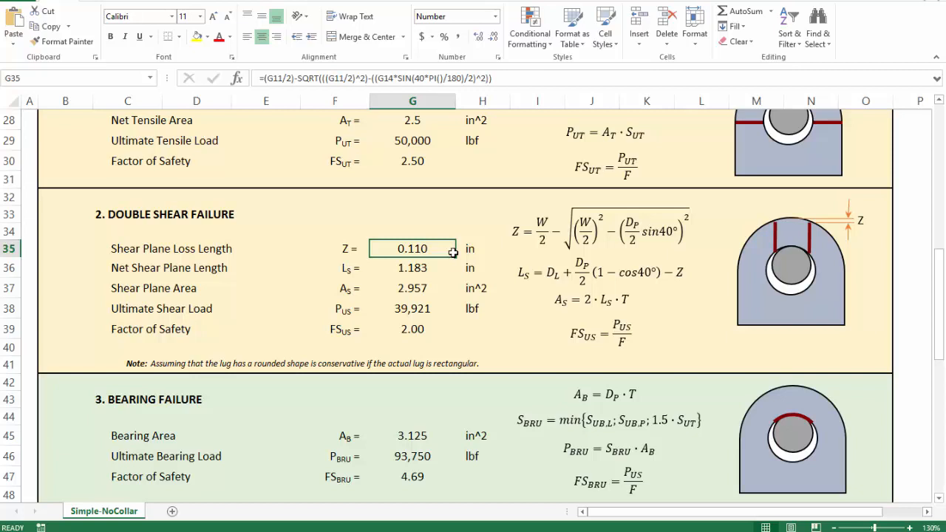
left_click(413, 269)
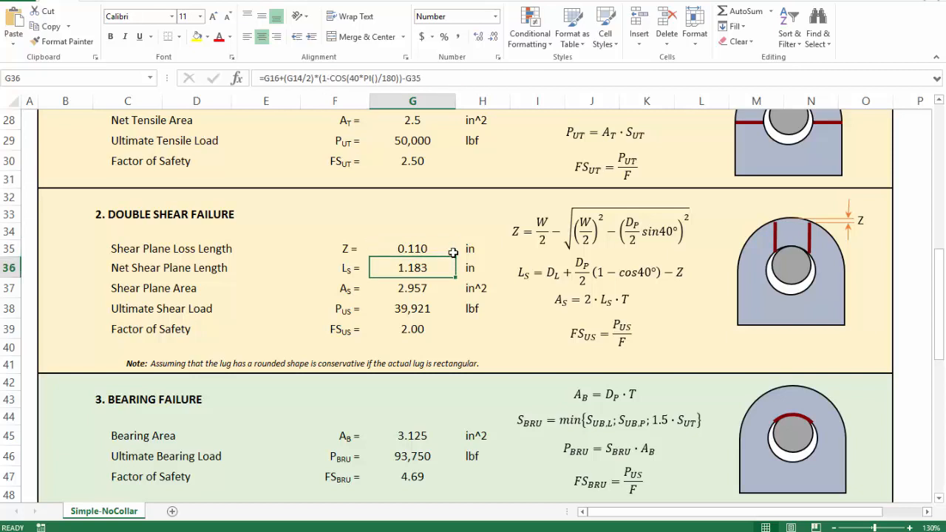
left_click(411, 288)
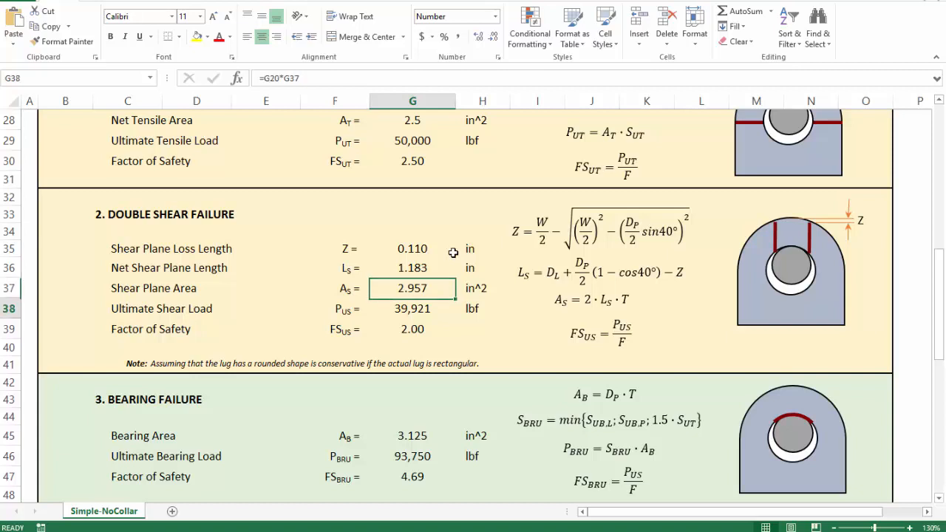
left_click(412, 309)
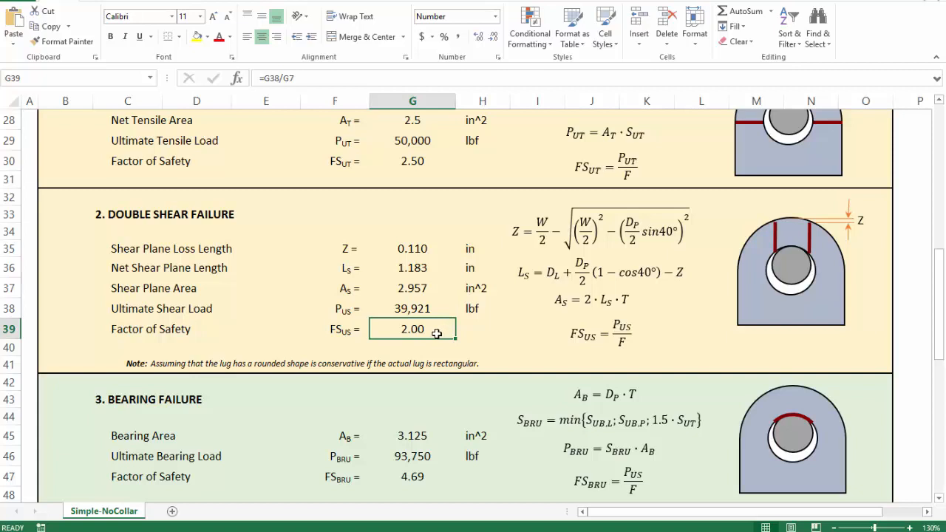
scroll("down", 3)
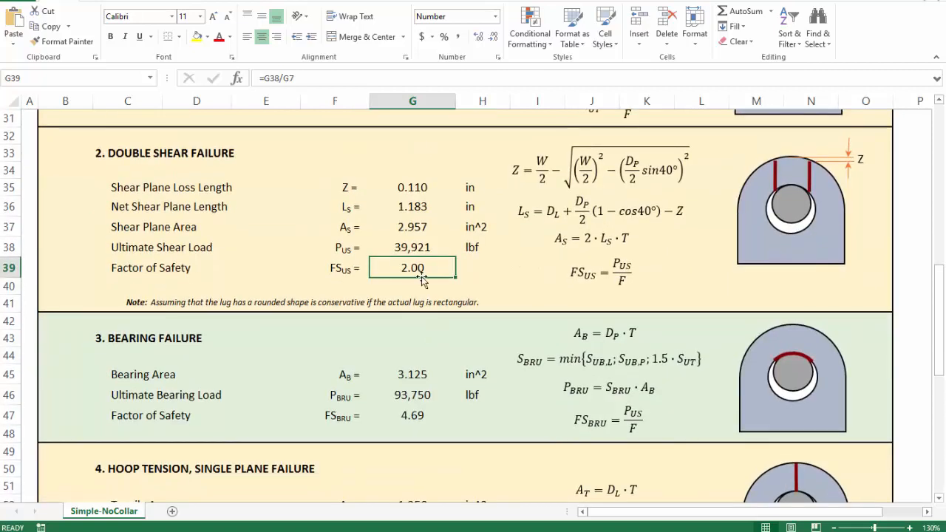
mouse_move(136, 303)
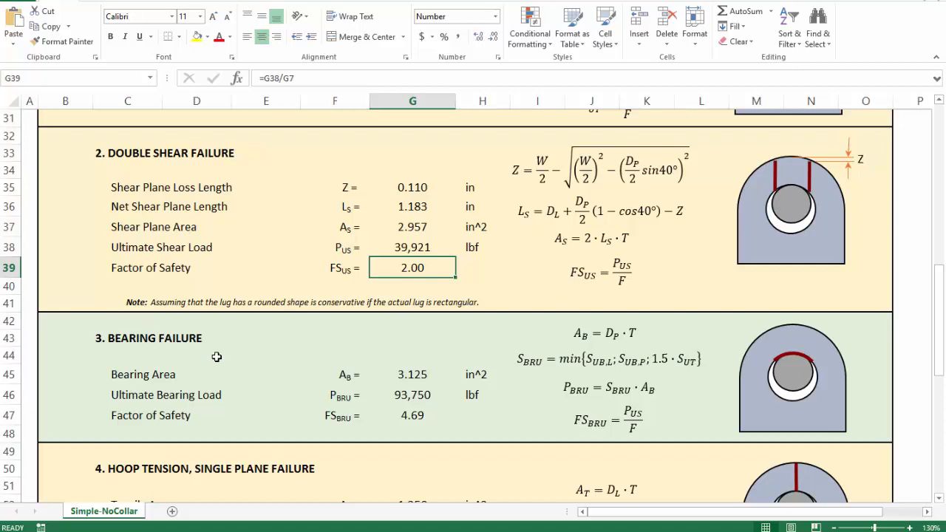
left_click(127, 302)
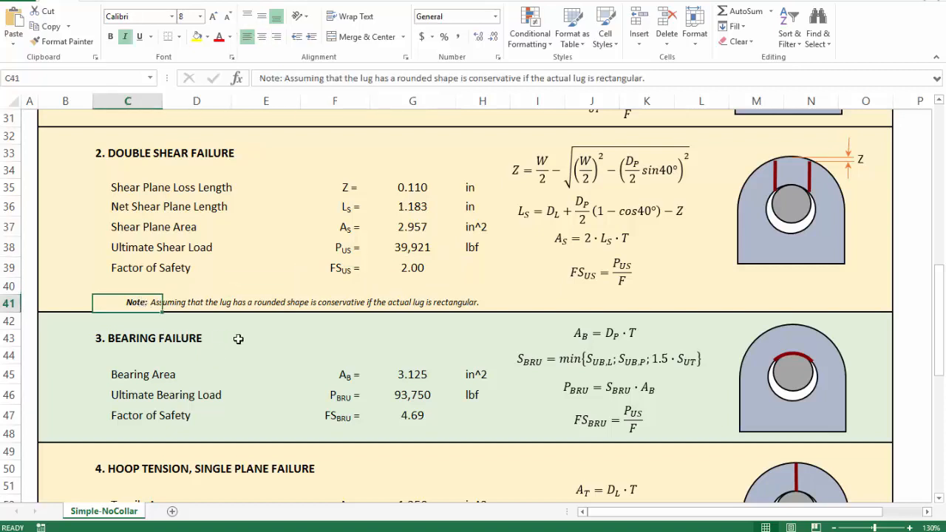
mouse_move(189, 309)
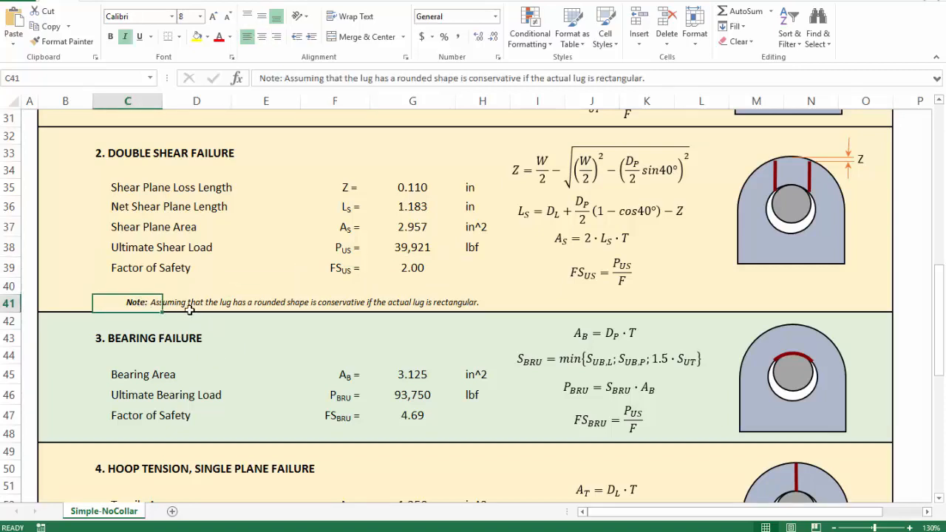
mouse_move(326, 306)
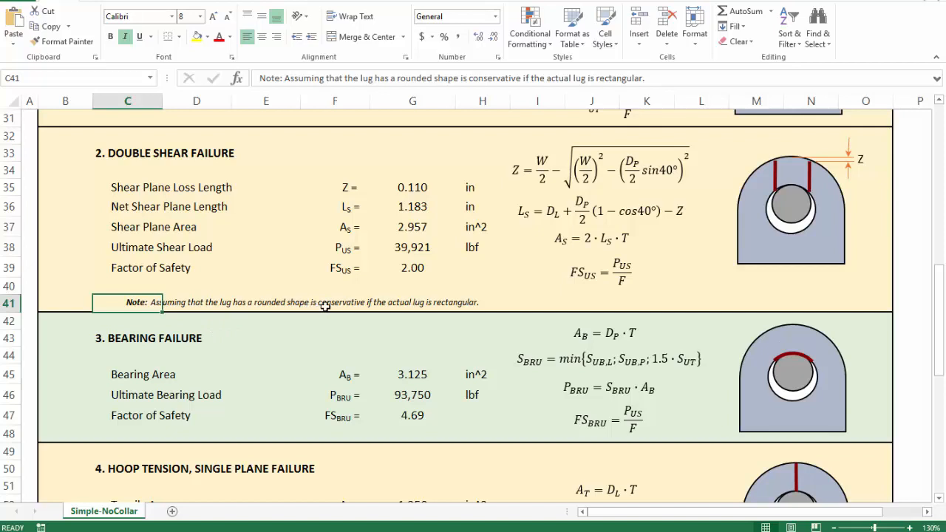
mouse_move(618, 284)
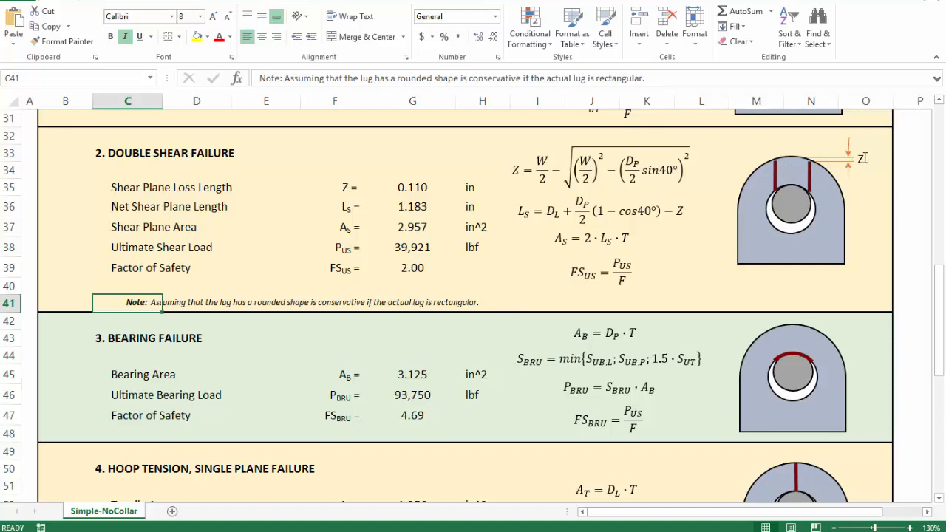
mouse_move(485, 280)
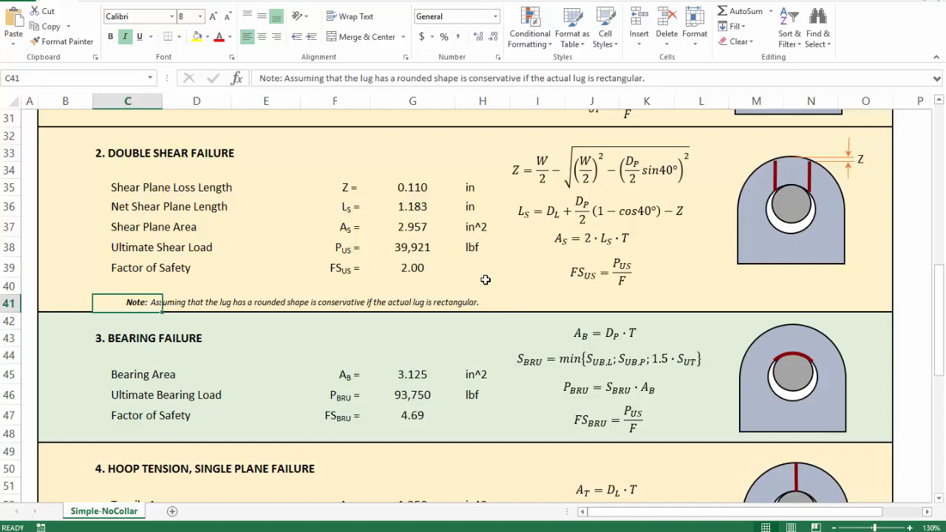
mouse_move(346, 340)
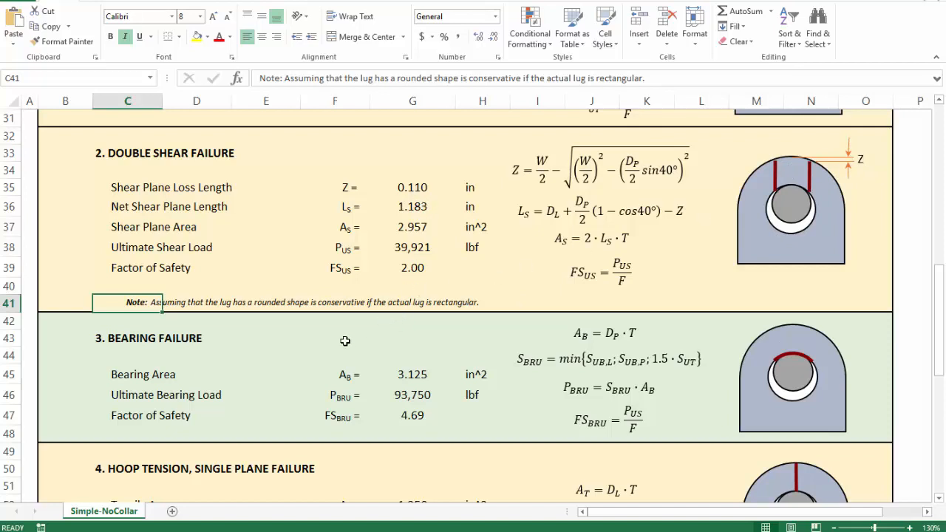
scroll("down", 3)
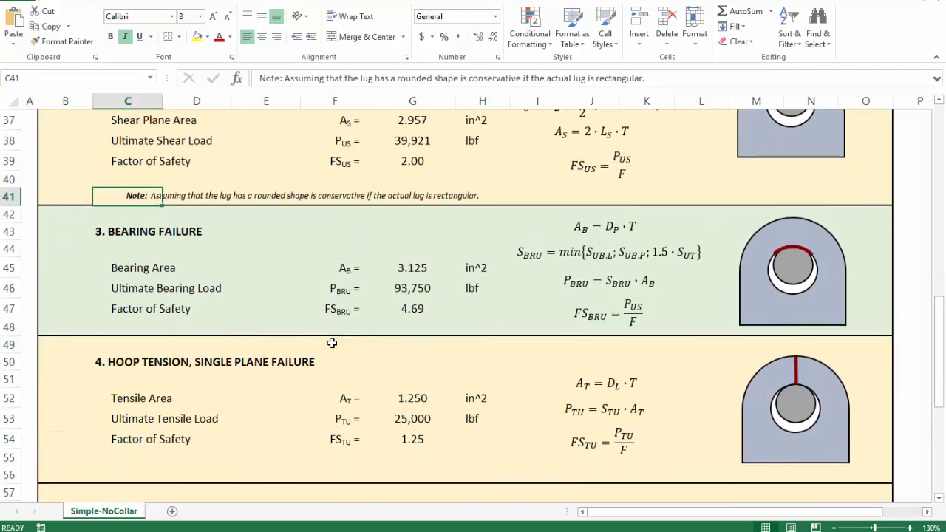
mouse_move(327, 309)
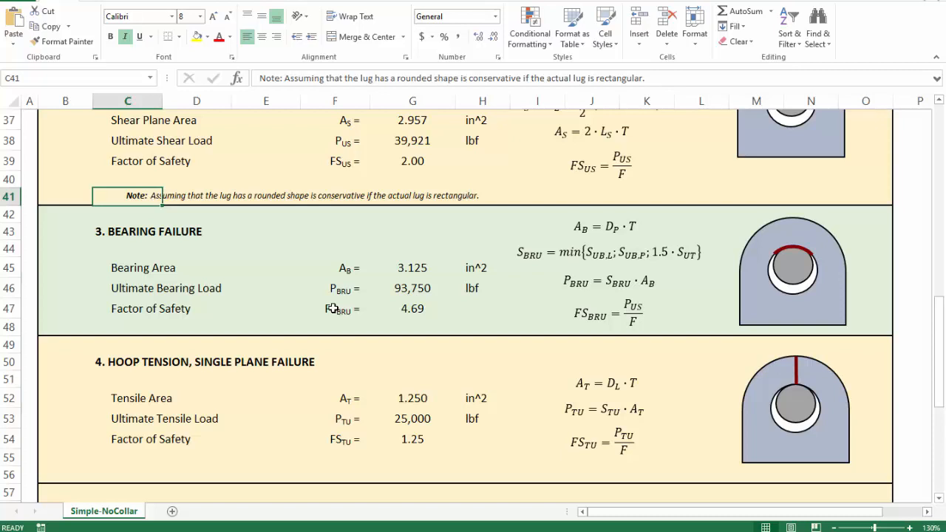
mouse_move(346, 299)
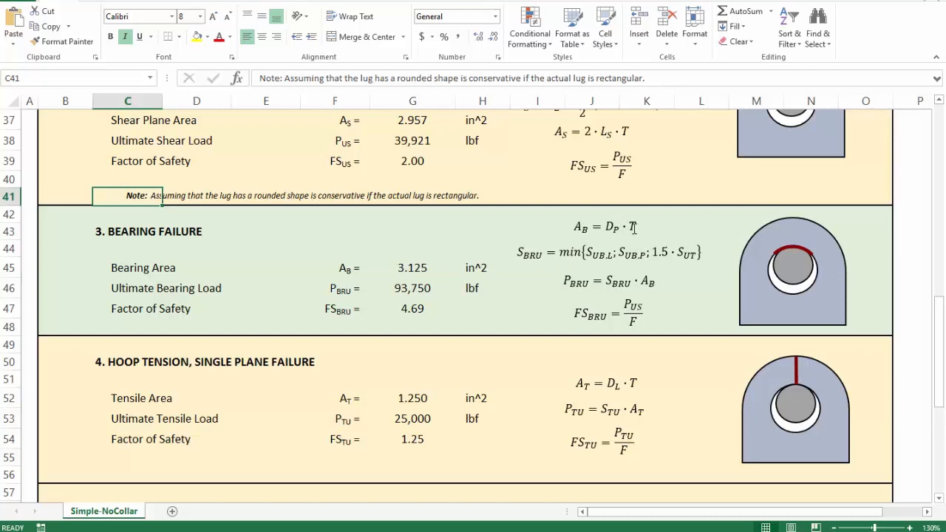
mouse_move(224, 288)
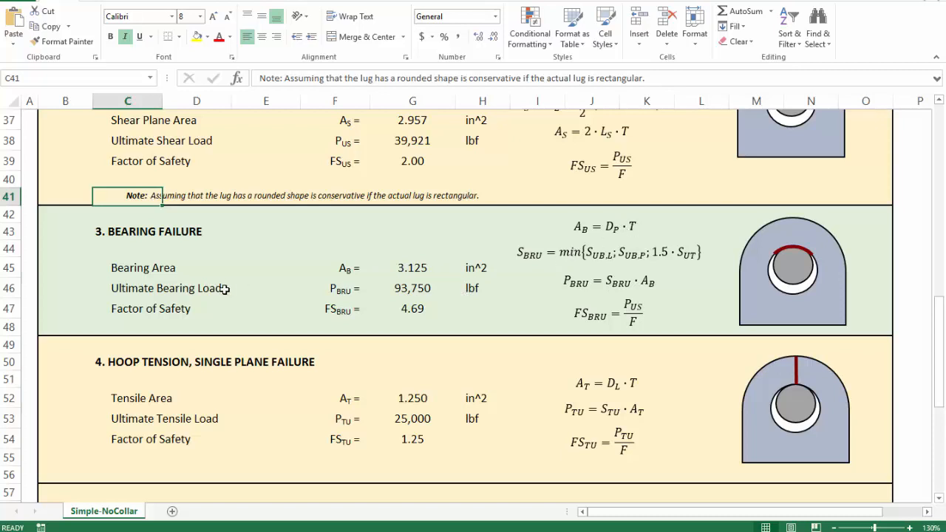
mouse_move(405, 288)
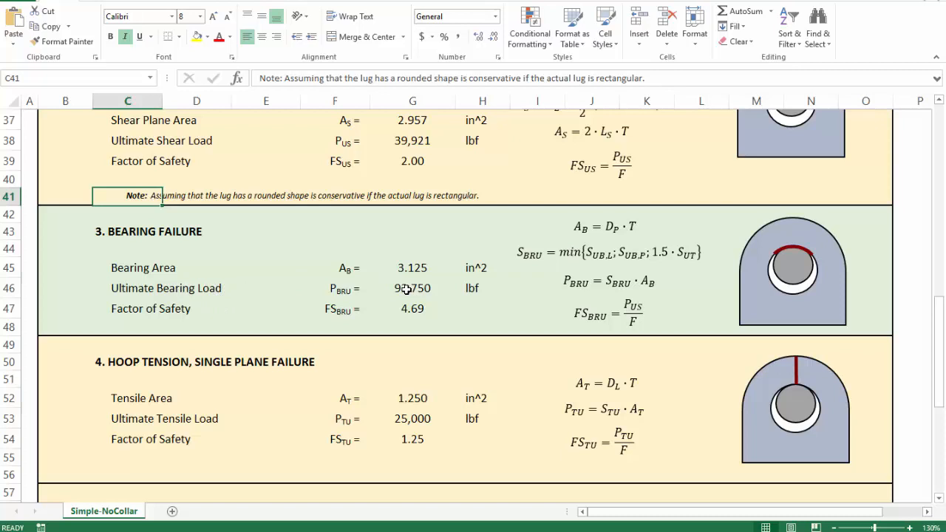
left_click(412, 288)
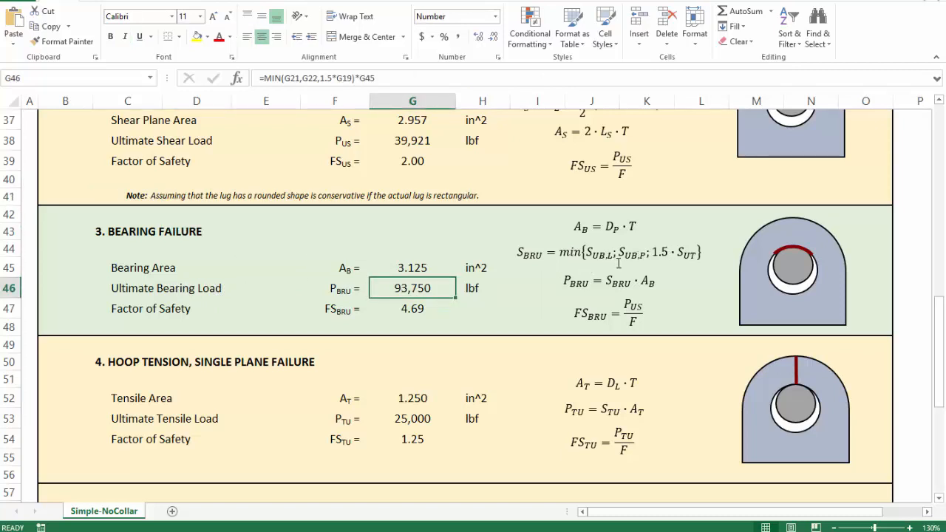
mouse_move(596, 296)
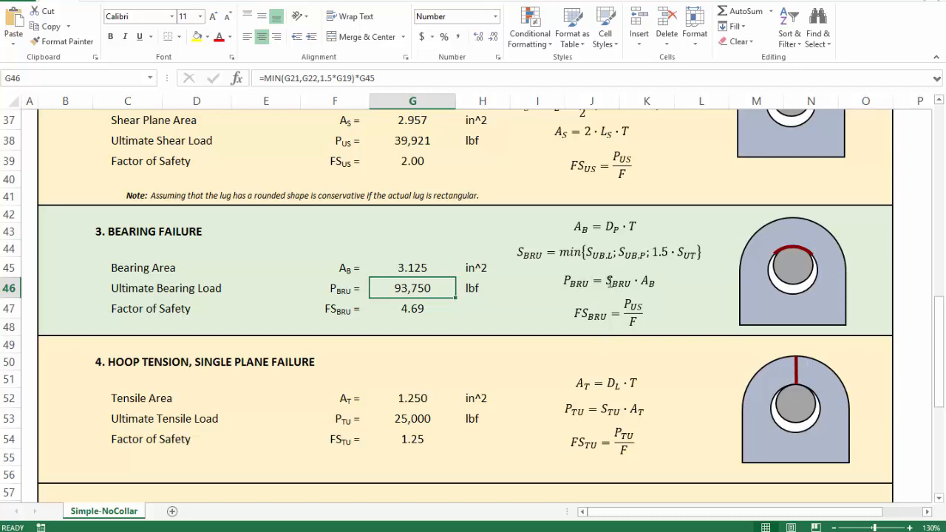
mouse_move(559, 292)
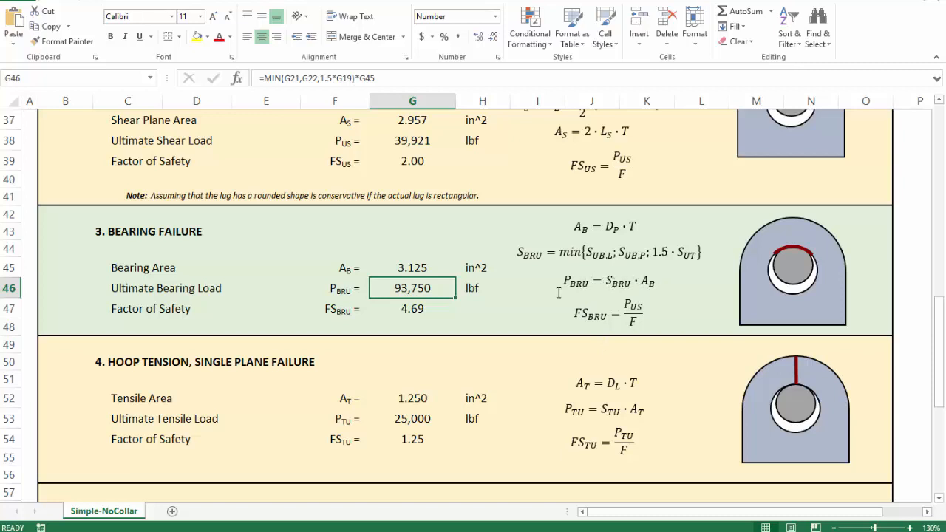
mouse_move(594, 295)
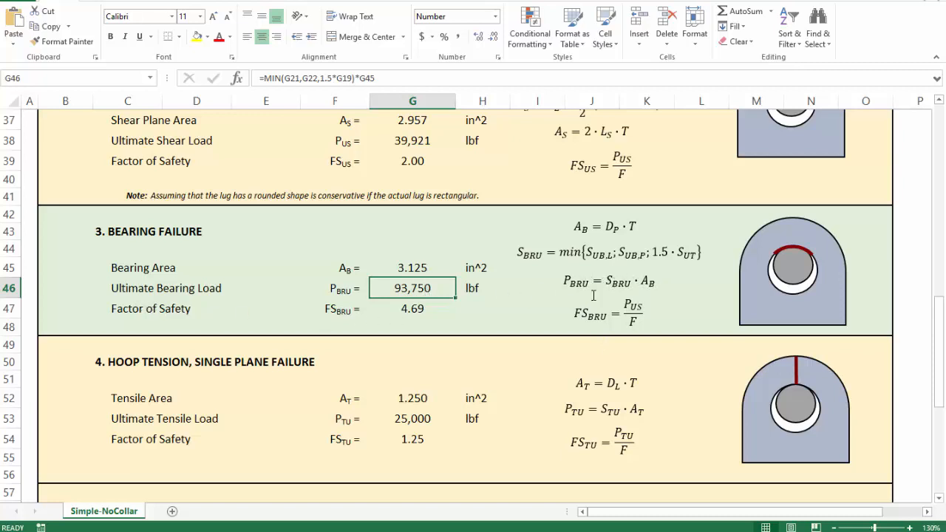
mouse_move(544, 324)
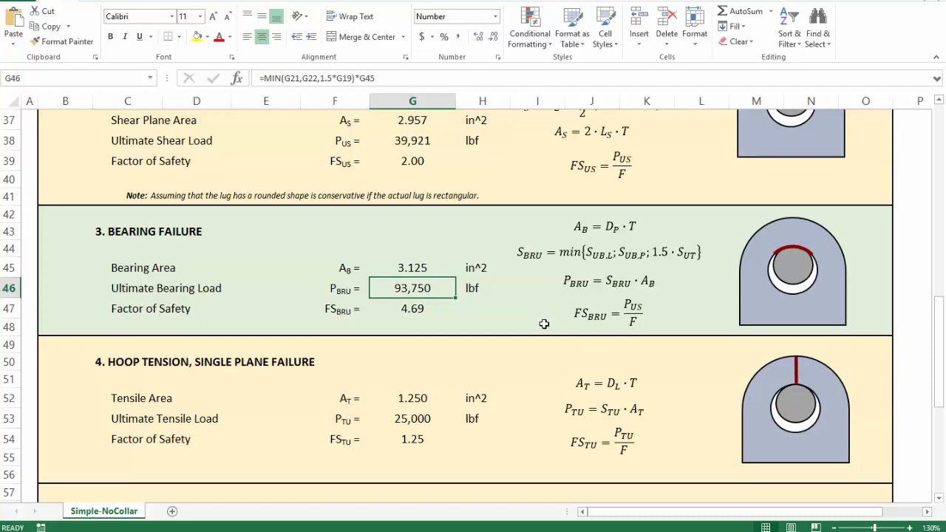
left_click(412, 309)
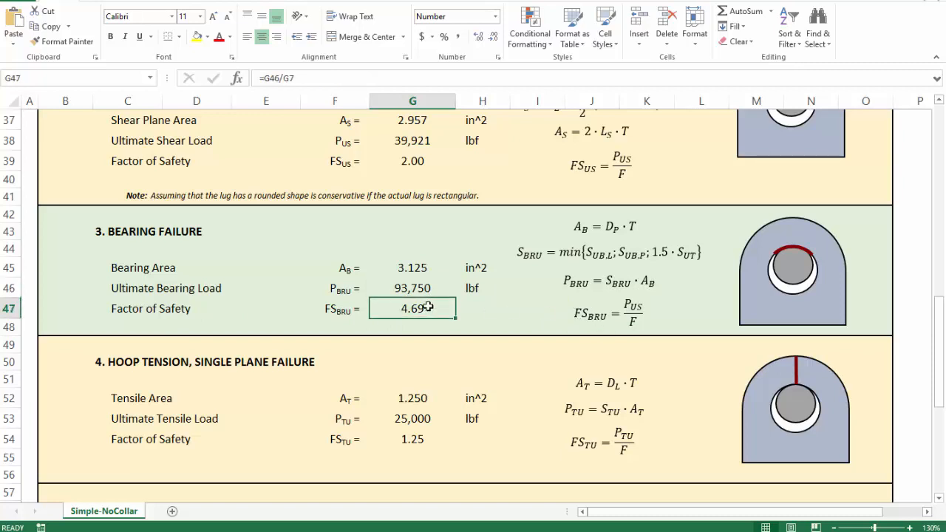
mouse_move(763, 275)
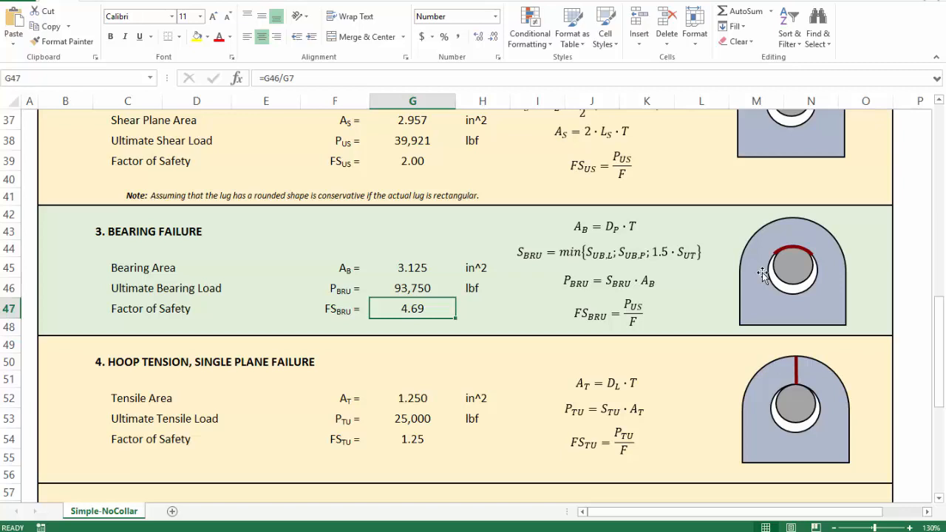
scroll("down", 3)
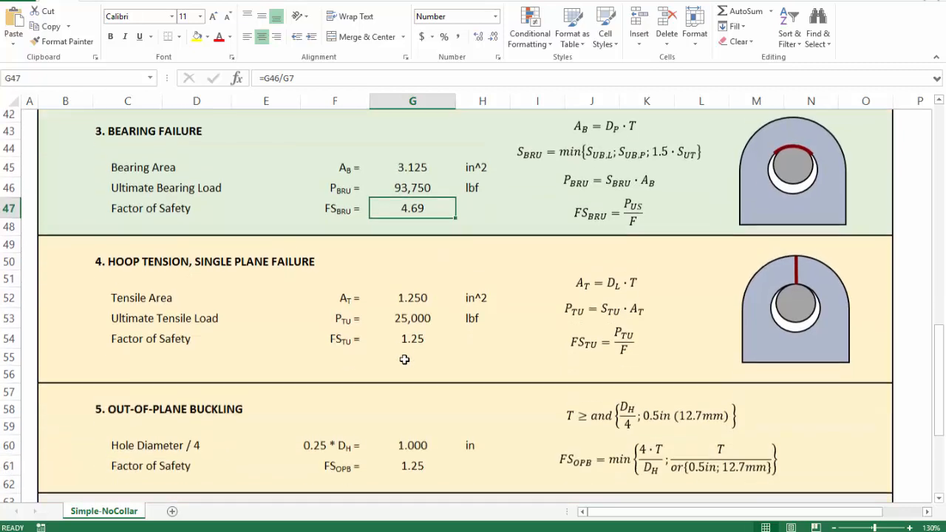
scroll("down", 3)
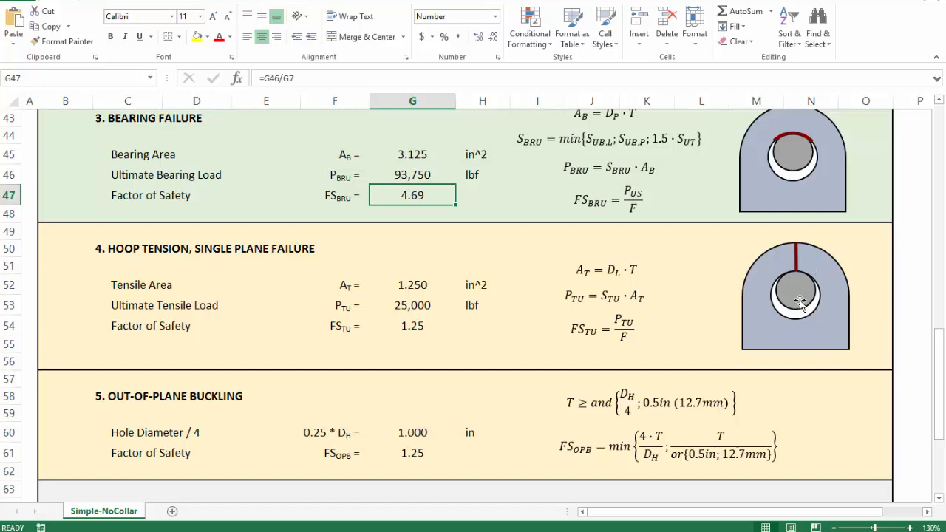
mouse_move(796, 285)
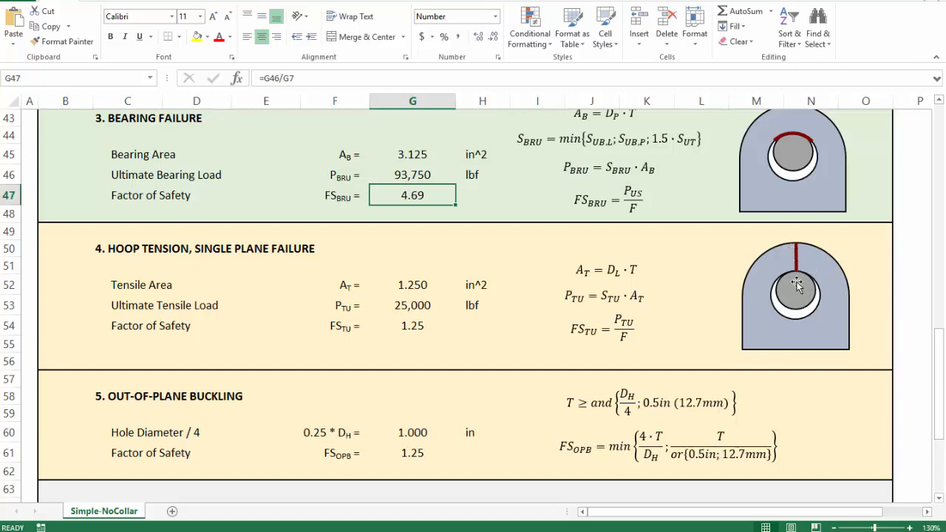
mouse_move(802, 238)
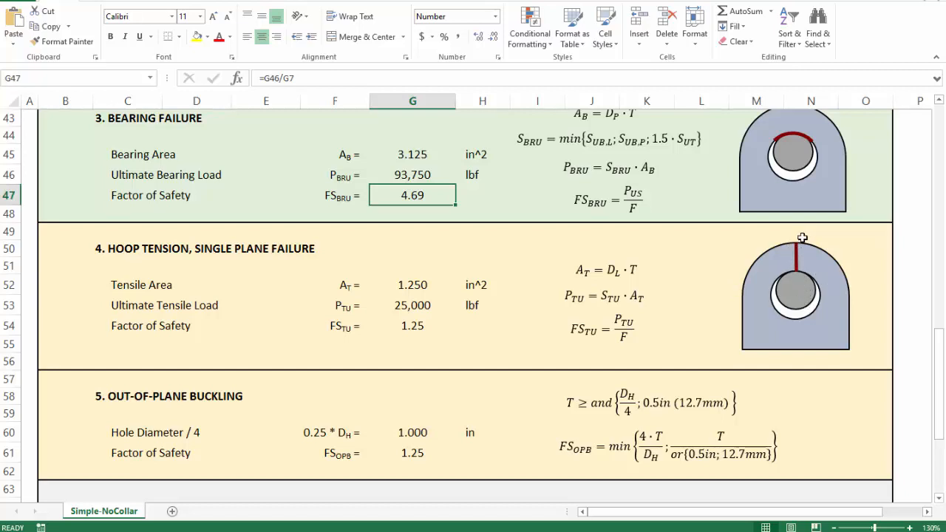
mouse_move(347, 284)
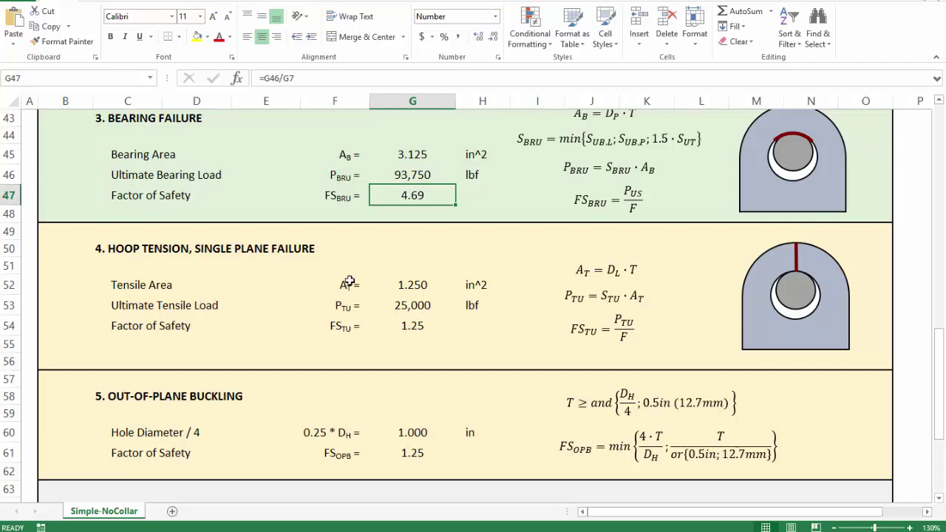
mouse_move(419, 285)
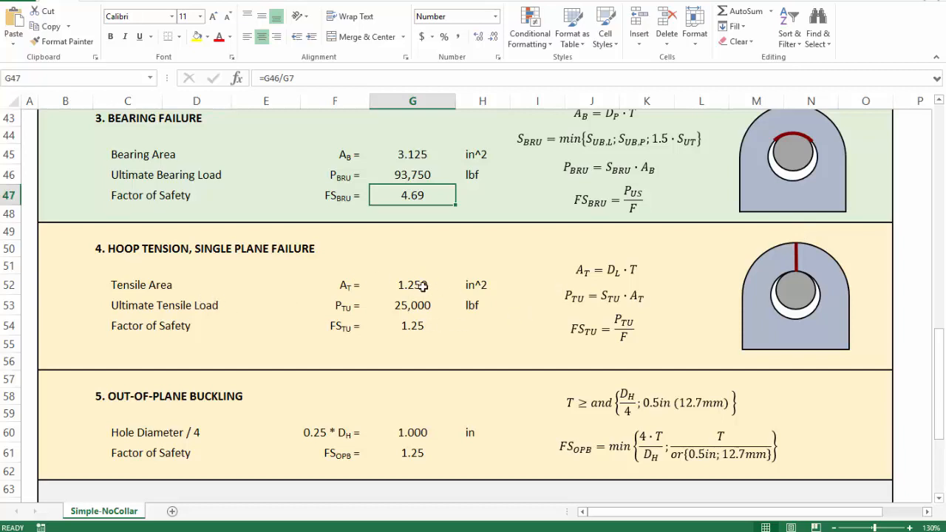
left_click(412, 305)
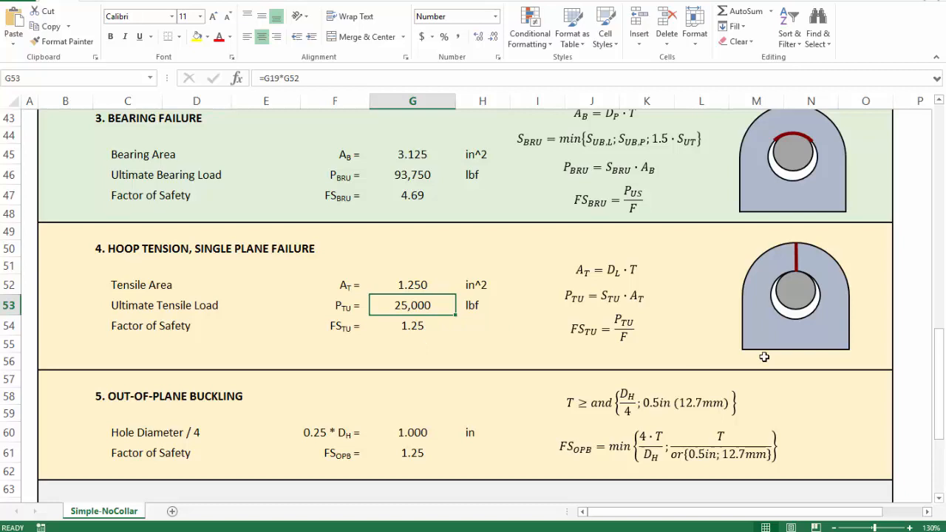
mouse_move(384, 325)
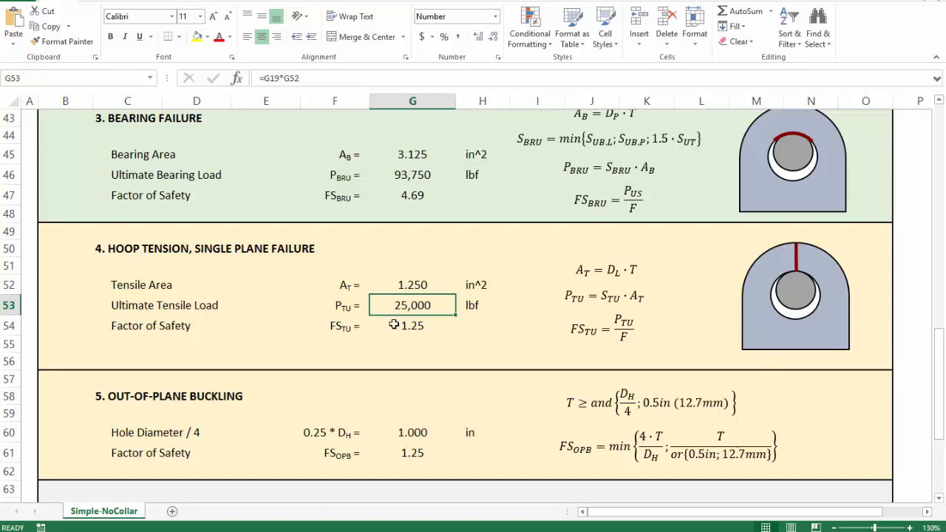
mouse_move(411, 336)
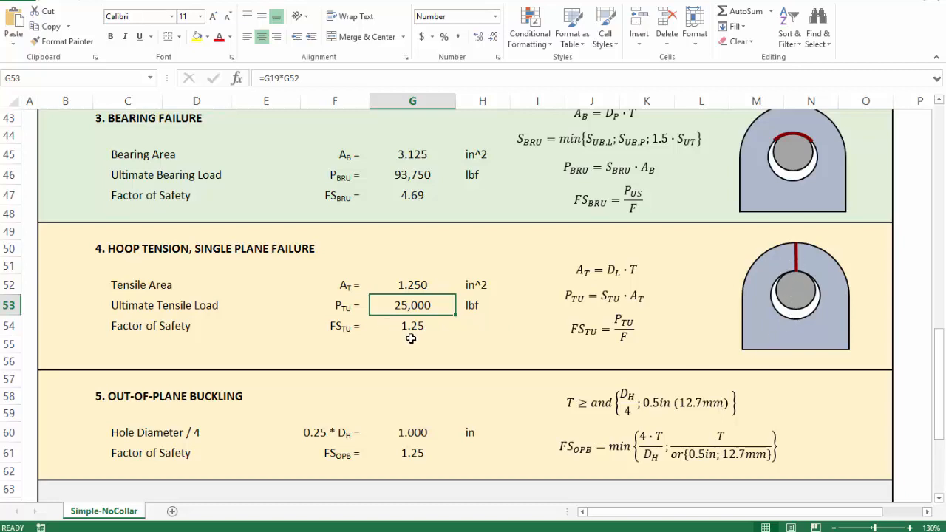
mouse_move(405, 345)
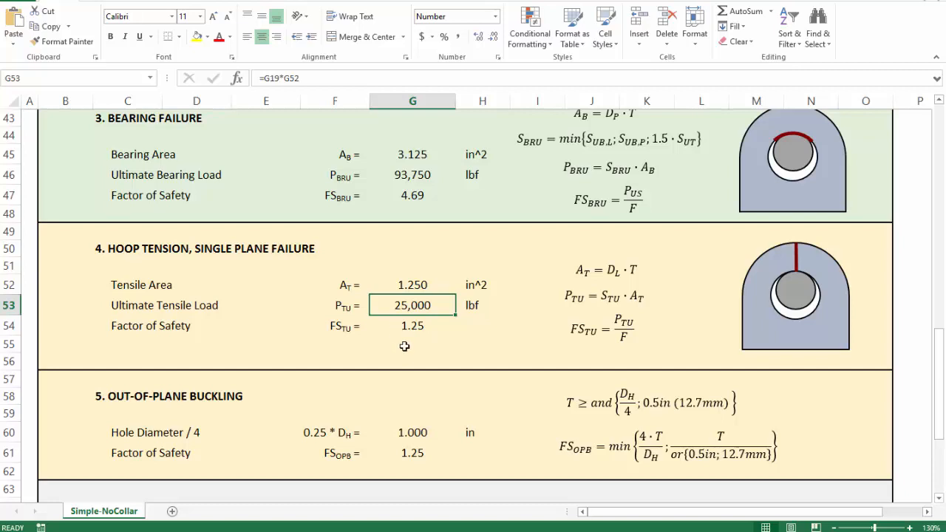
left_click(411, 325)
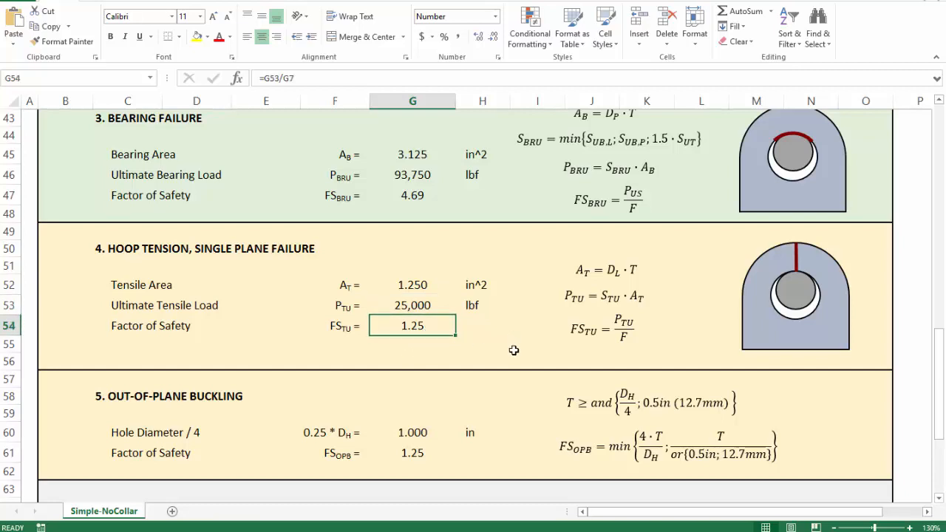
mouse_move(485, 334)
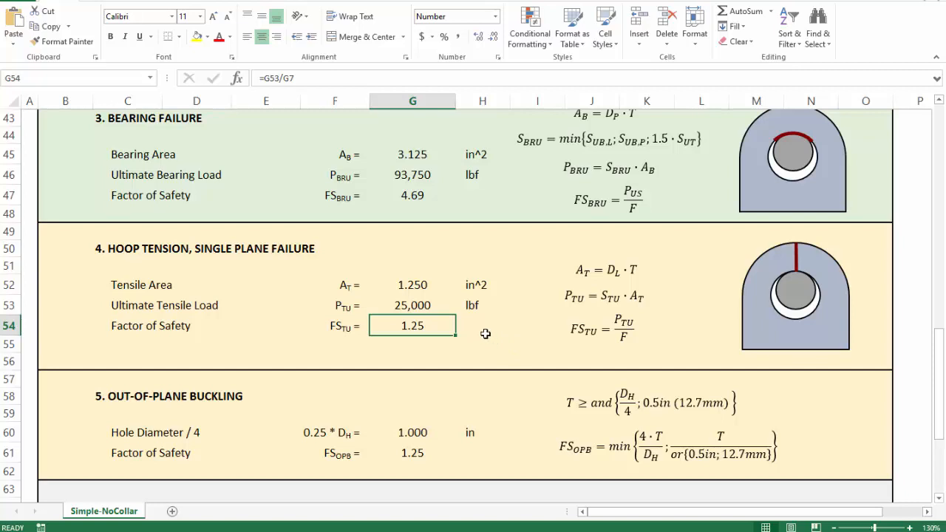
mouse_move(486, 348)
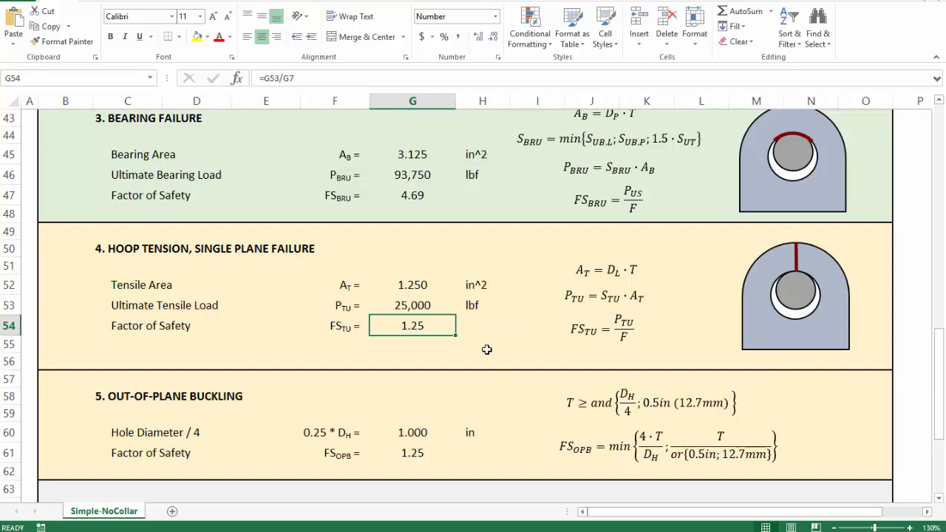
scroll("down", 3)
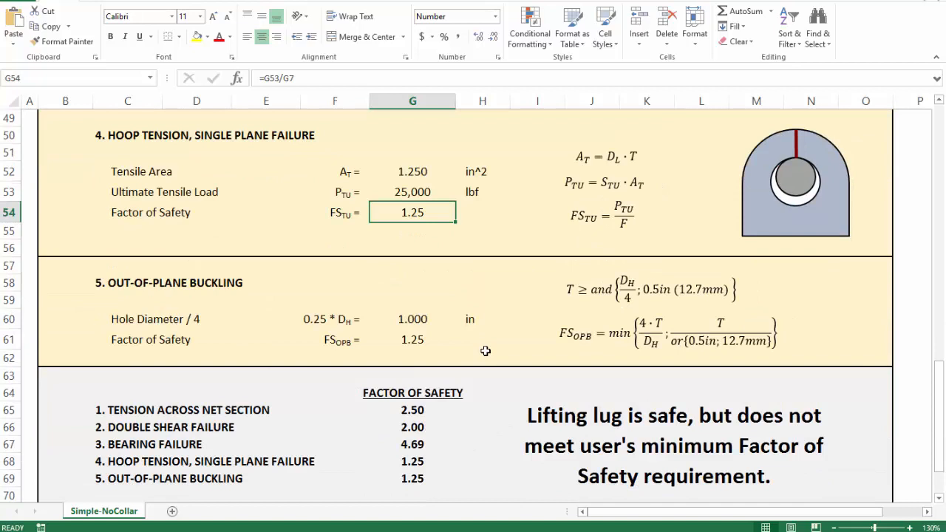
mouse_move(68, 294)
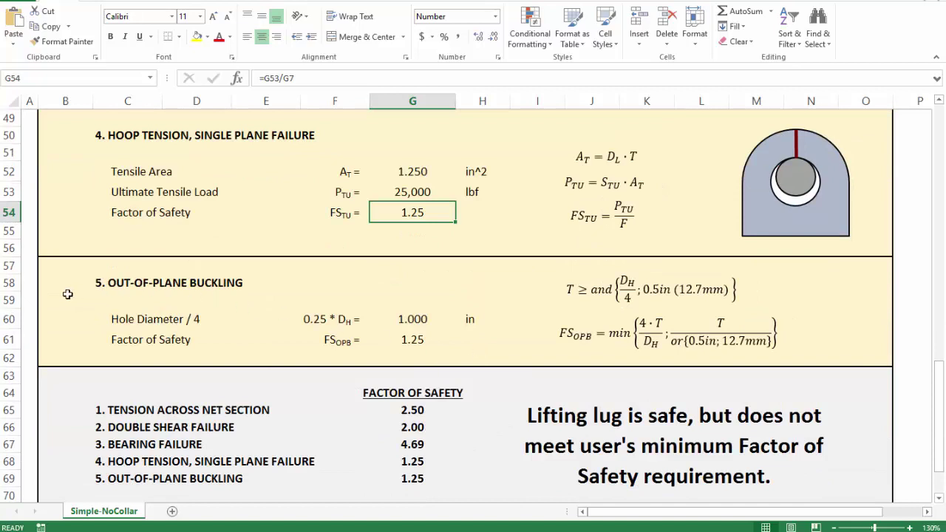
mouse_move(290, 411)
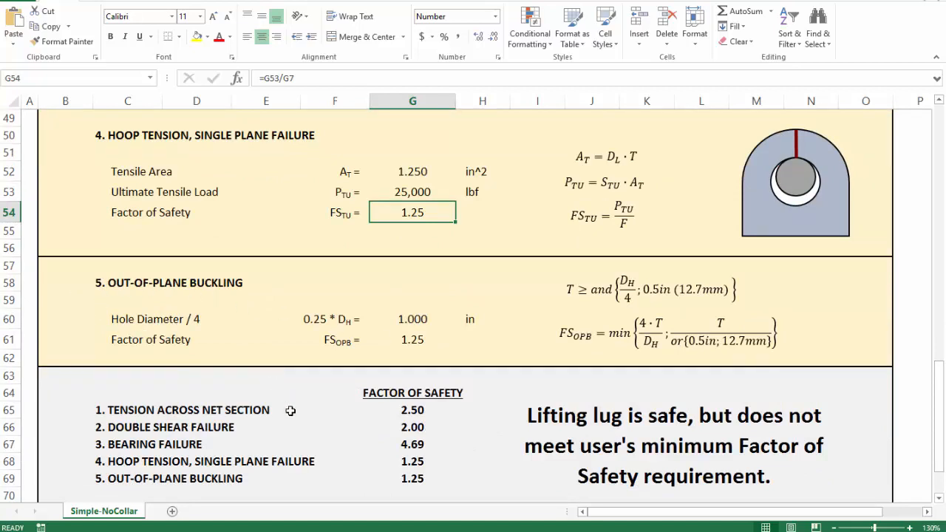
mouse_move(427, 320)
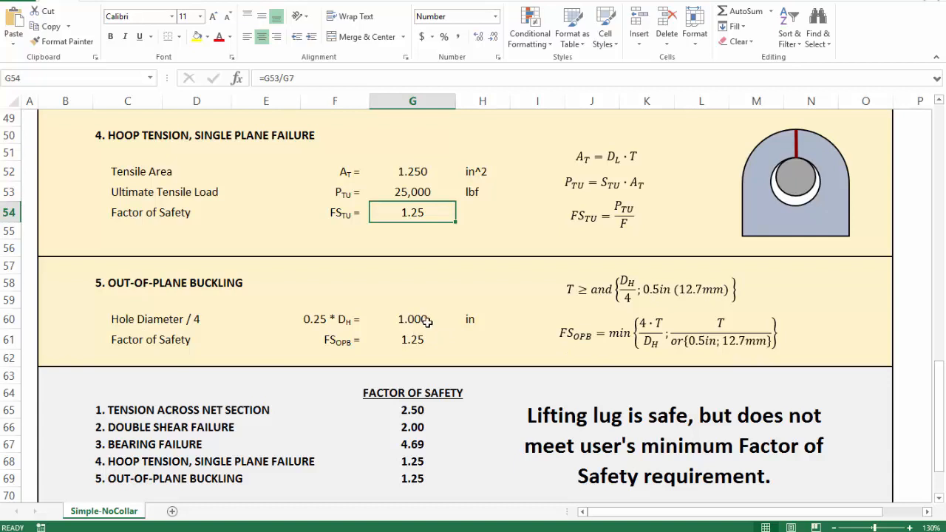
mouse_move(430, 336)
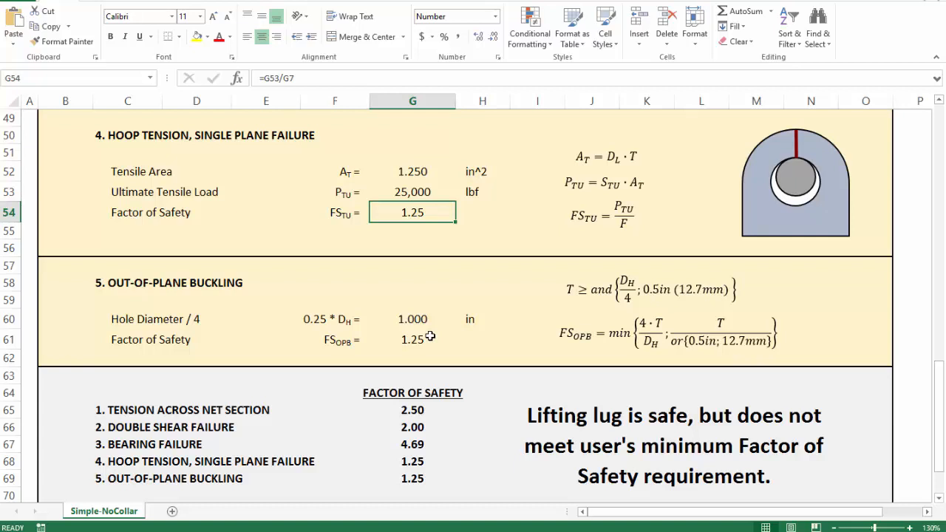
left_click(412, 339)
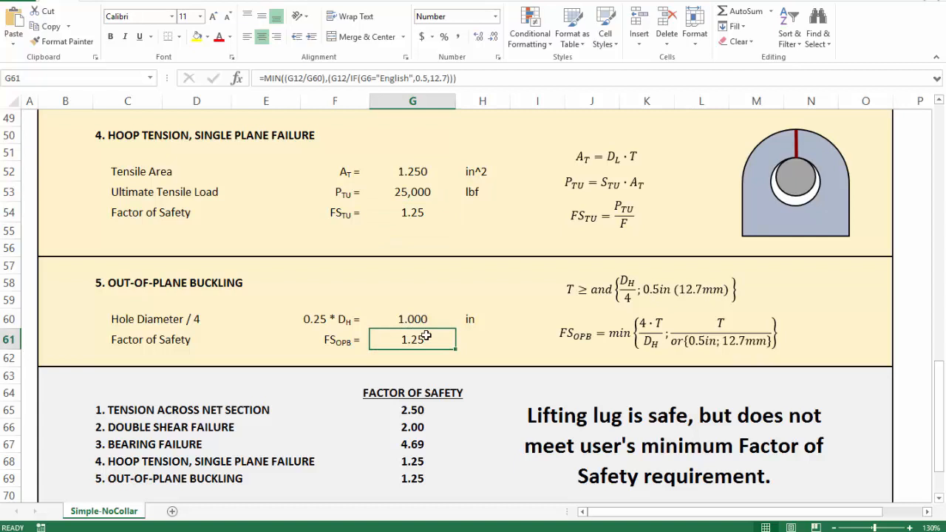
scroll("down", 3)
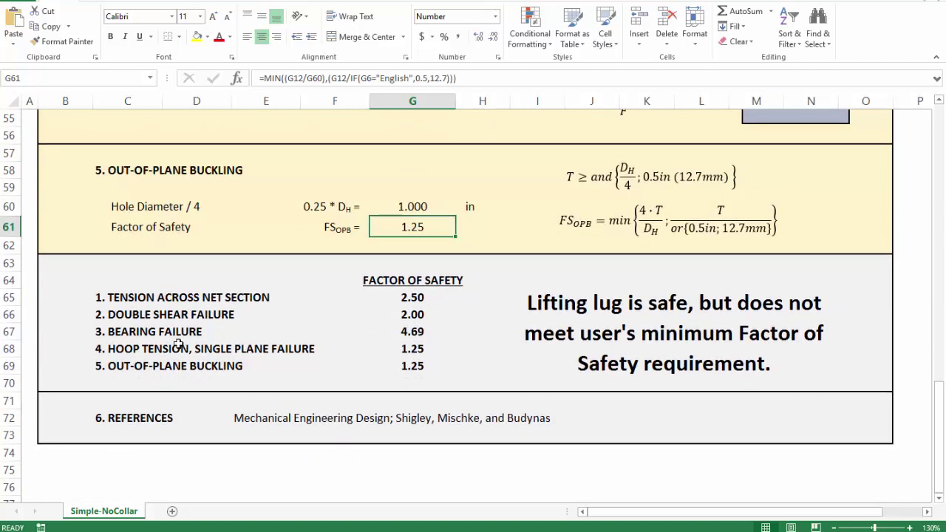
left_click(672, 332)
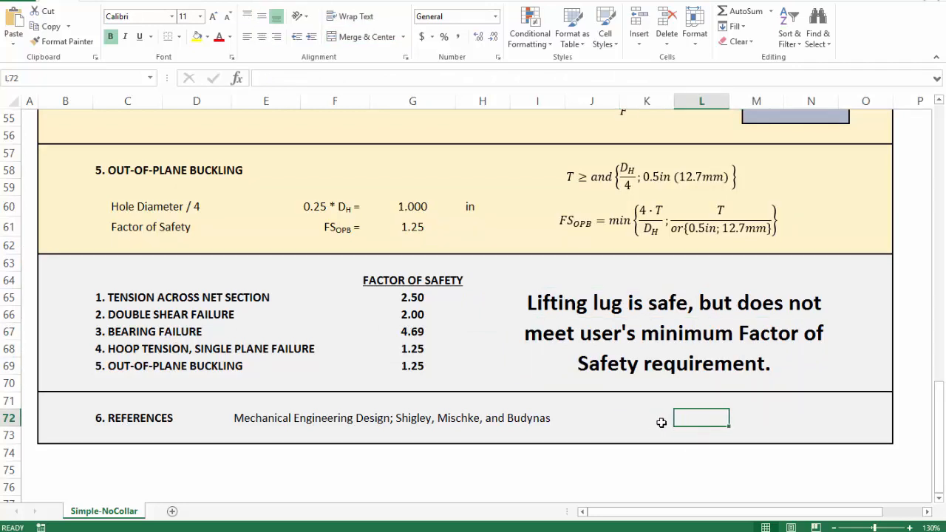
mouse_move(697, 417)
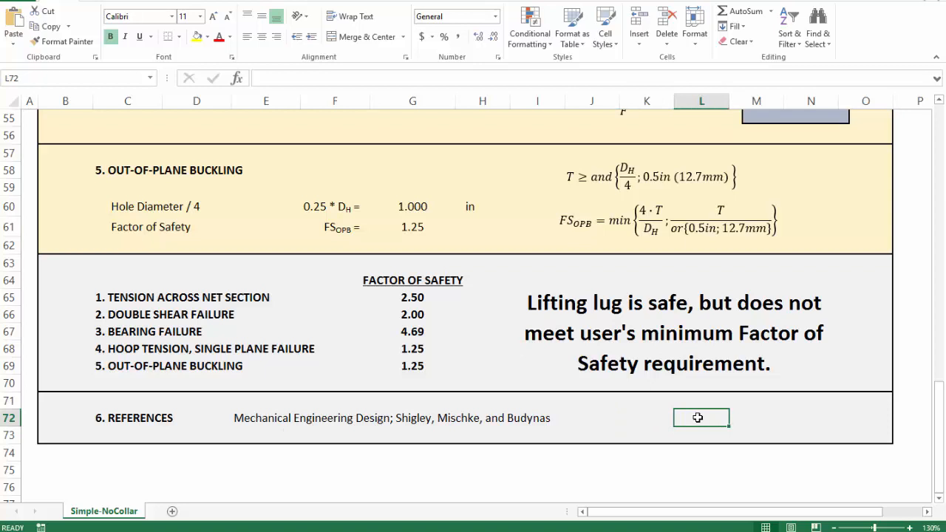
mouse_move(654, 414)
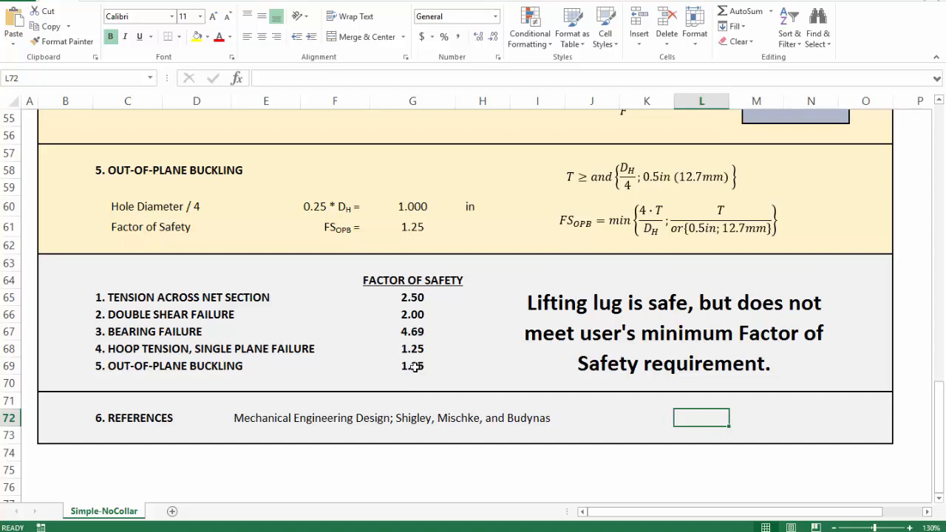
left_click_drag(412, 297, 412, 365)
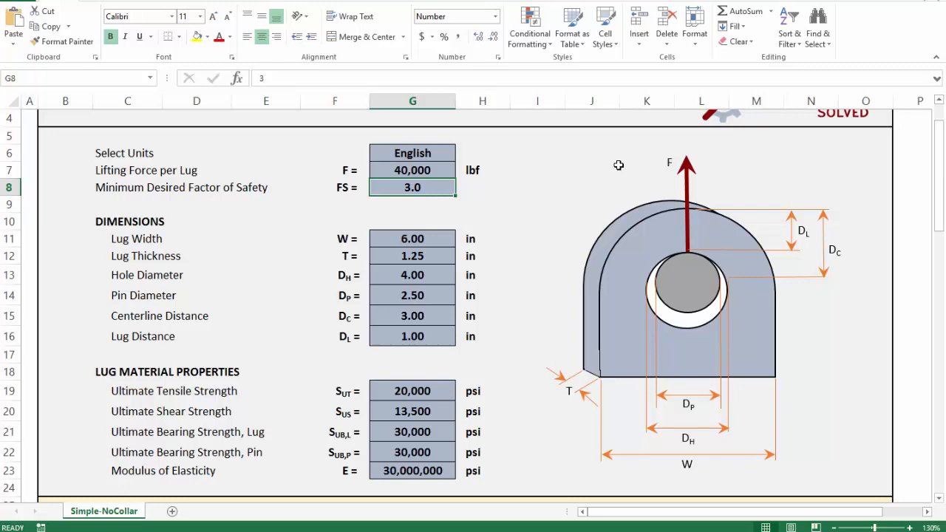
scroll("down", 3)
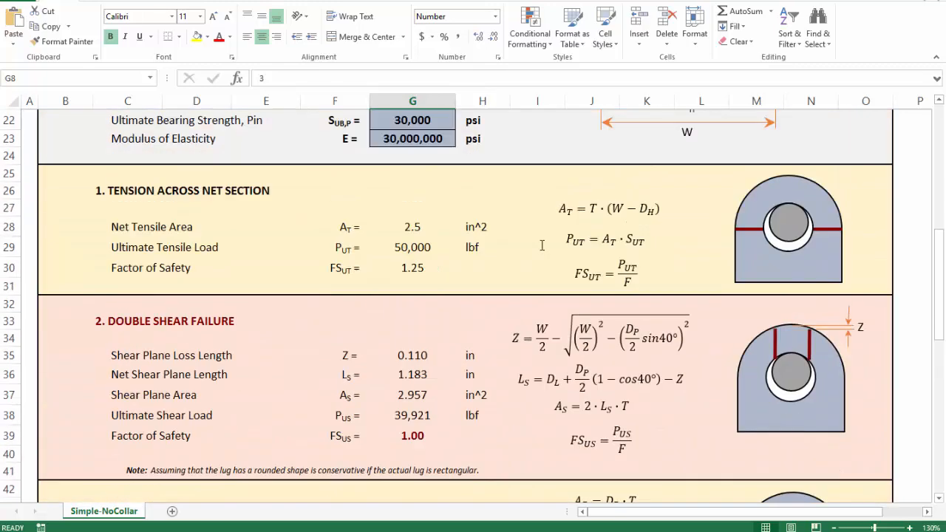
mouse_move(325, 290)
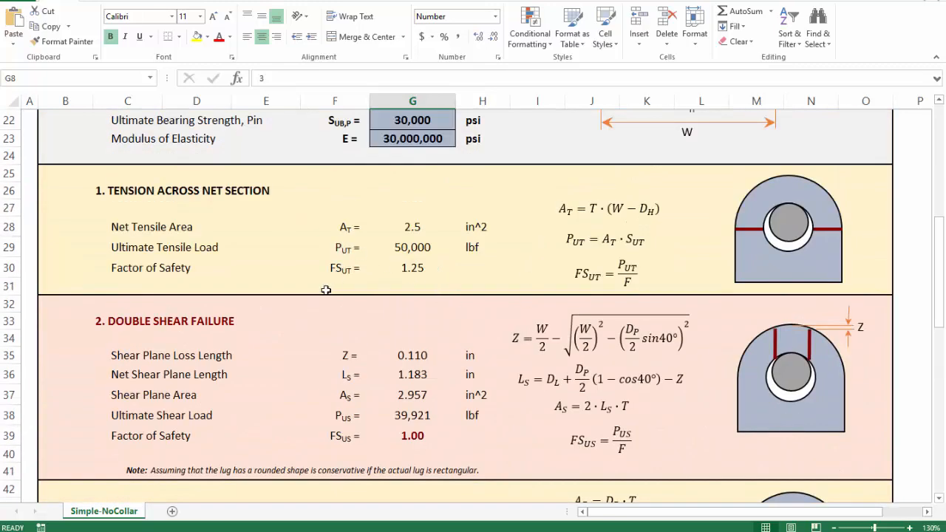
left_click(411, 434)
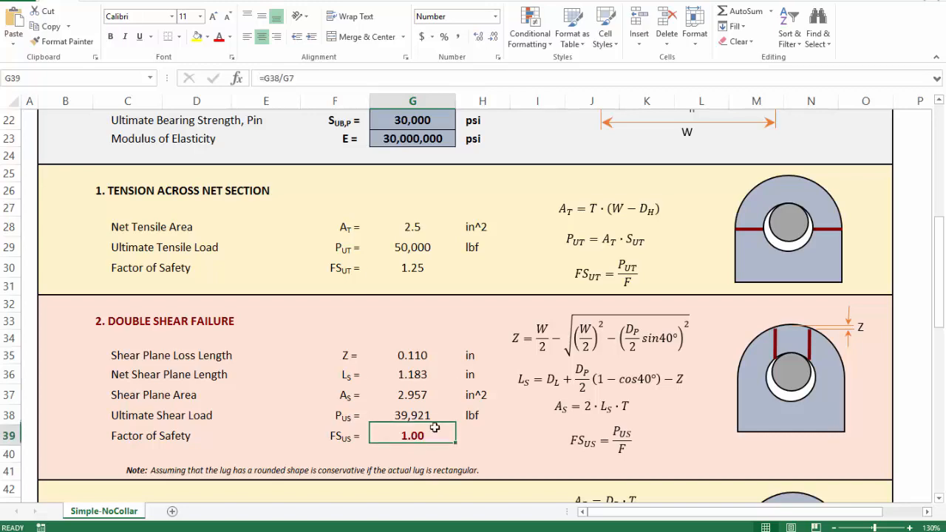
scroll("down", 3)
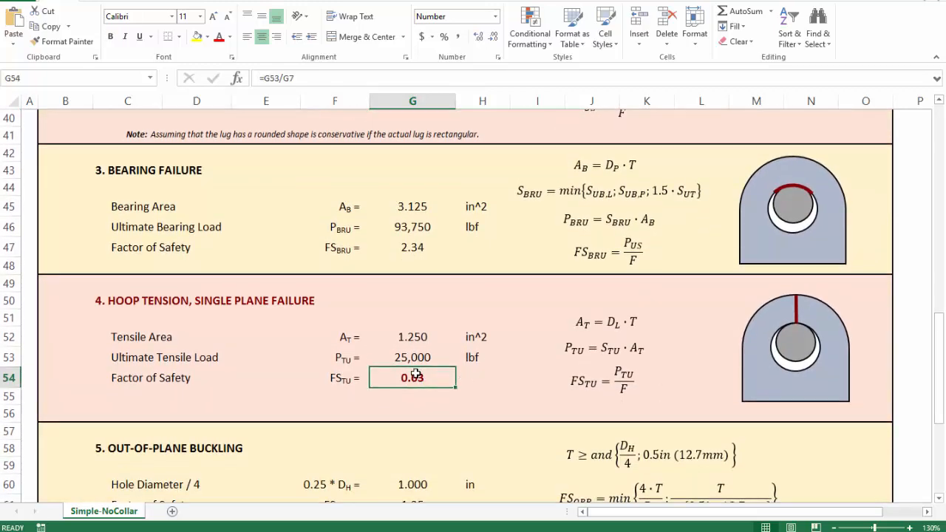
scroll("down", 3)
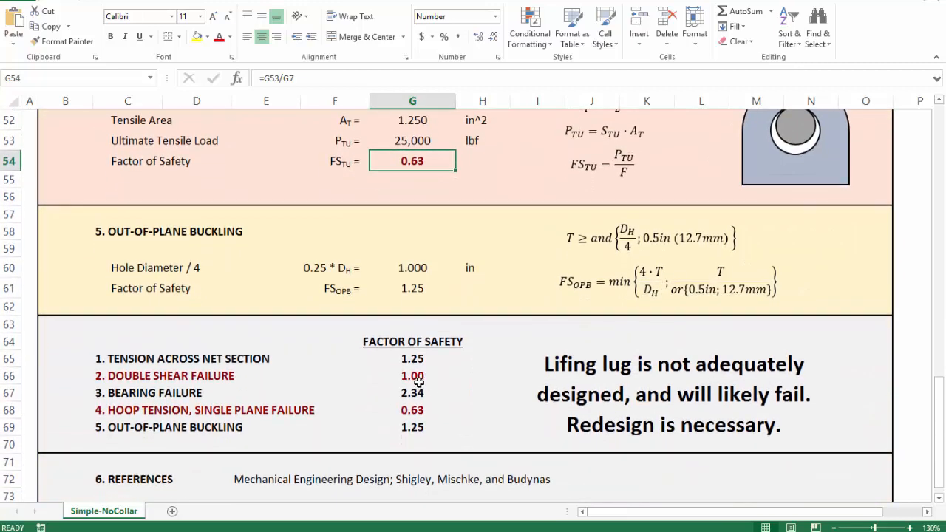
left_click(412, 375)
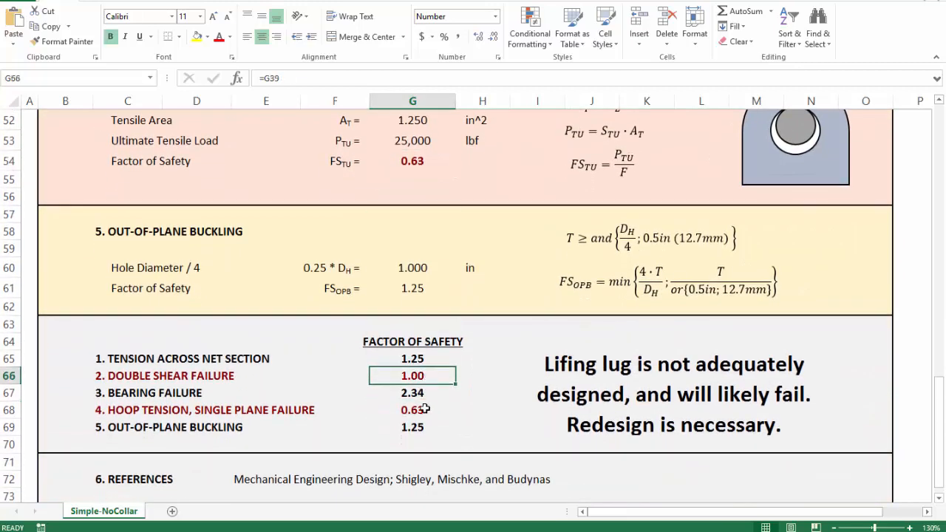
left_click(411, 409)
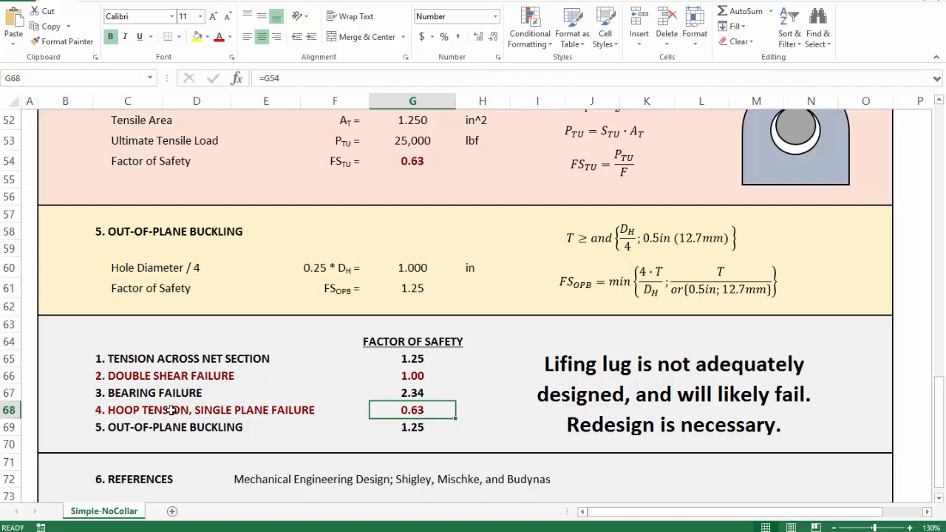
left_click(412, 375)
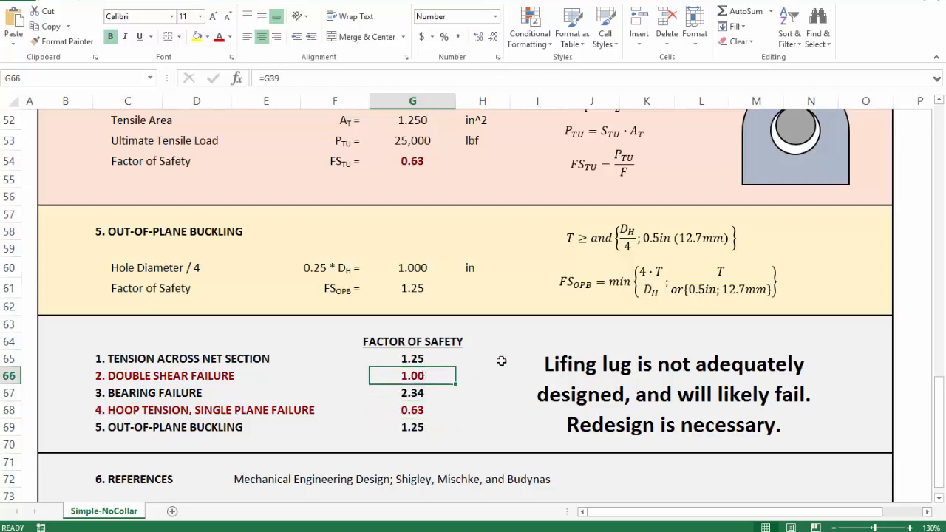
left_click(673, 392)
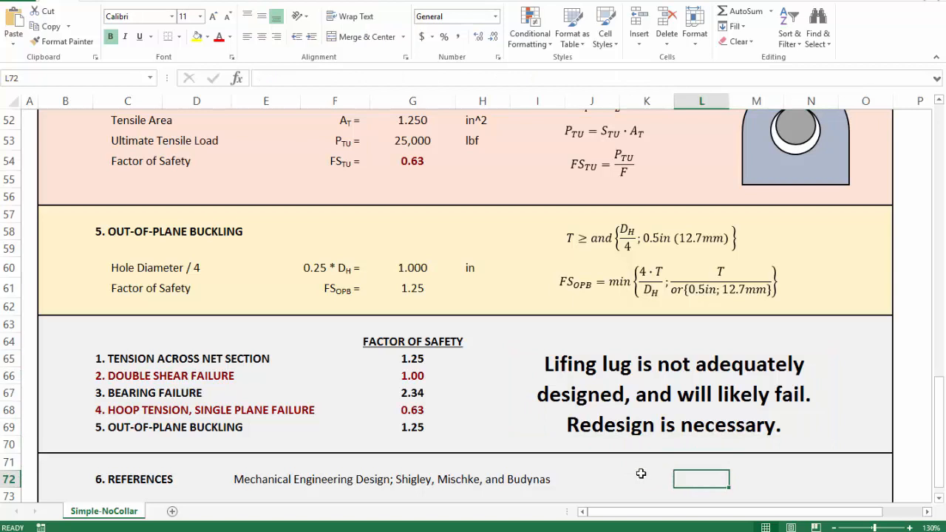
mouse_move(449, 476)
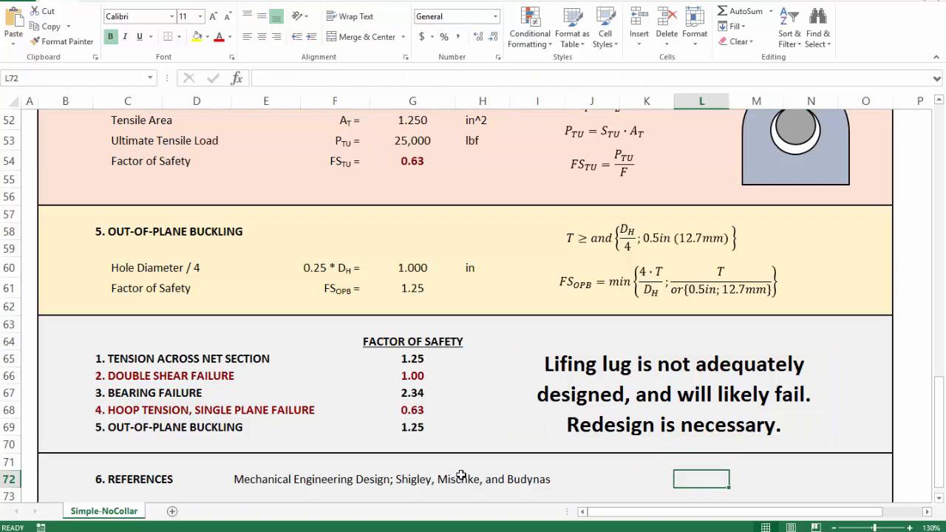
left_click(411, 411)
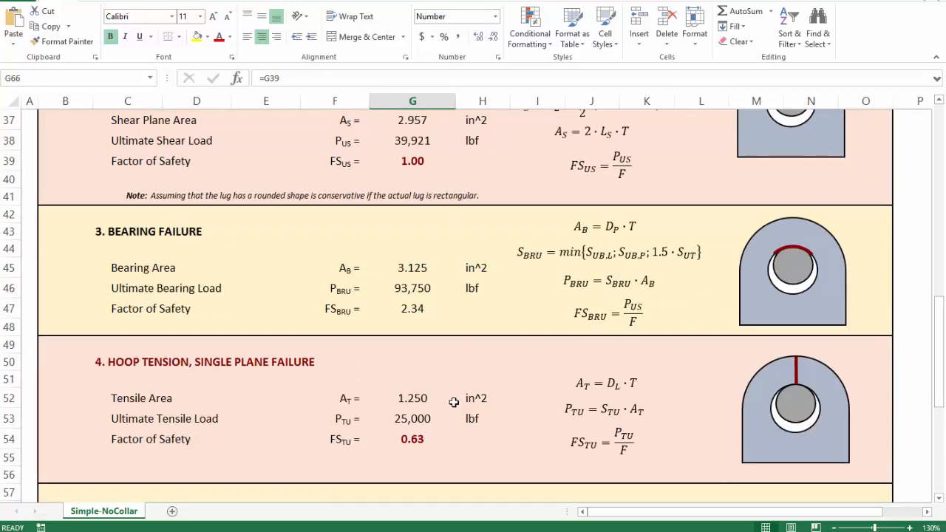
scroll("up", 3)
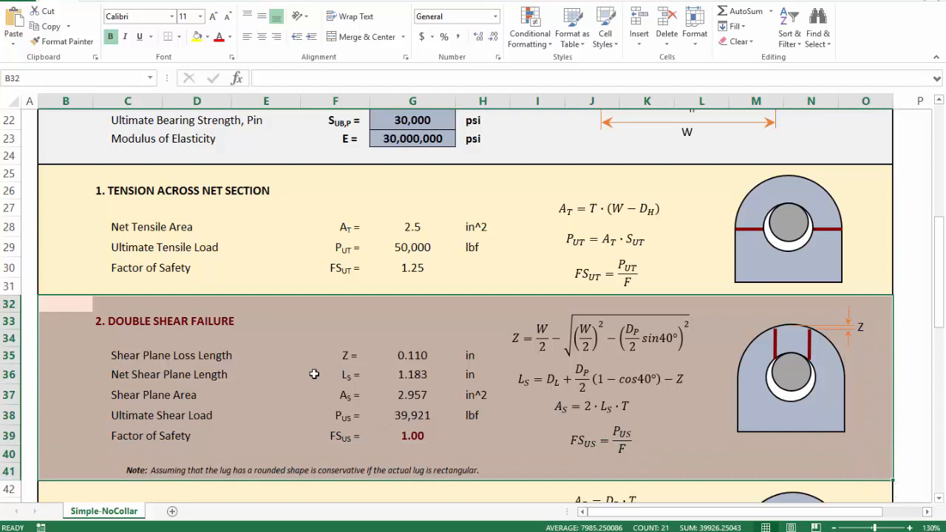
left_click(334, 320)
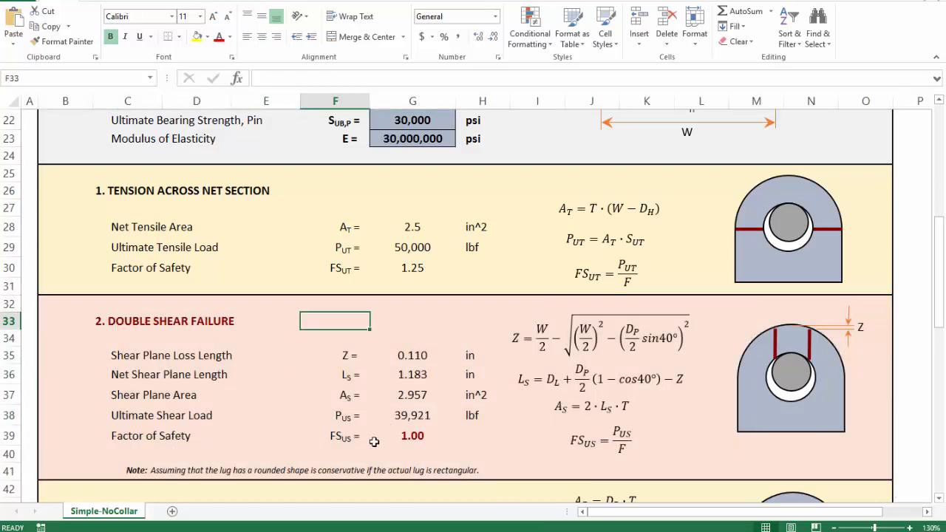
left_click(412, 436)
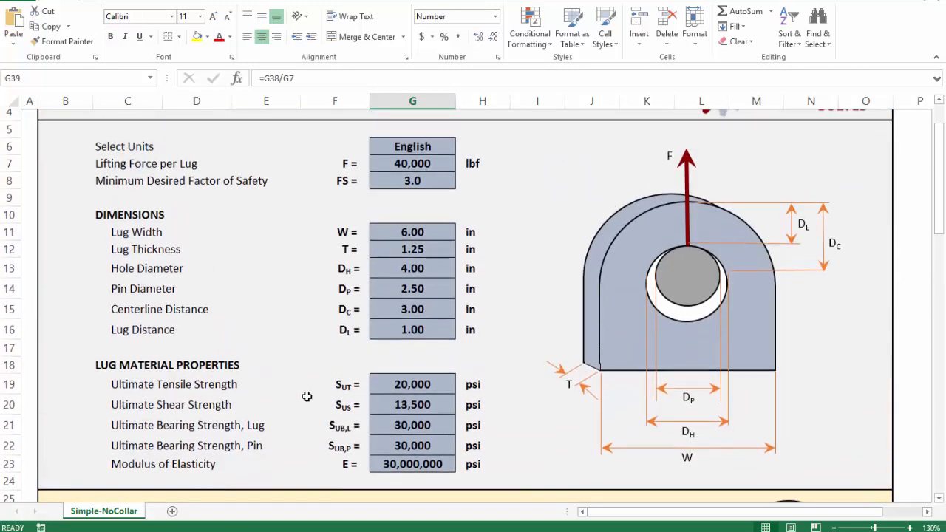
left_click(412, 187)
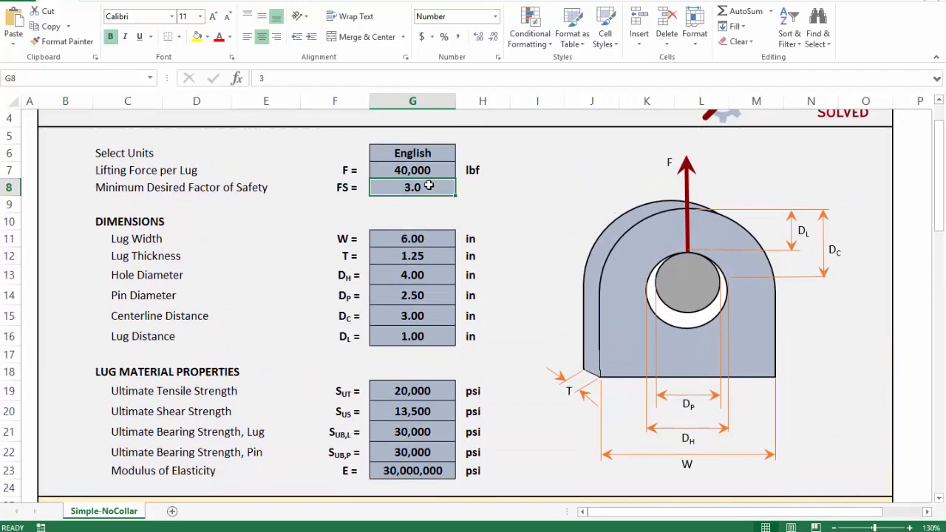
mouse_move(440, 249)
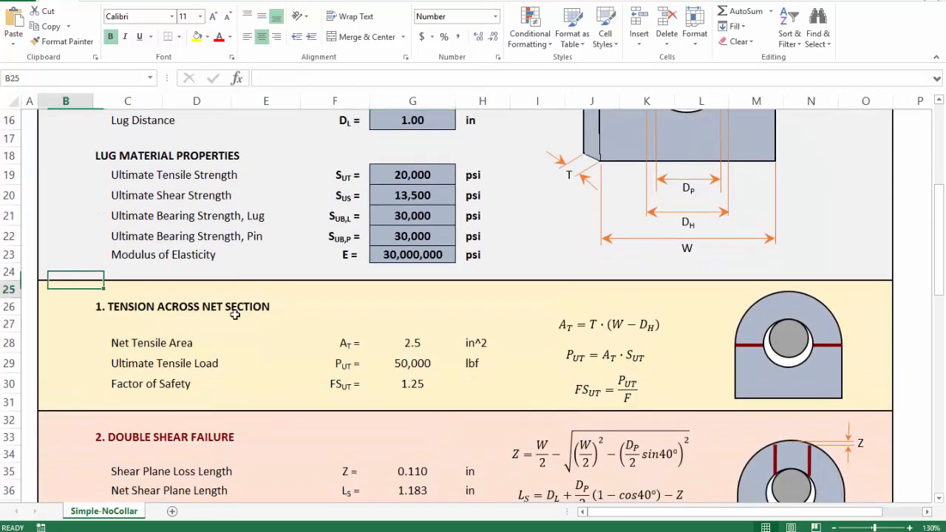
left_click_drag(75, 288, 866, 404)
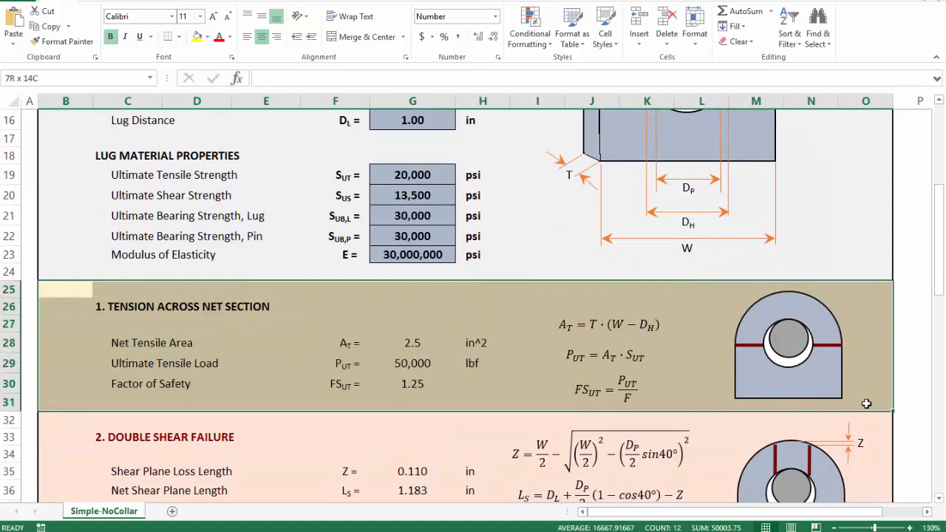
scroll("down", 3)
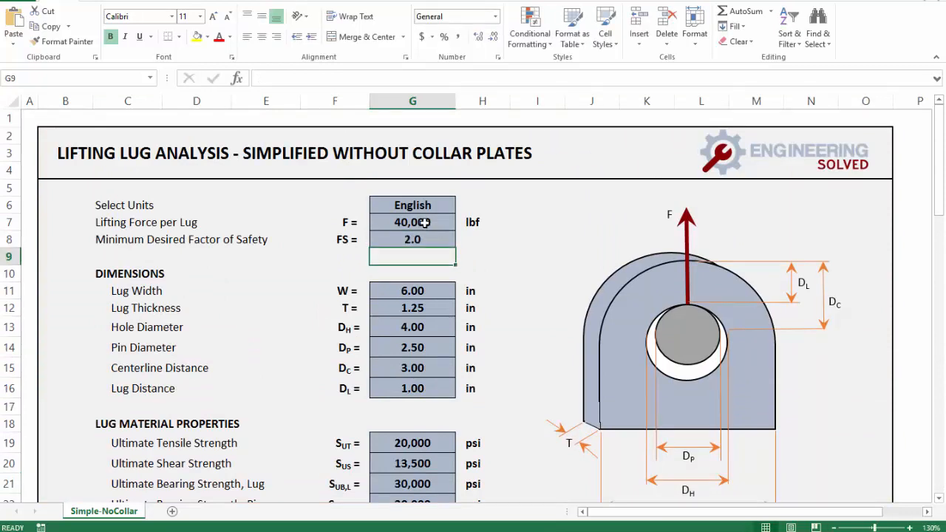
Restore the lifting force to 20,000 lbf so safety factors like 2.50 and 1.25 return
type("200")
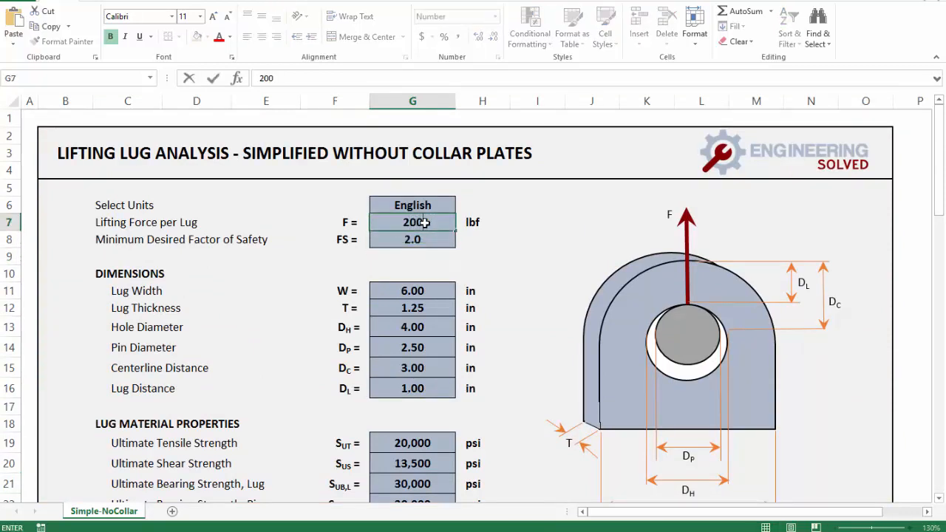
type("200000")
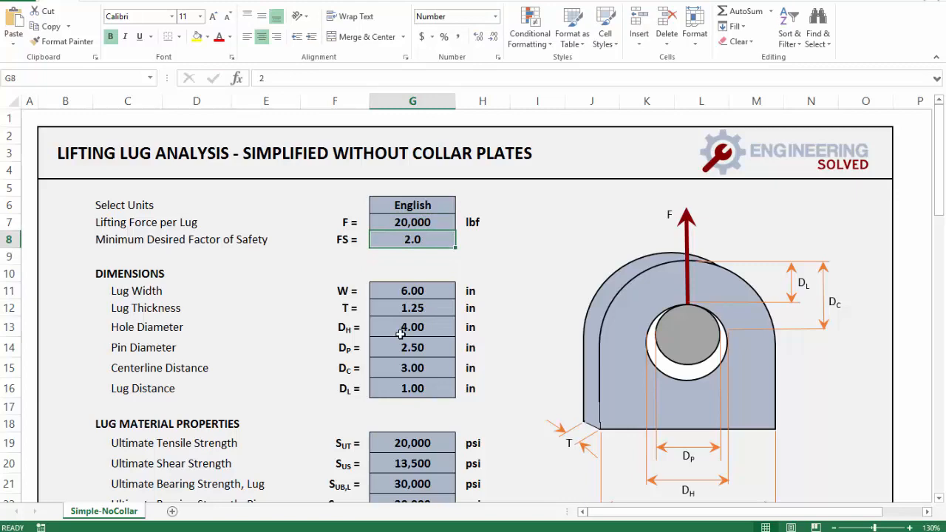
scroll("down", 3)
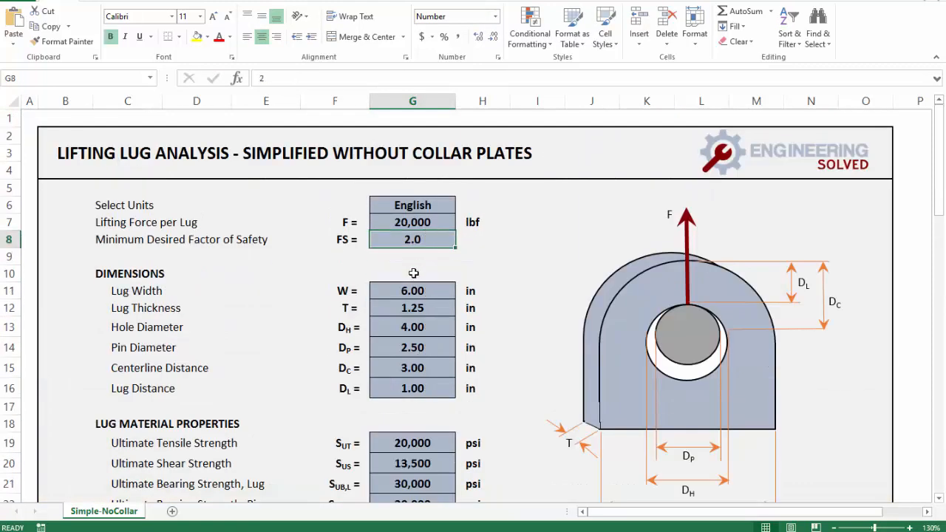
scroll("down", 3)
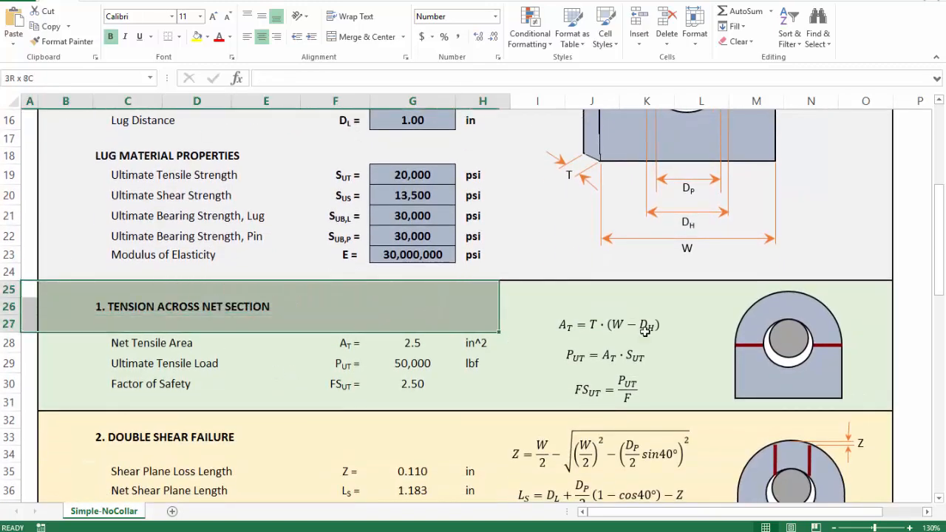
Scroll to the summary and inspect the 'safe but below minimum' verdict formula in I65
left_click(266, 383)
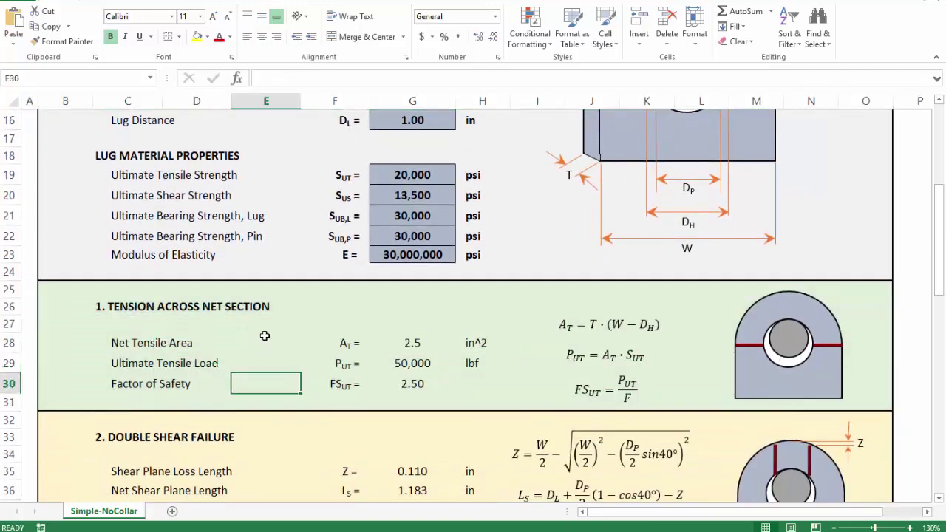
scroll("down", 3)
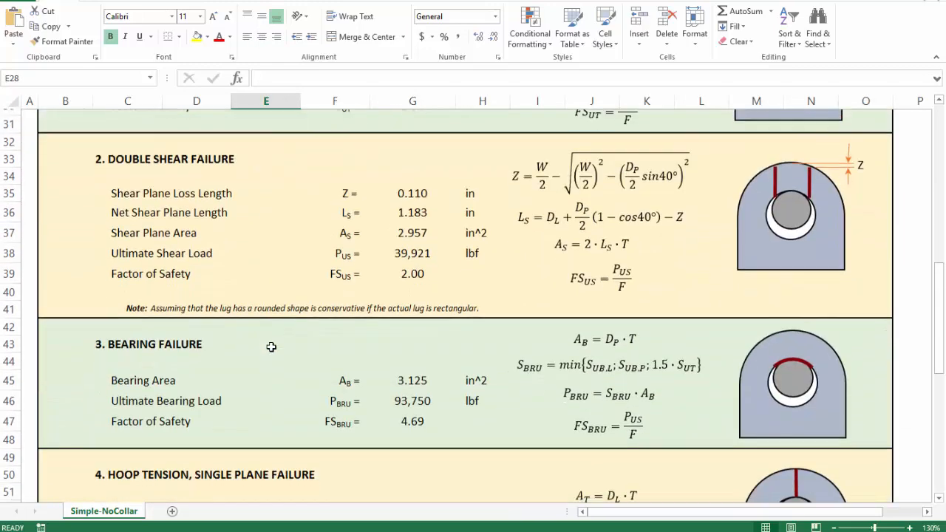
scroll("down", 3)
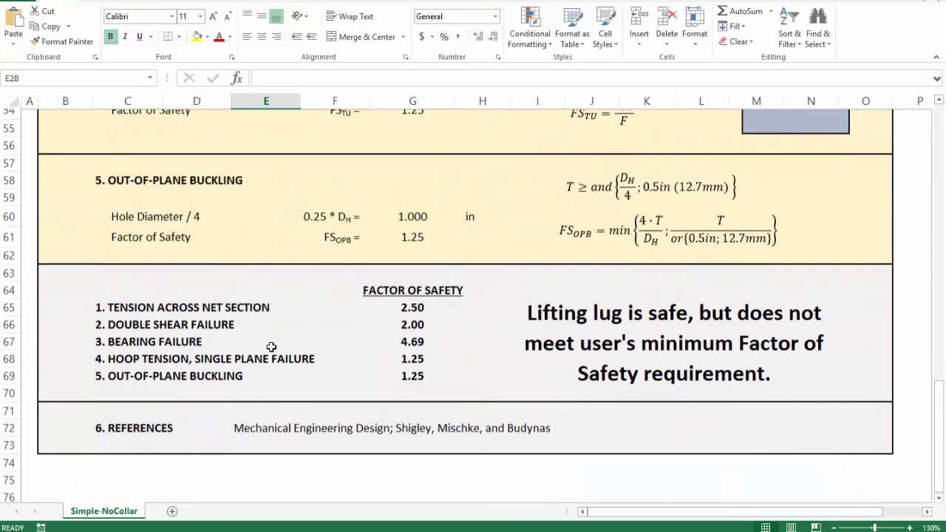
left_click(654, 346)
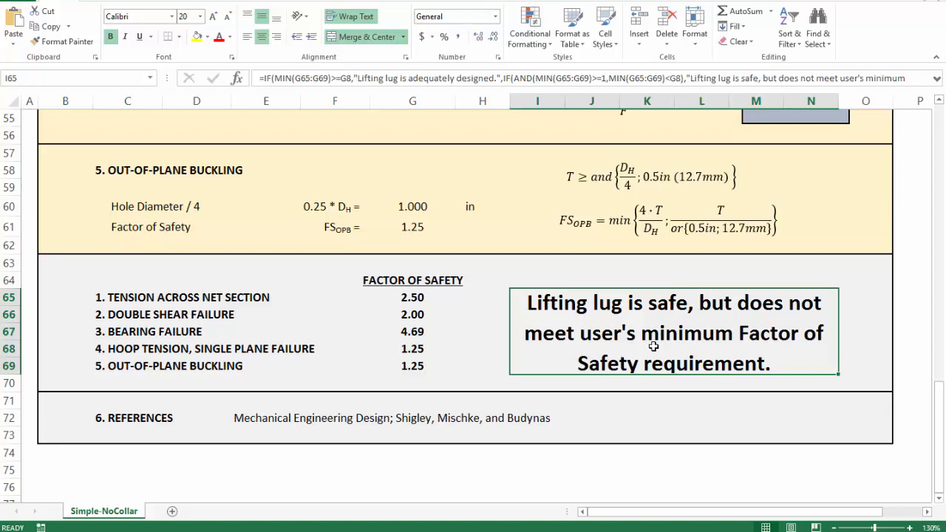
mouse_move(627, 341)
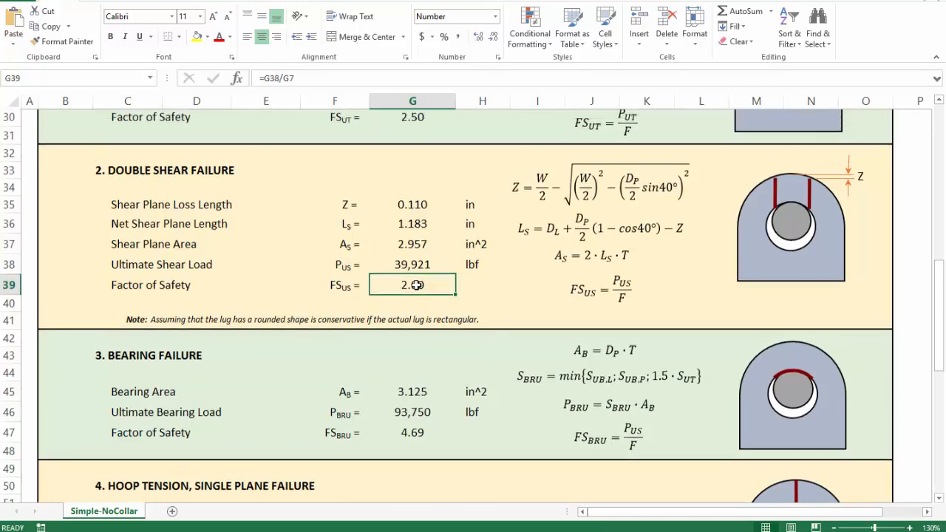
Scroll through the sheet to confirm the verdict still reads safe but below minimum
scroll("up", 3)
type("1.9")
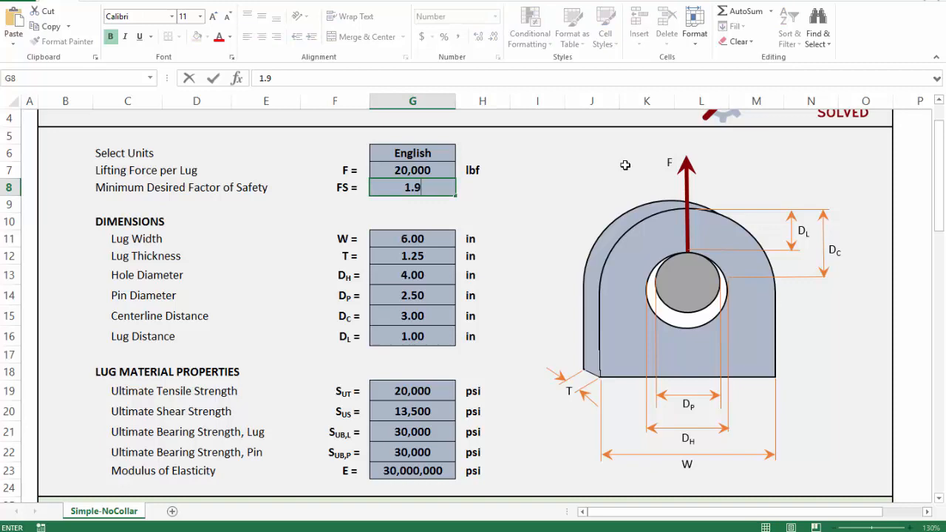
scroll("down", 3)
type("99")
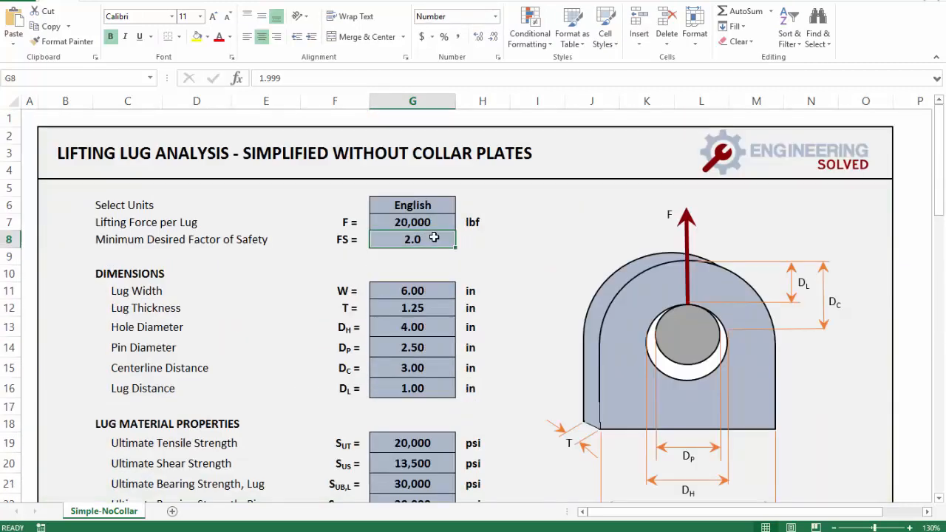
scroll("down", 3)
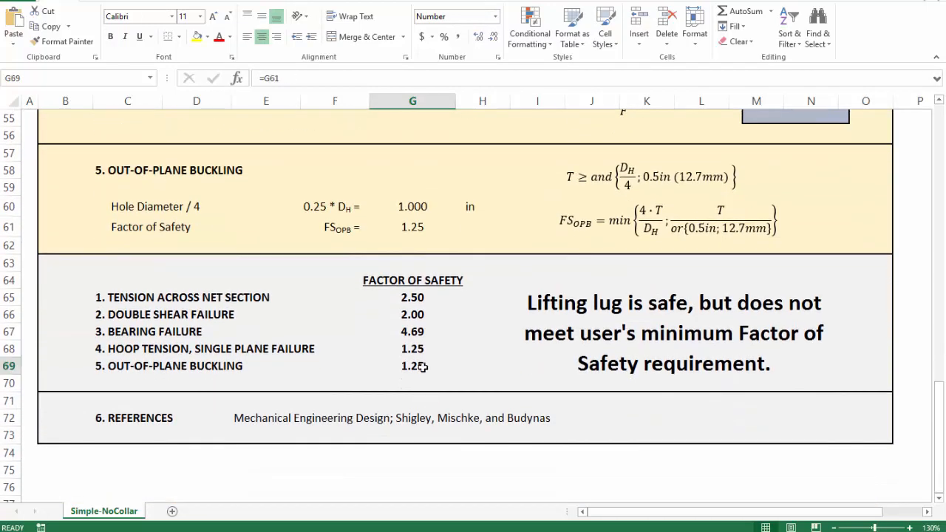
left_click(411, 384)
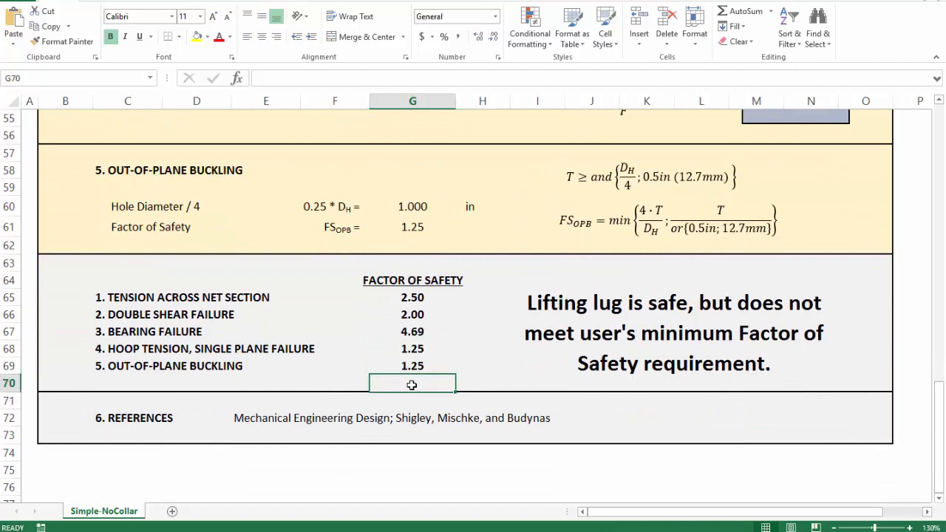
mouse_move(205, 417)
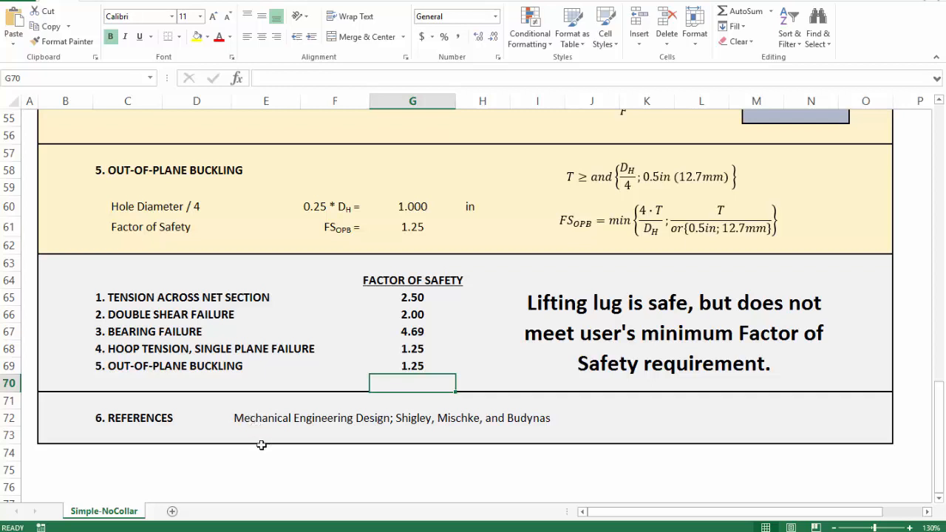
left_click(266, 416)
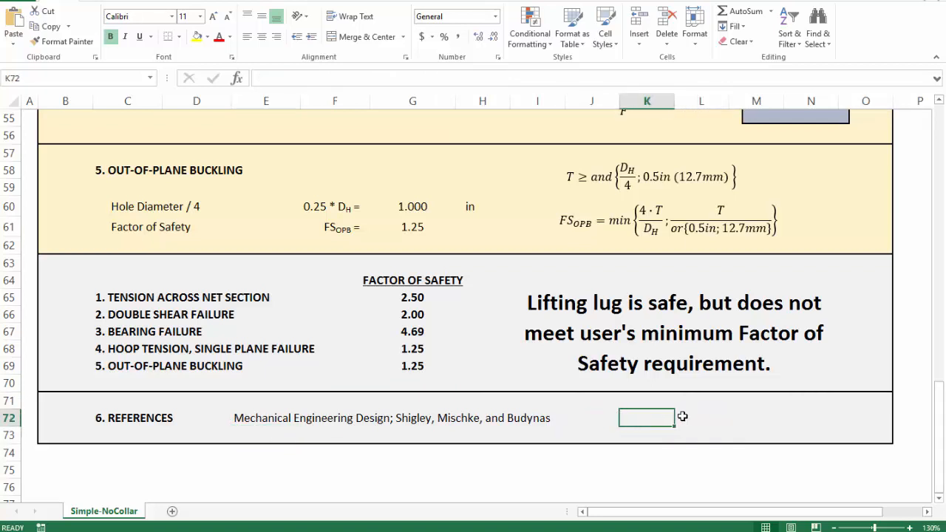
left_click(692, 417)
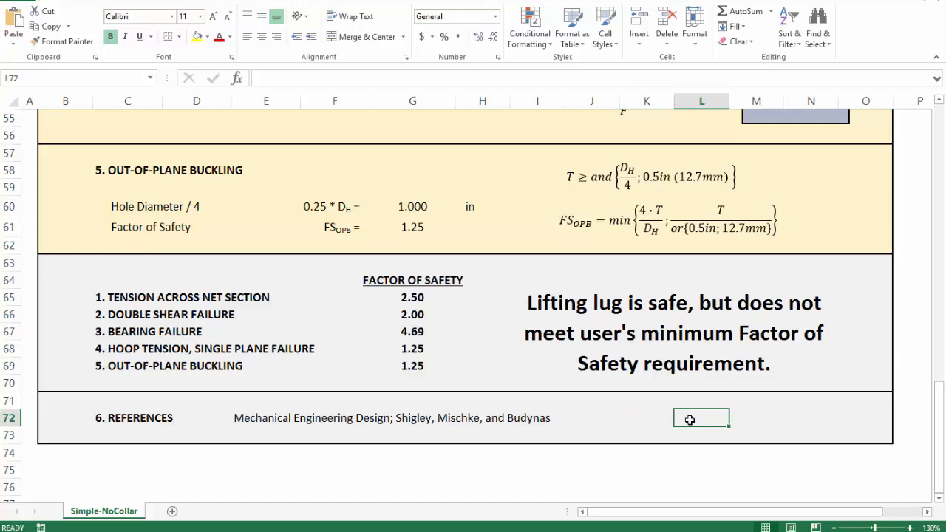